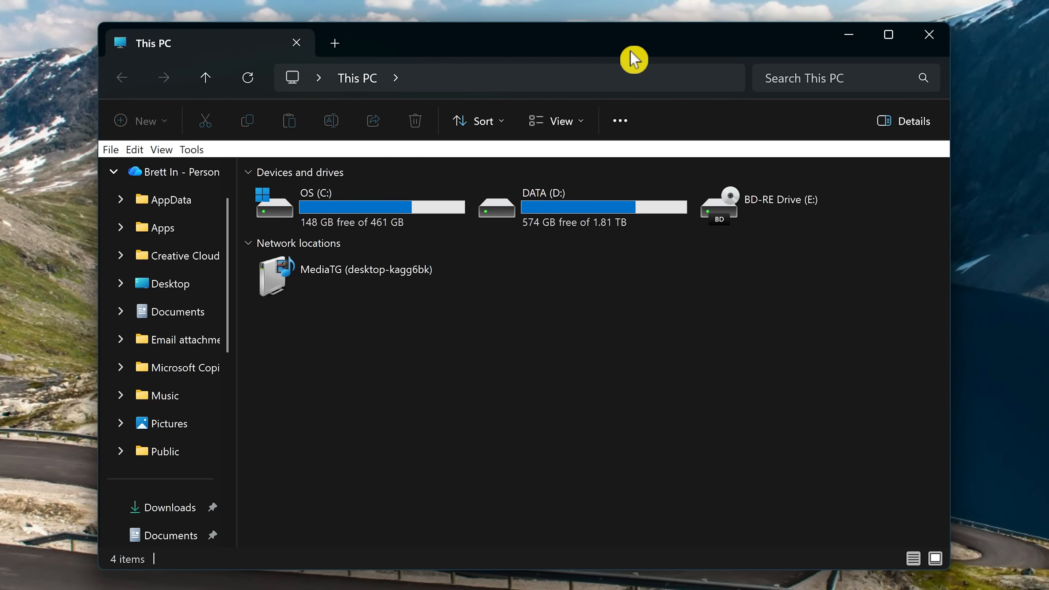
mouse_move(619, 121)
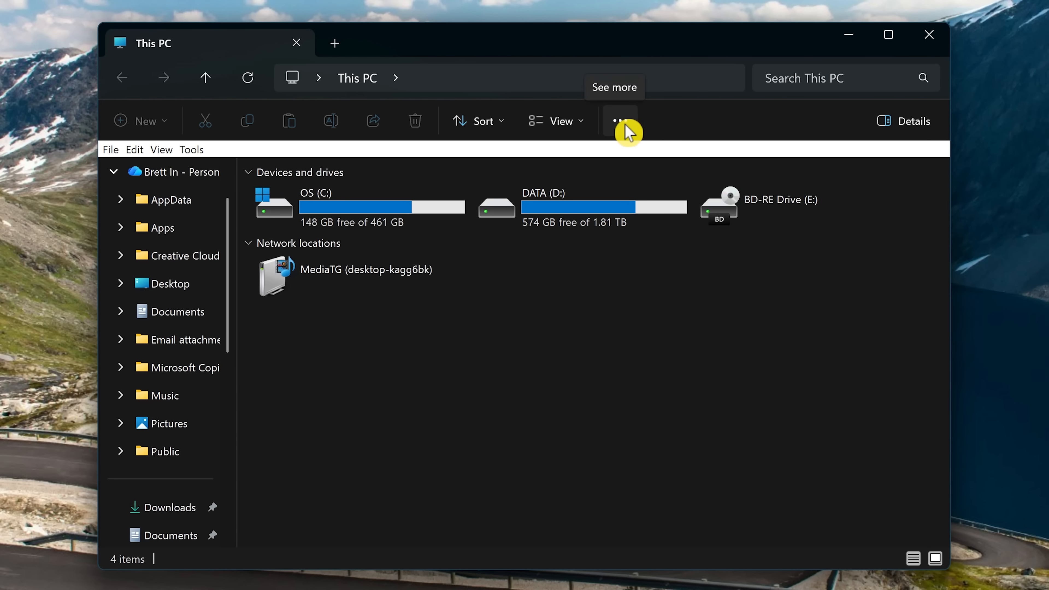
Untick 'Show sync provider notifications' in Folder Options' View settings and confirm with OK.
click(619, 122)
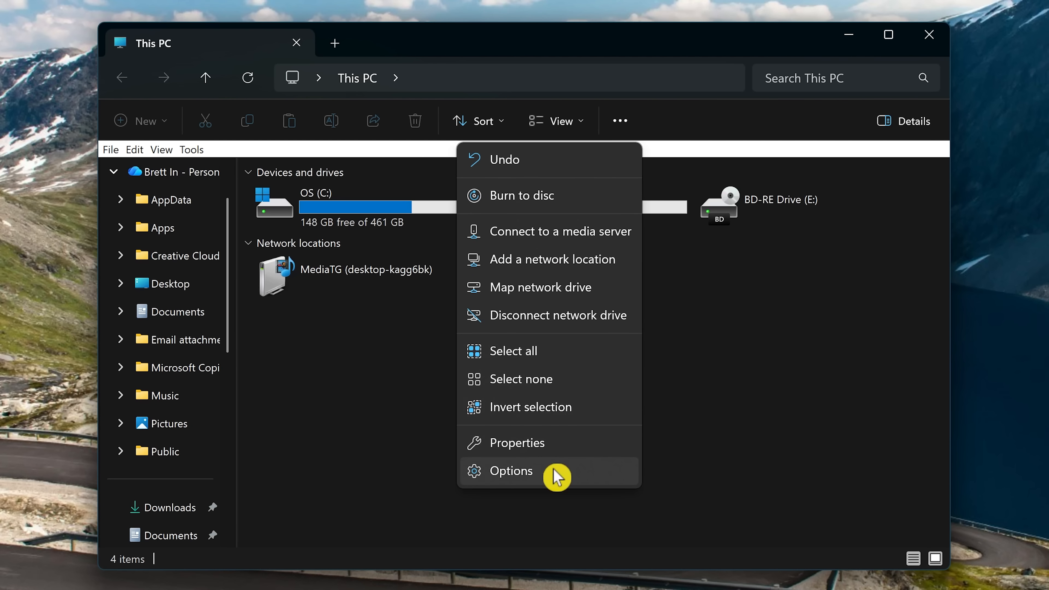
click(510, 470)
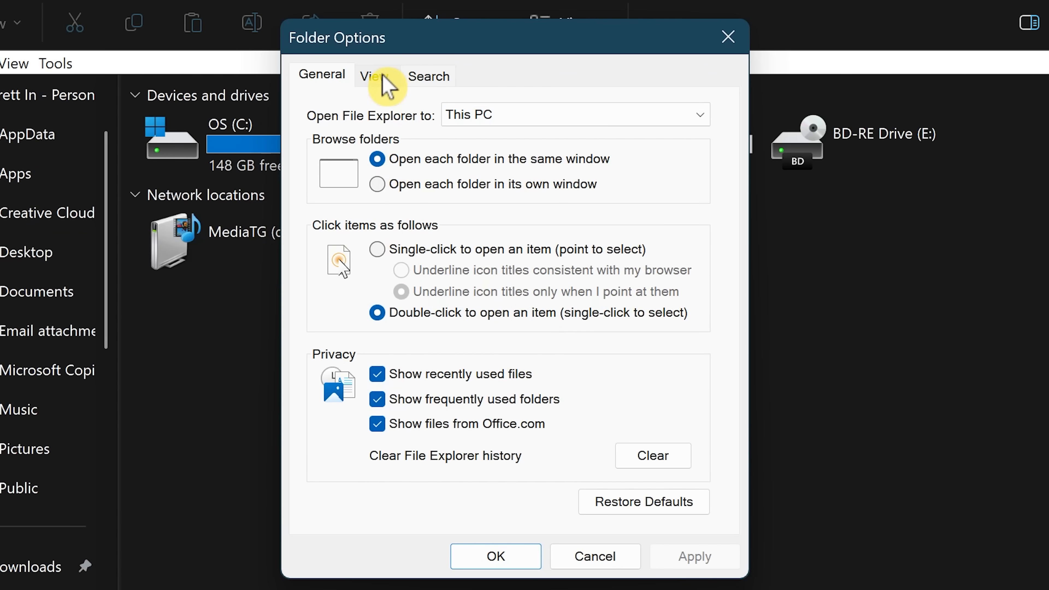
click(373, 76)
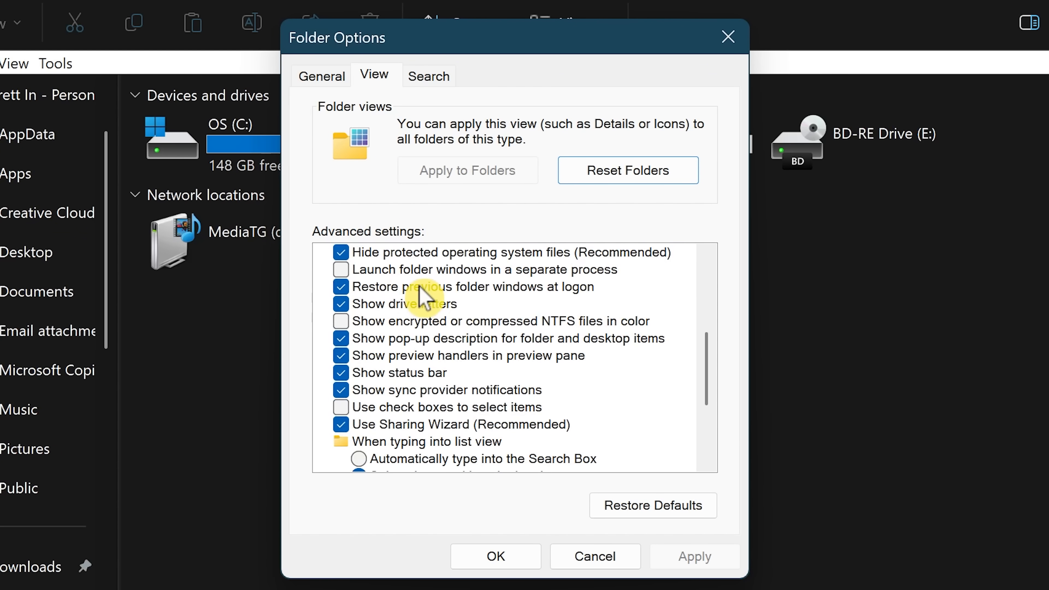
mouse_move(528, 405)
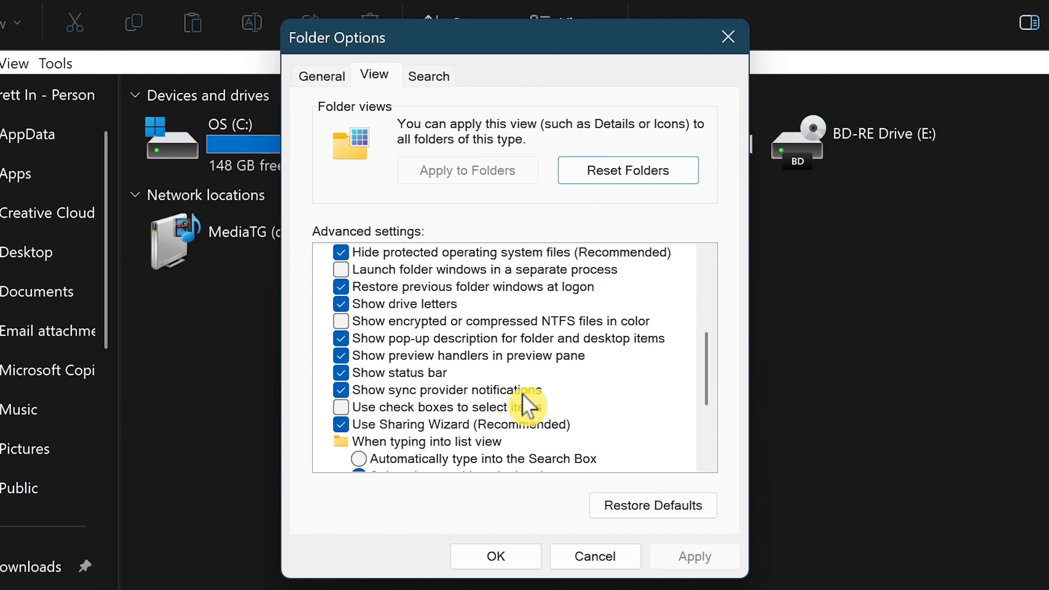
mouse_move(361, 408)
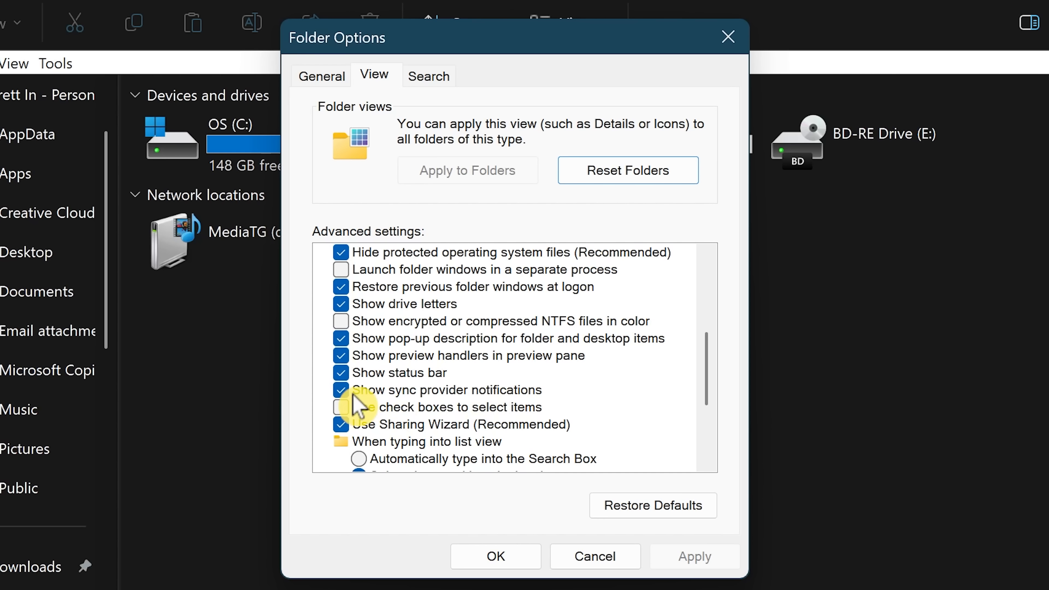
click(341, 389)
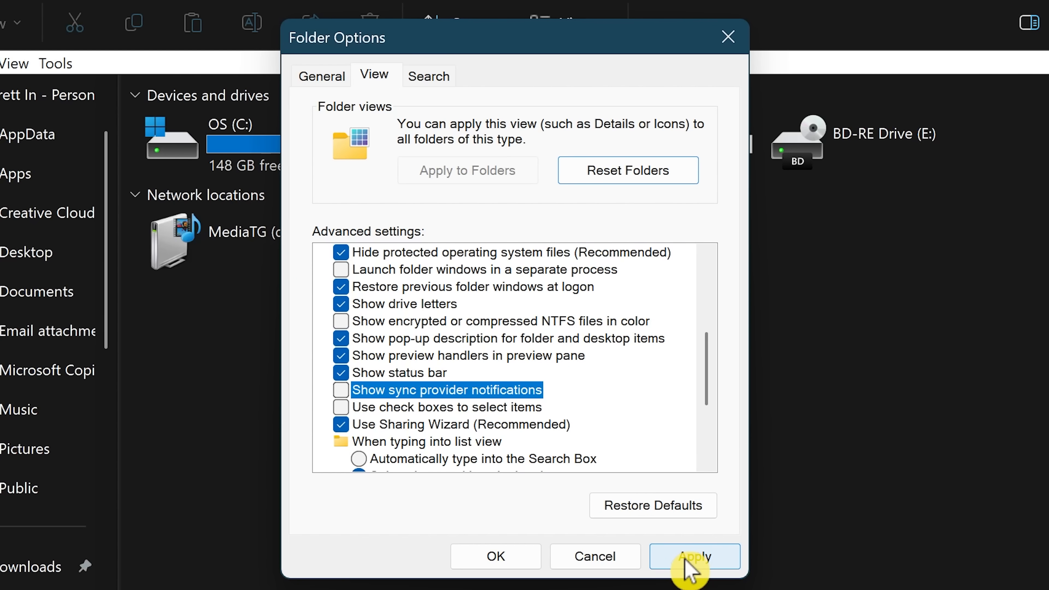
mouse_move(495, 556)
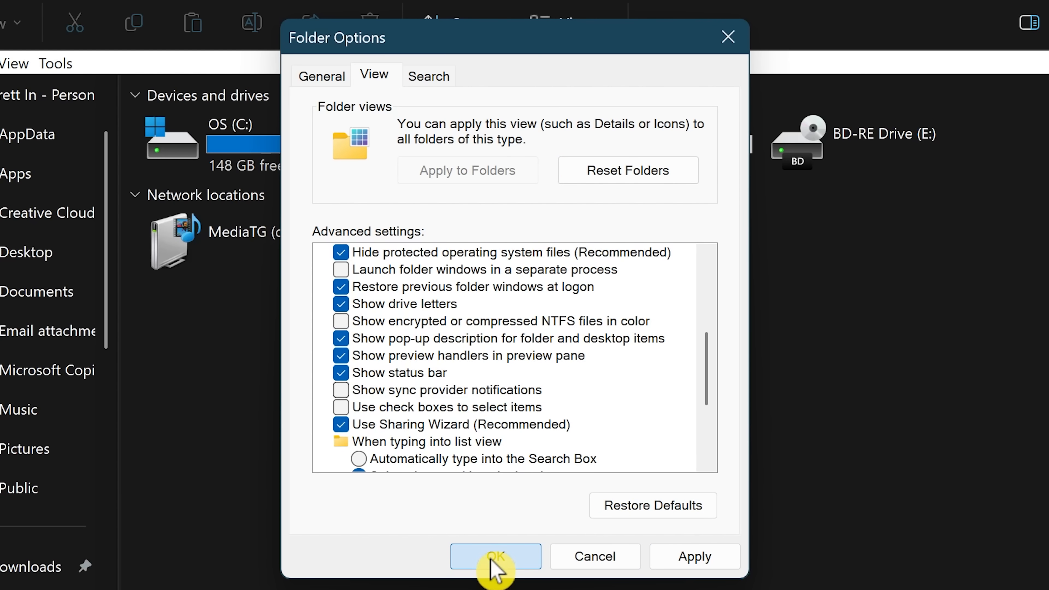
click(495, 556)
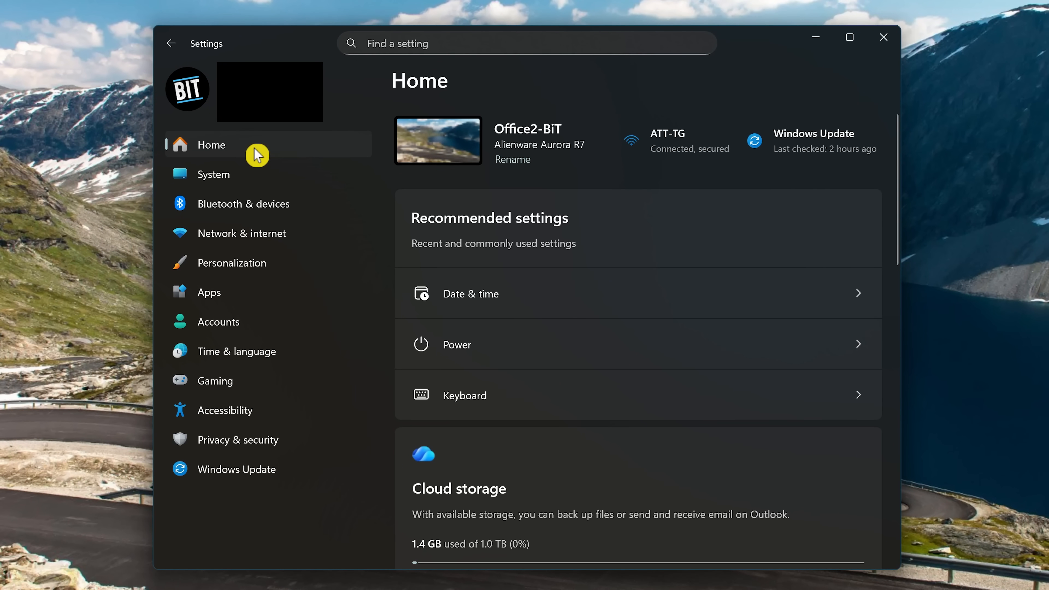
mouse_move(258, 175)
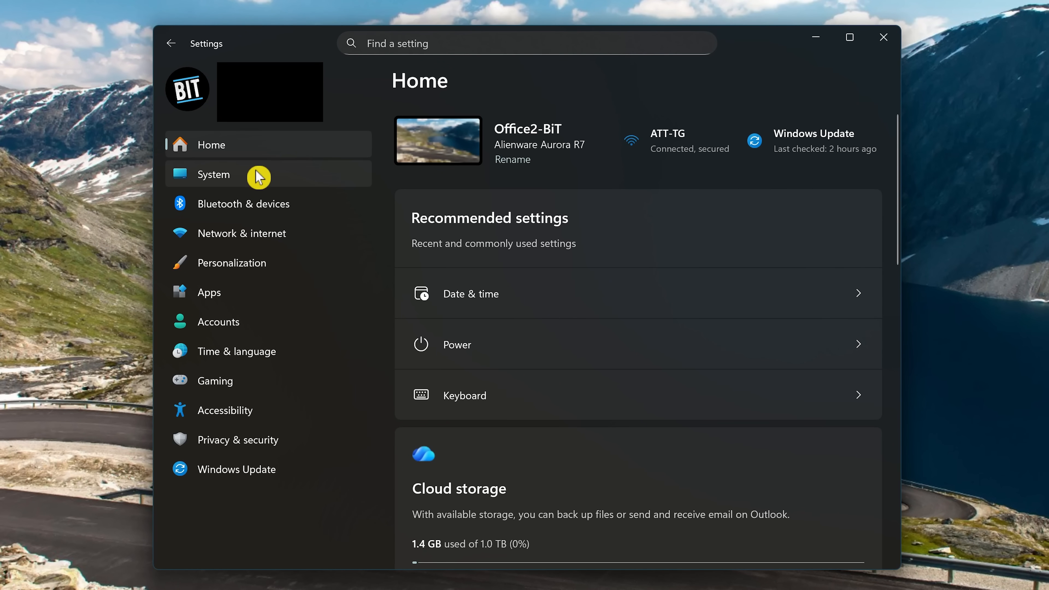
Under System > Notifications additional settings, untick device setup suggestions and the Windows welcome experience.
click(214, 175)
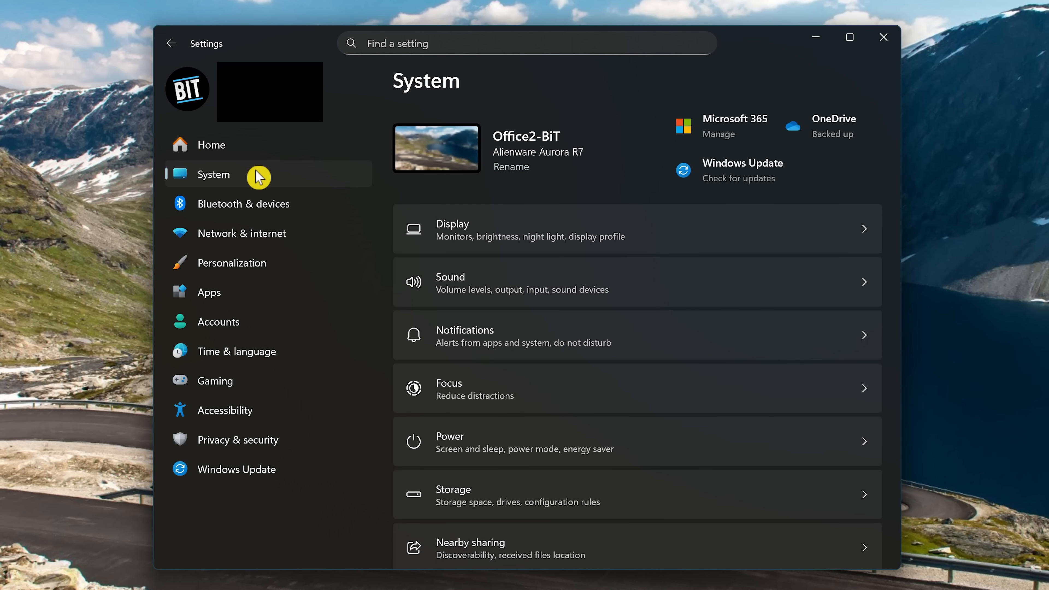
mouse_move(549, 338)
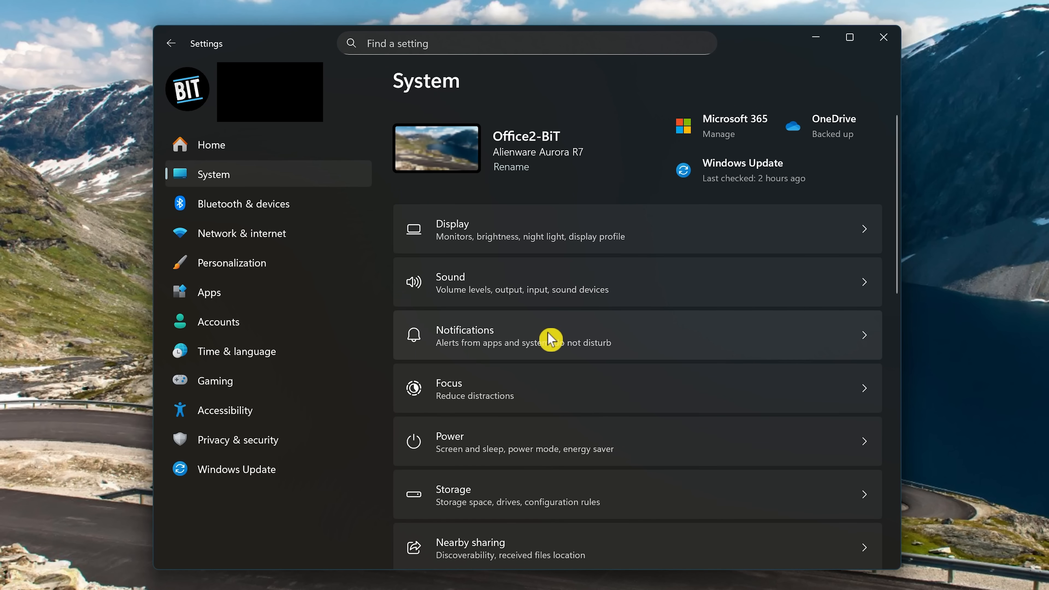
click(521, 335)
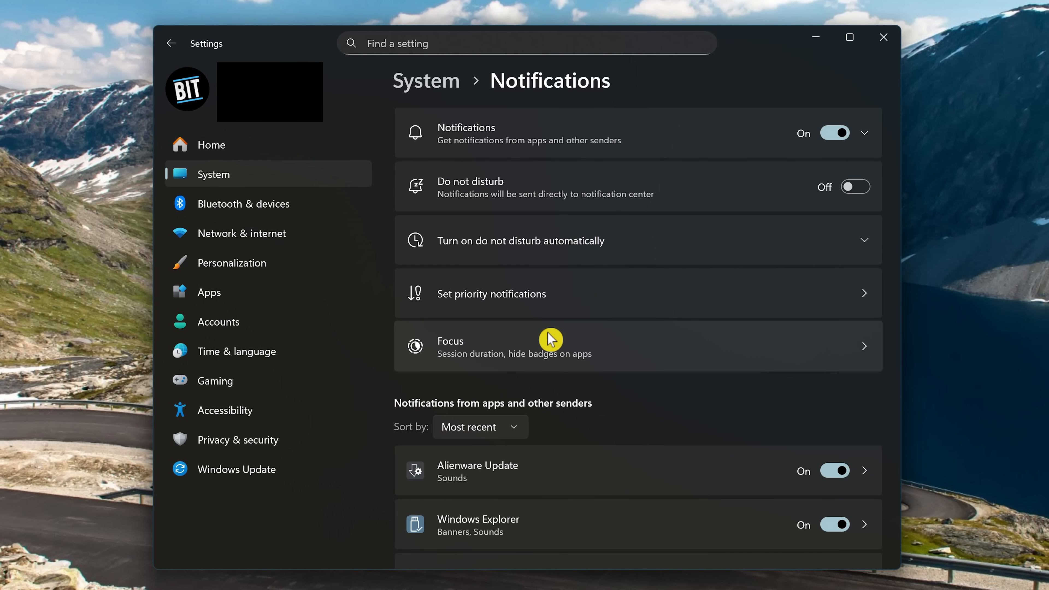
scroll(down, 3)
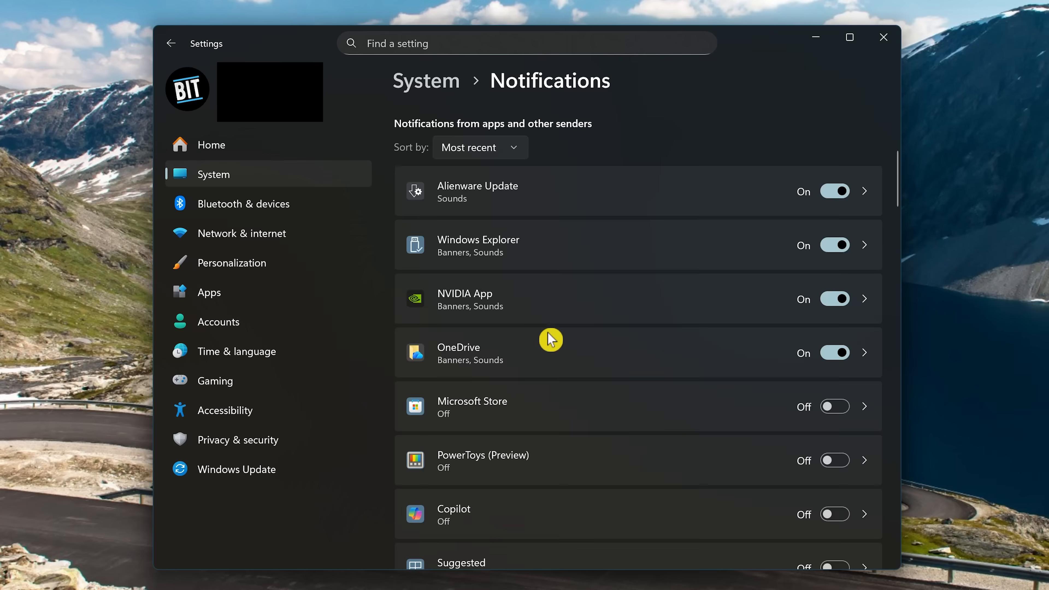
scroll(down, 3)
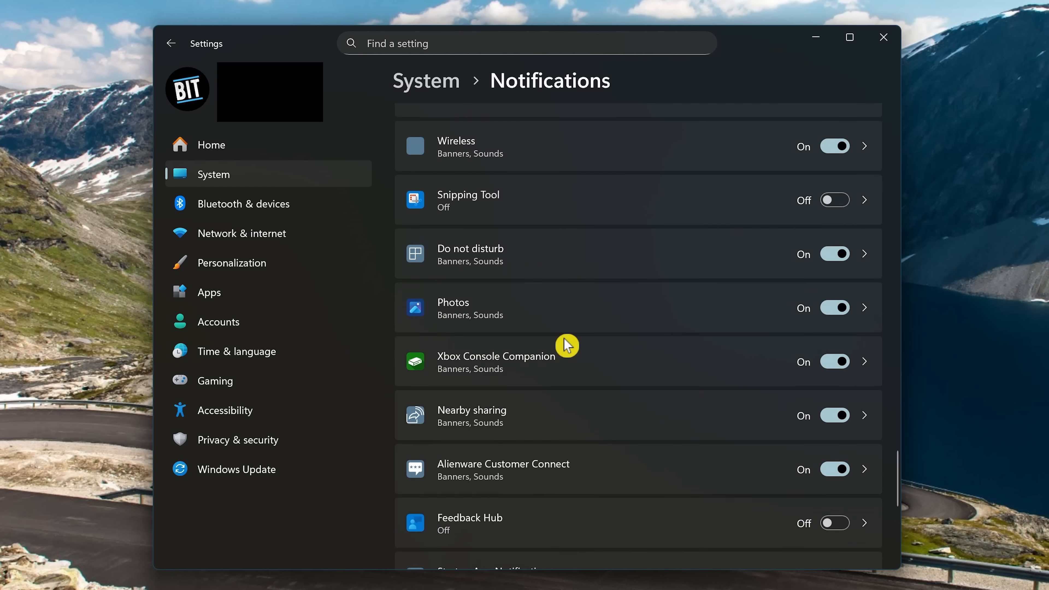
scroll(down, 3)
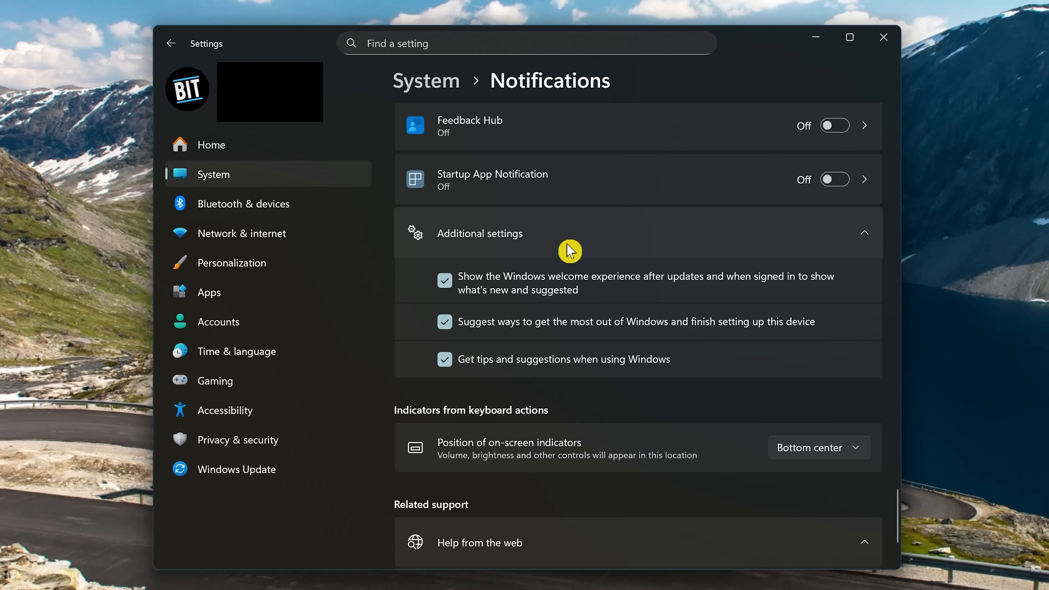
mouse_move(460, 366)
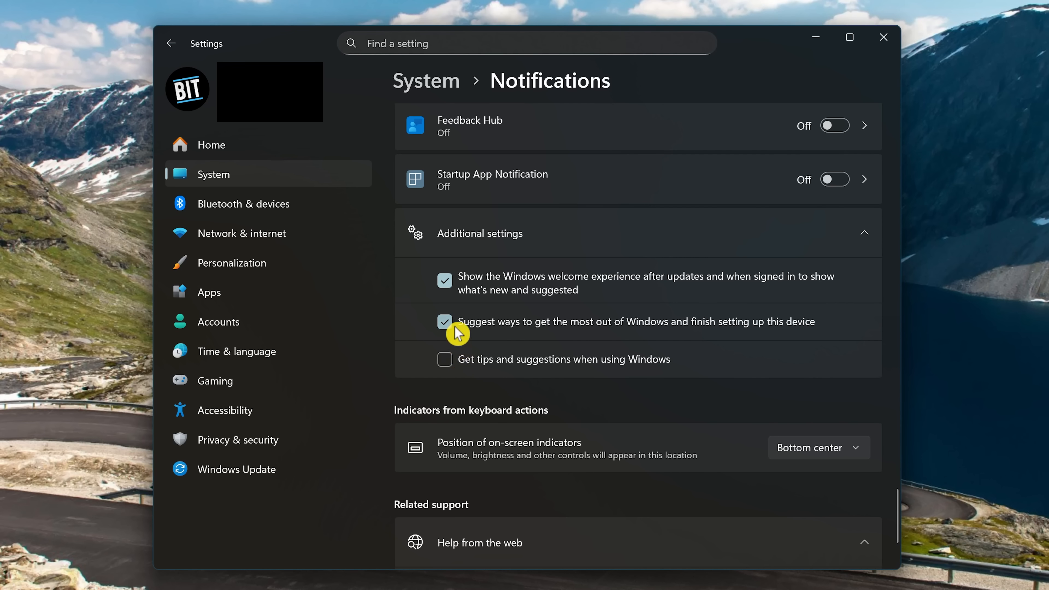
click(444, 322)
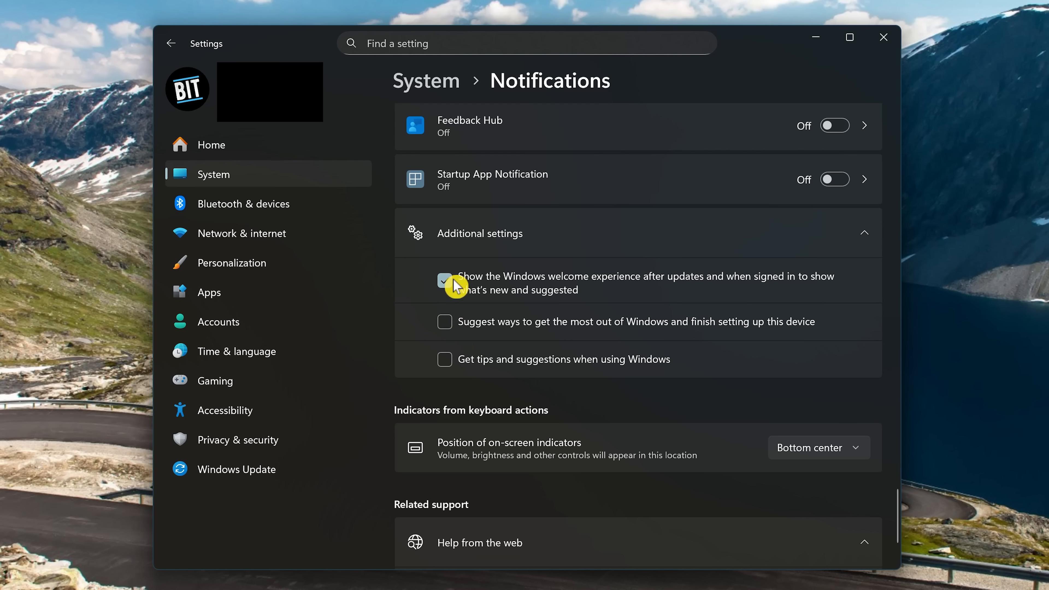
click(444, 281)
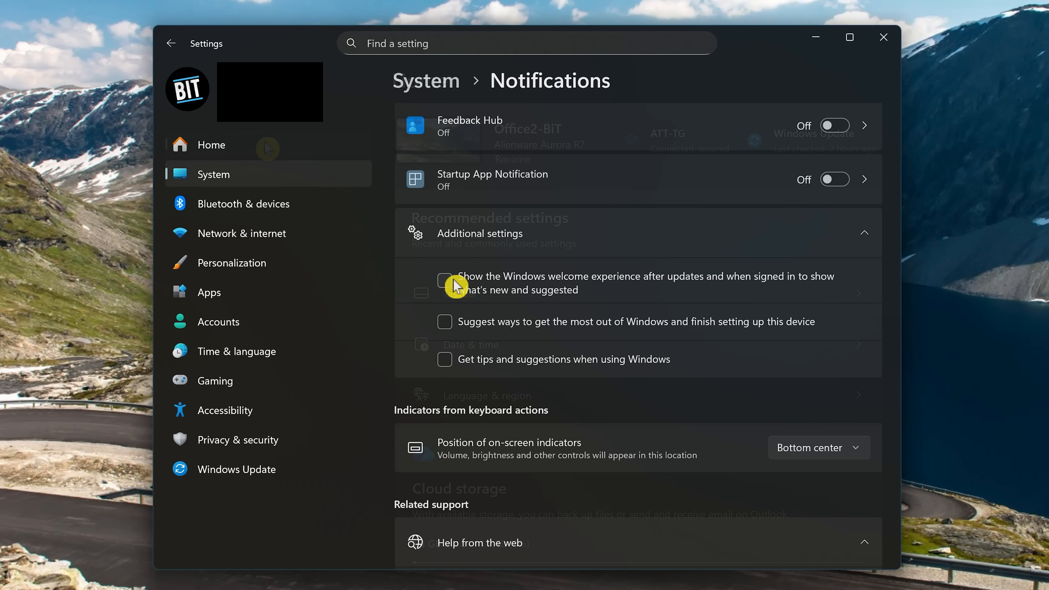
Set Personalization > Lock screen status to None so no app shows detailed status.
click(210, 145)
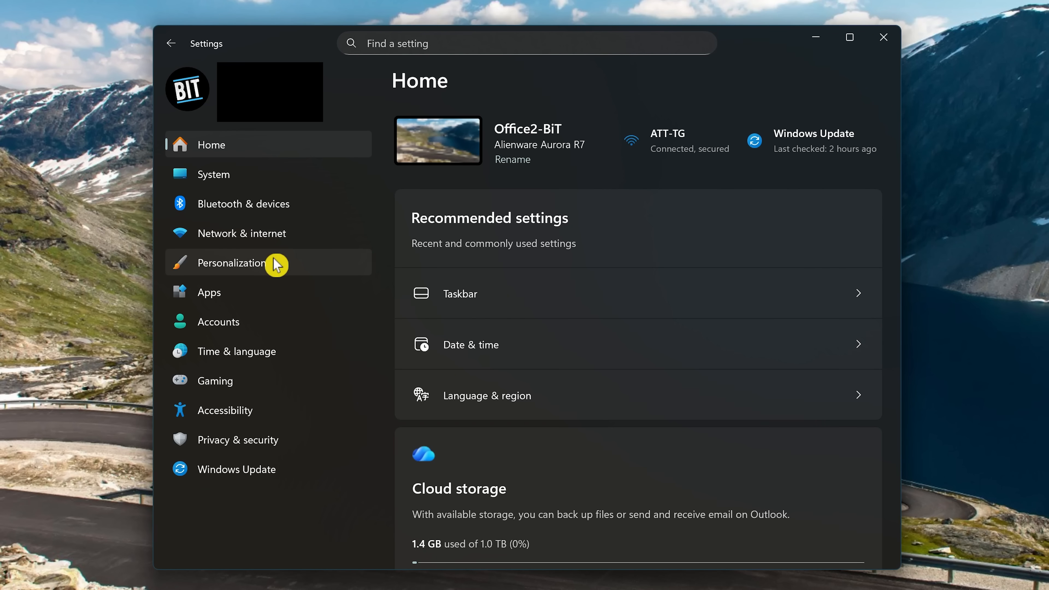
mouse_move(279, 272)
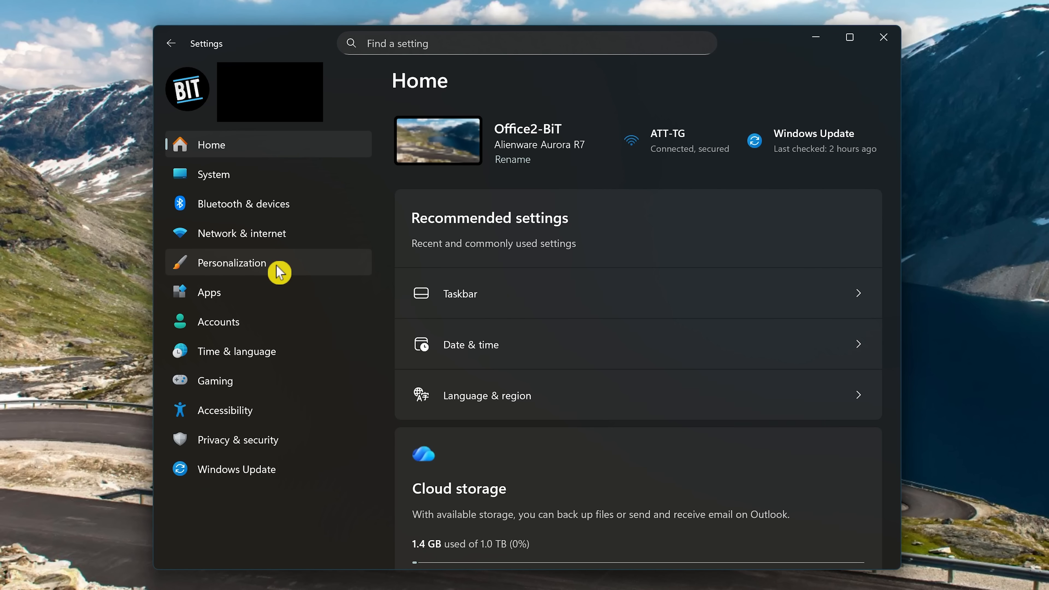
click(231, 262)
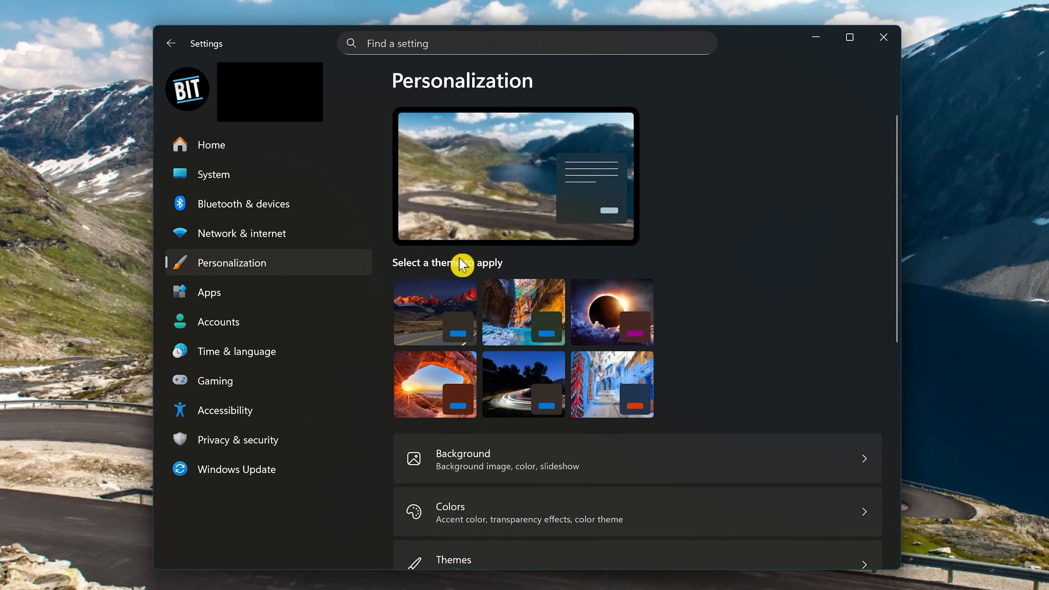
scroll(down, 3)
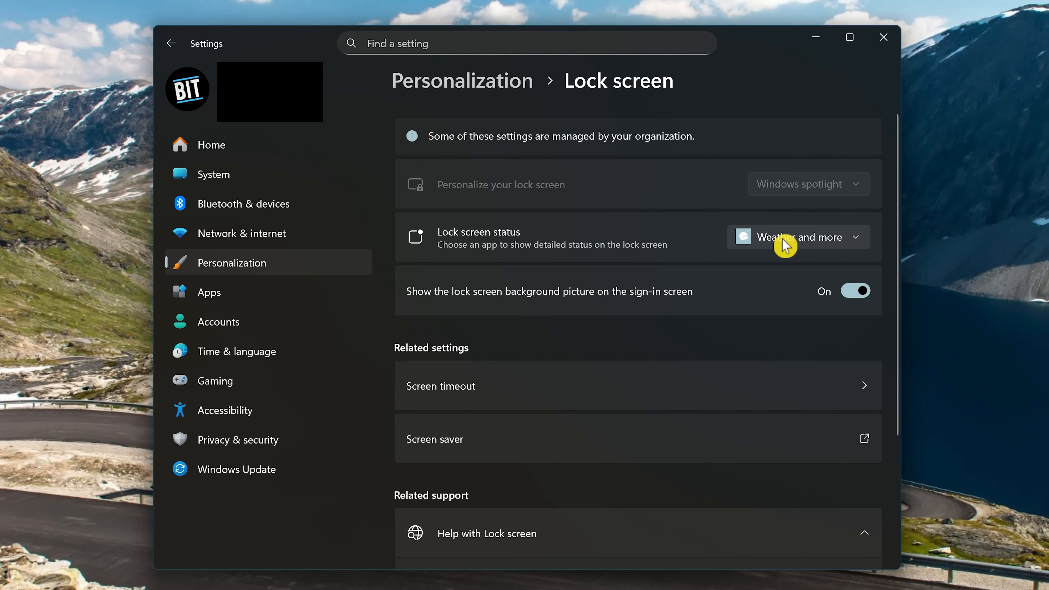
click(798, 236)
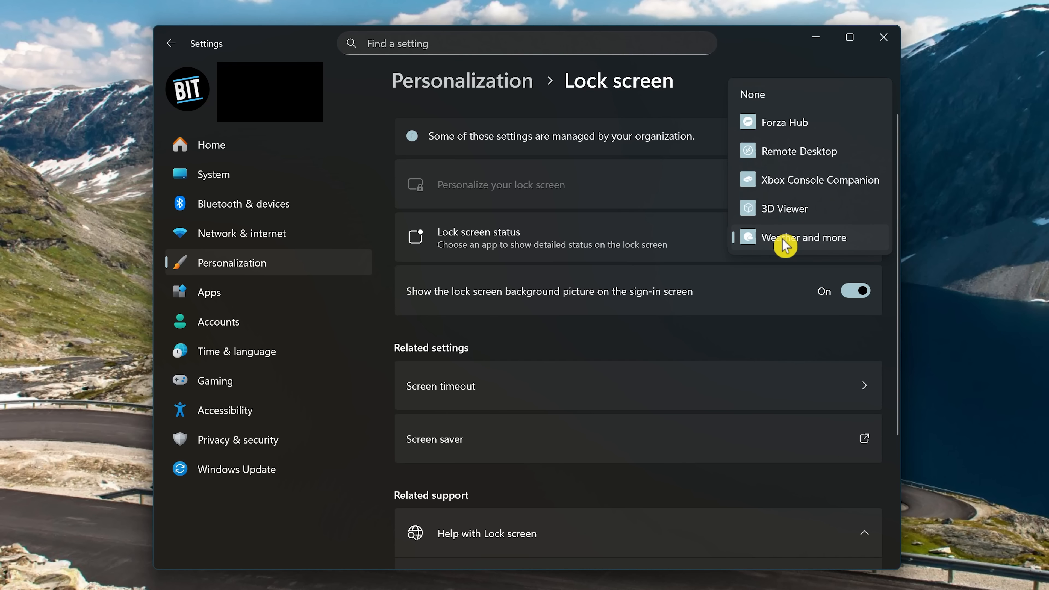
mouse_move(780, 173)
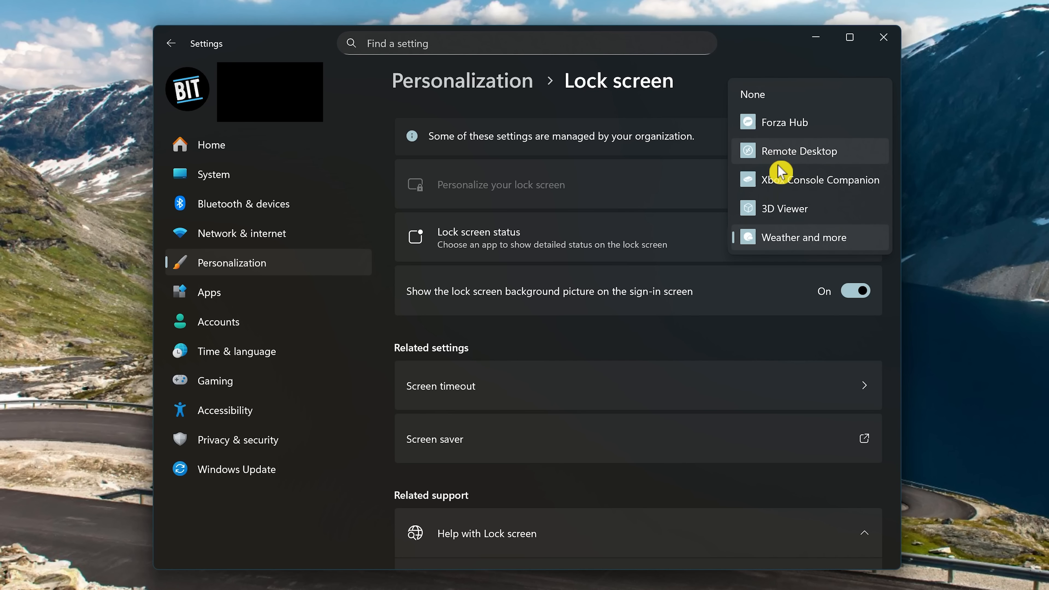
mouse_move(781, 131)
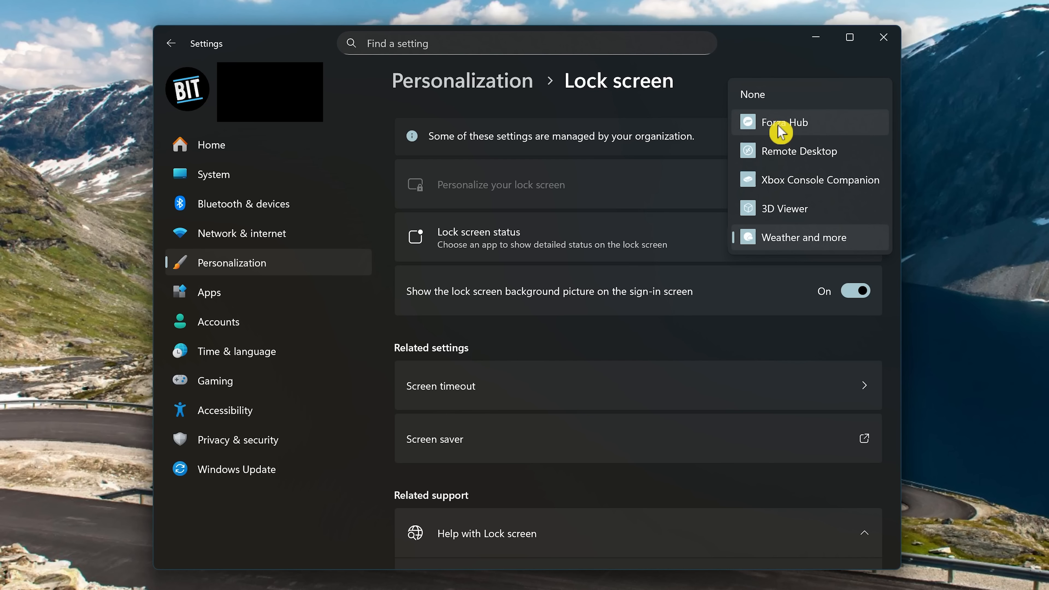
mouse_move(783, 104)
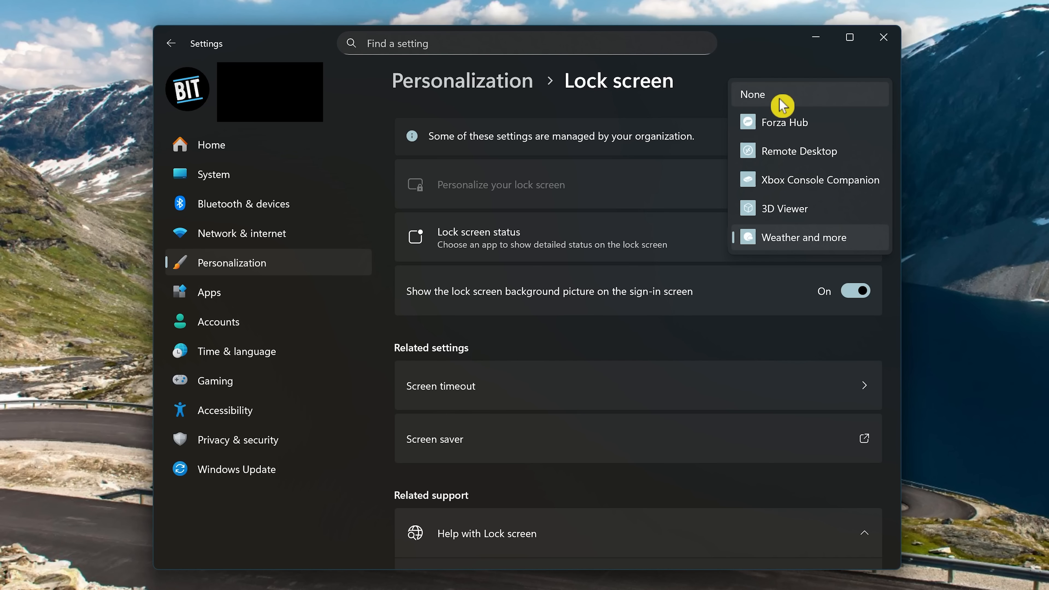
click(751, 95)
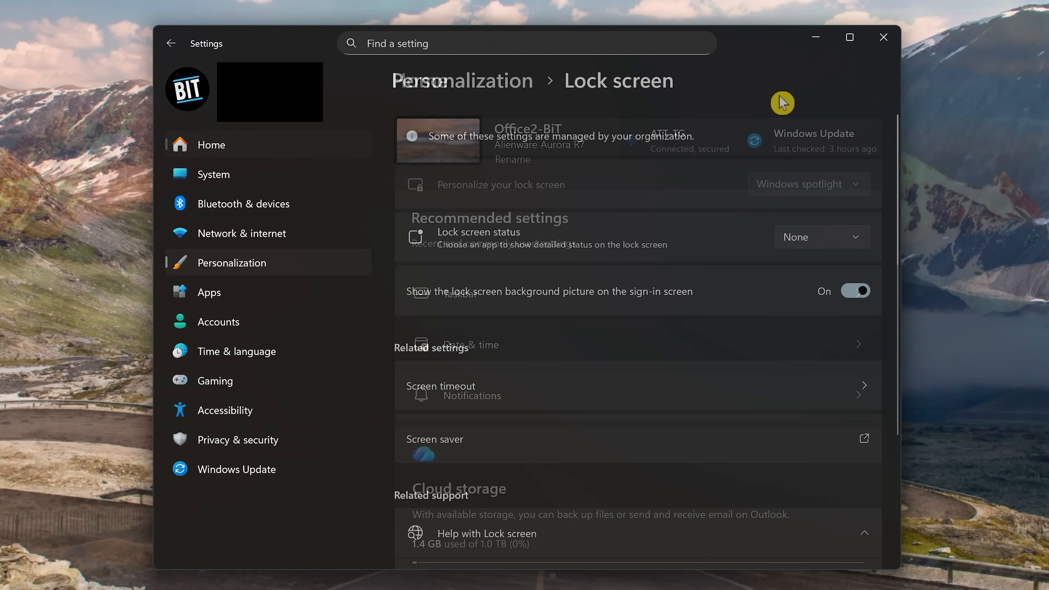
Under Privacy & security > General, switch off the advertising ID and the other general privacy toggles.
click(211, 144)
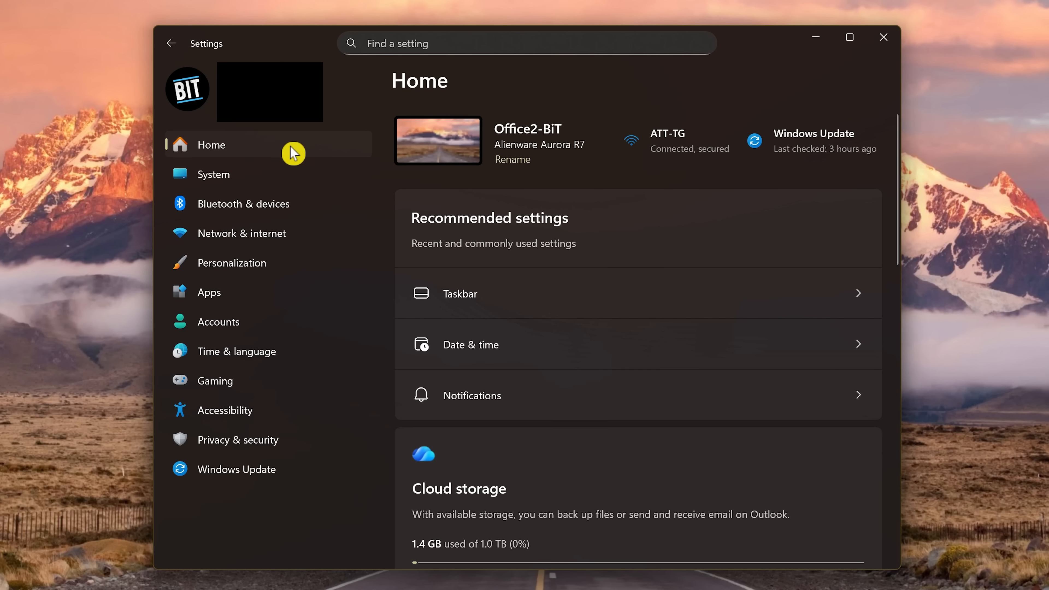
mouse_move(291, 455)
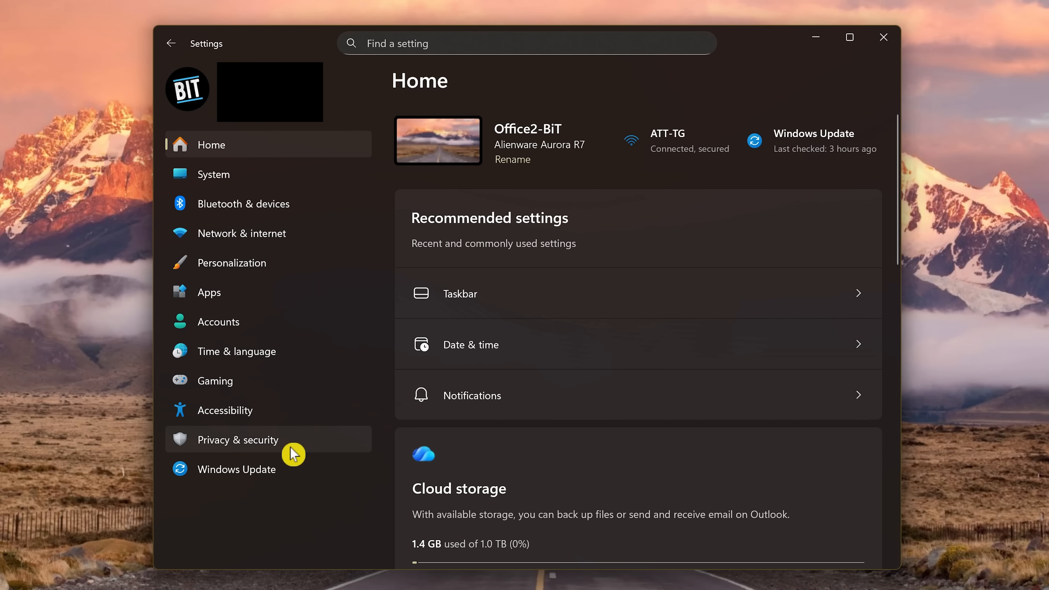
click(238, 439)
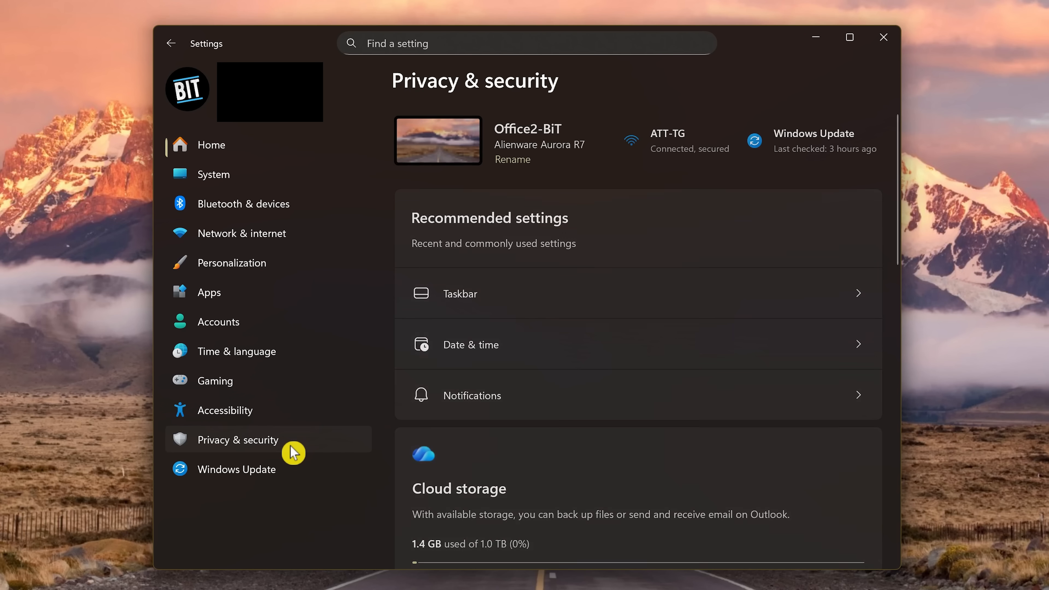
scroll(down, 3)
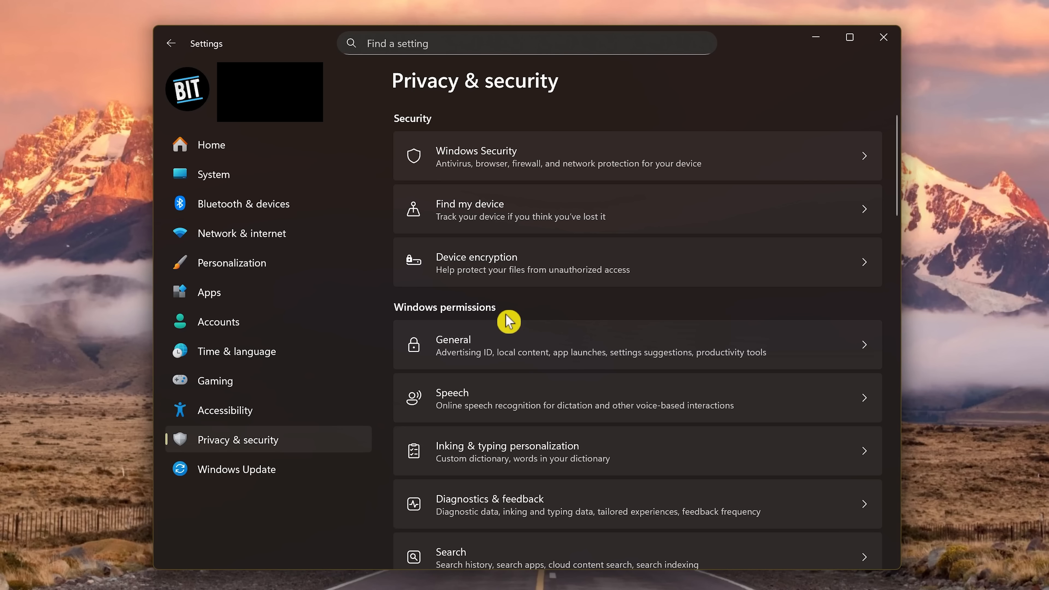
mouse_move(504, 349)
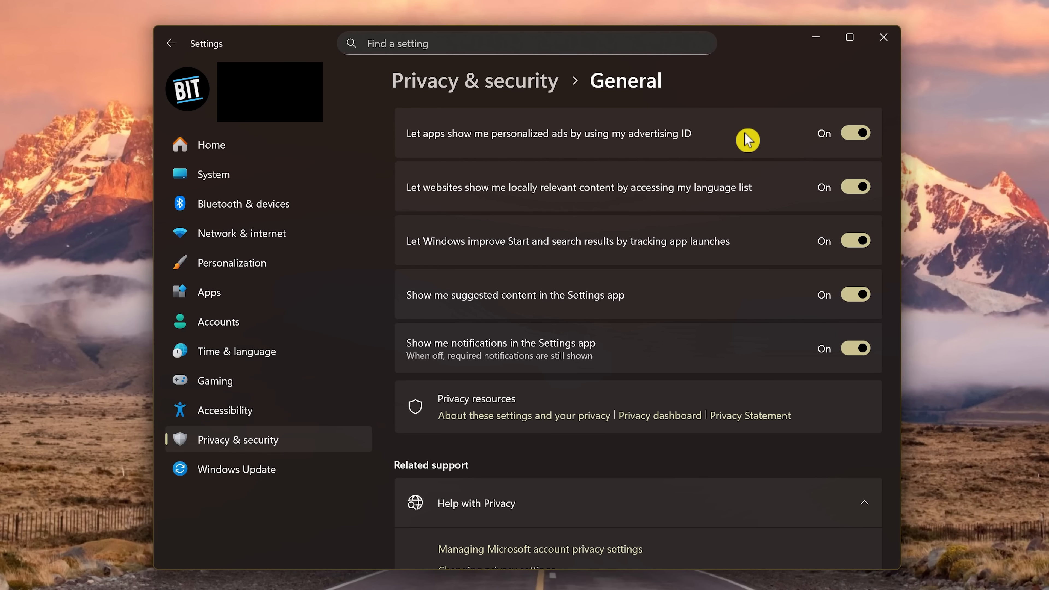
mouse_move(798, 144)
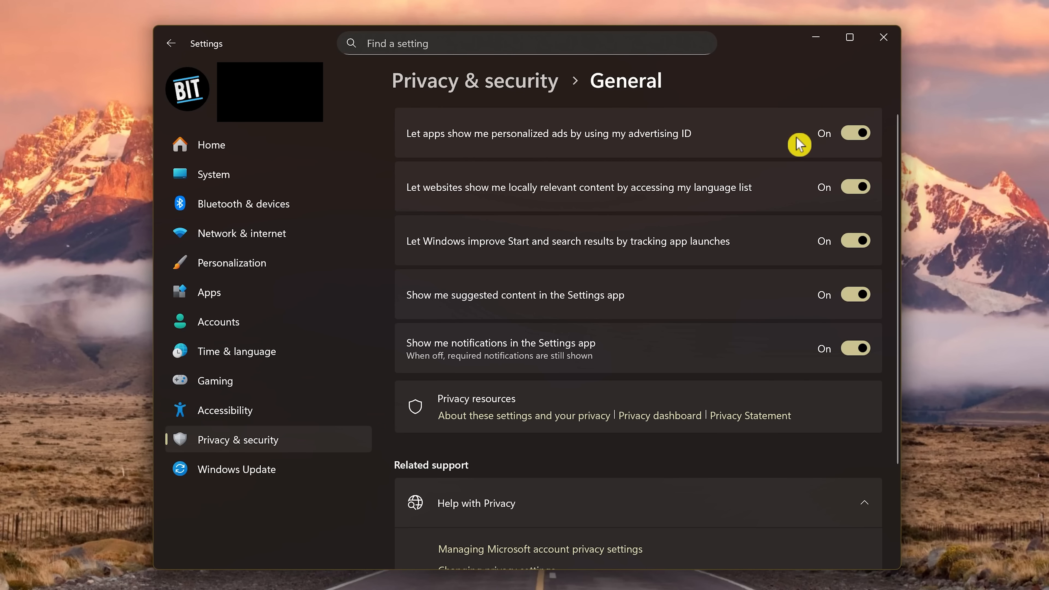
click(855, 132)
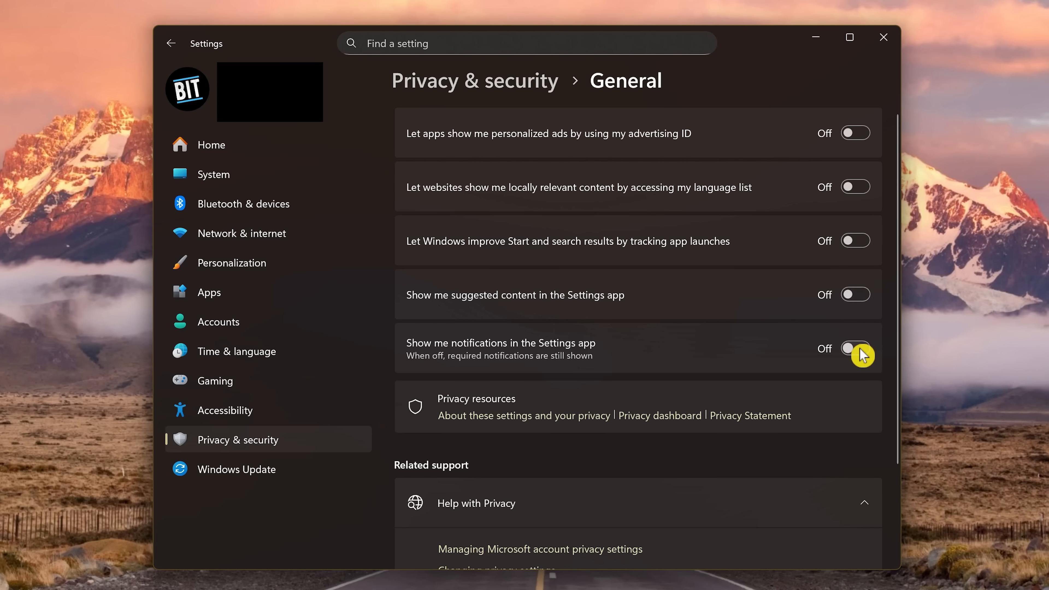
Back in Privacy & security, open Diagnostics & feedback and switch off sending optional diagnostic data.
click(171, 43)
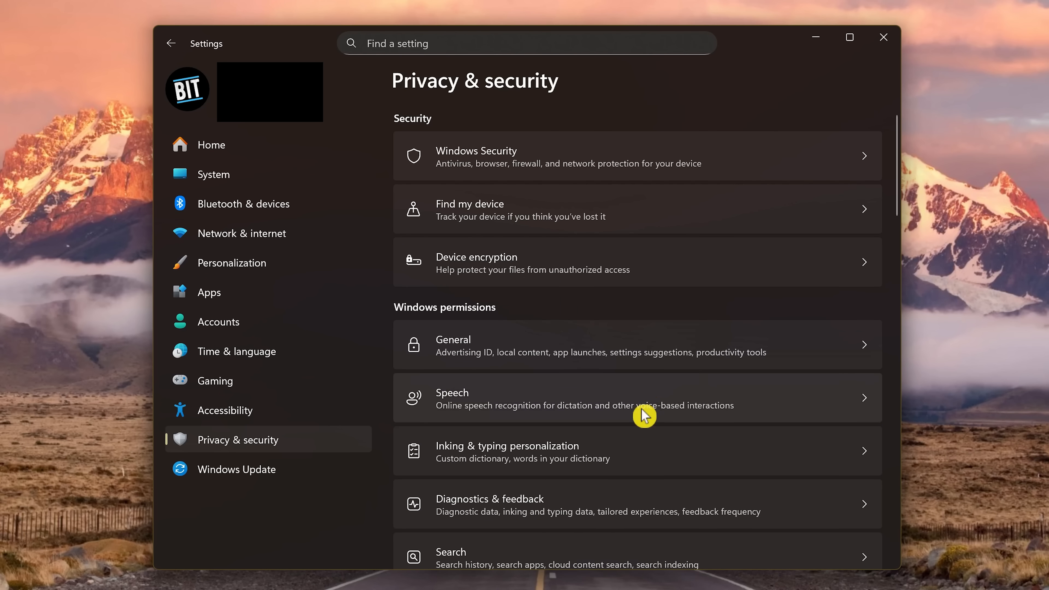
mouse_move(566, 504)
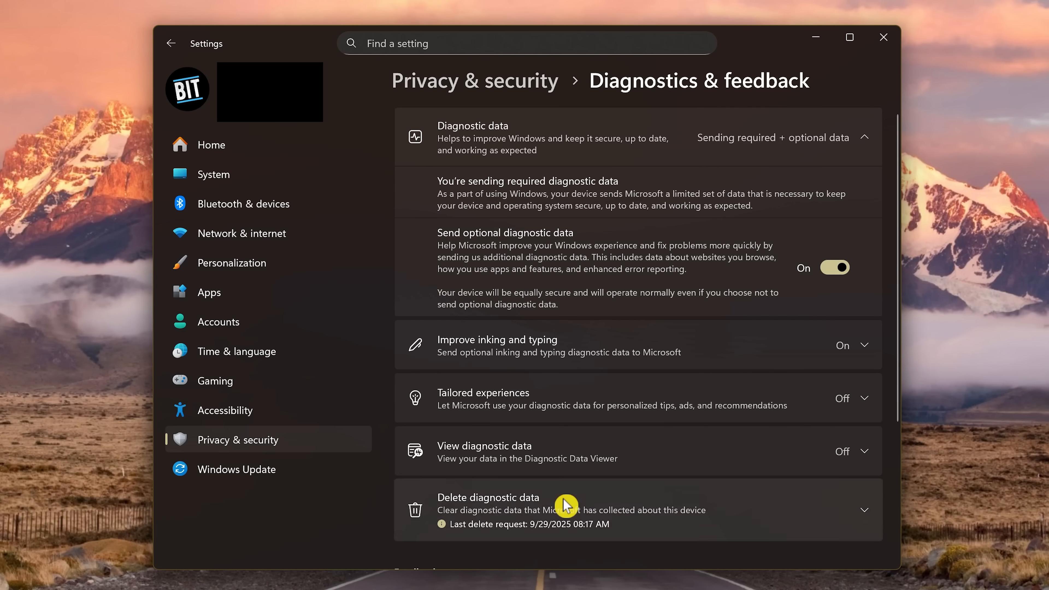
mouse_move(593, 245)
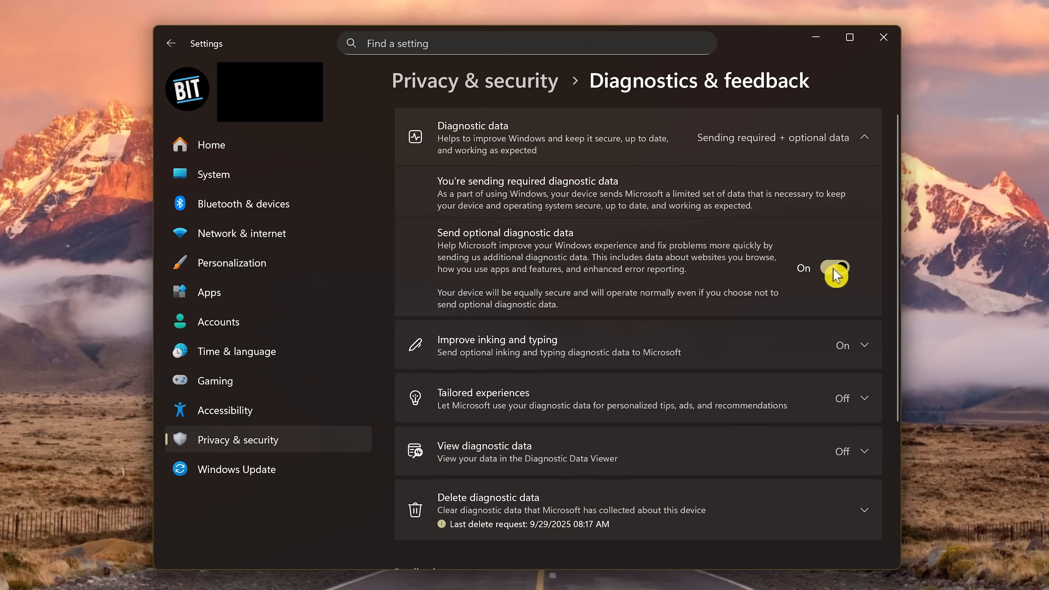
click(834, 268)
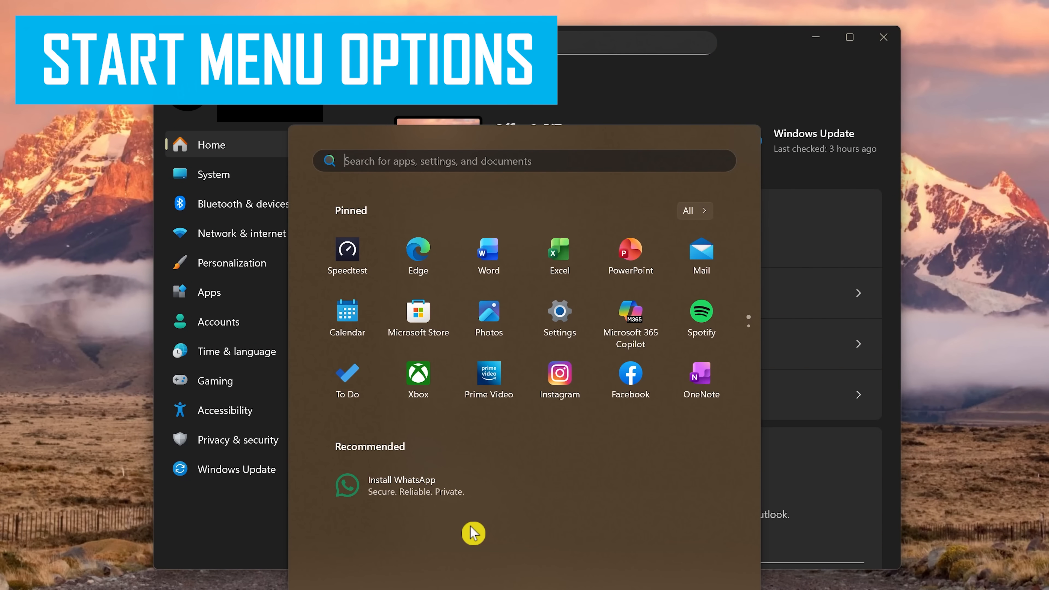
mouse_move(474, 506)
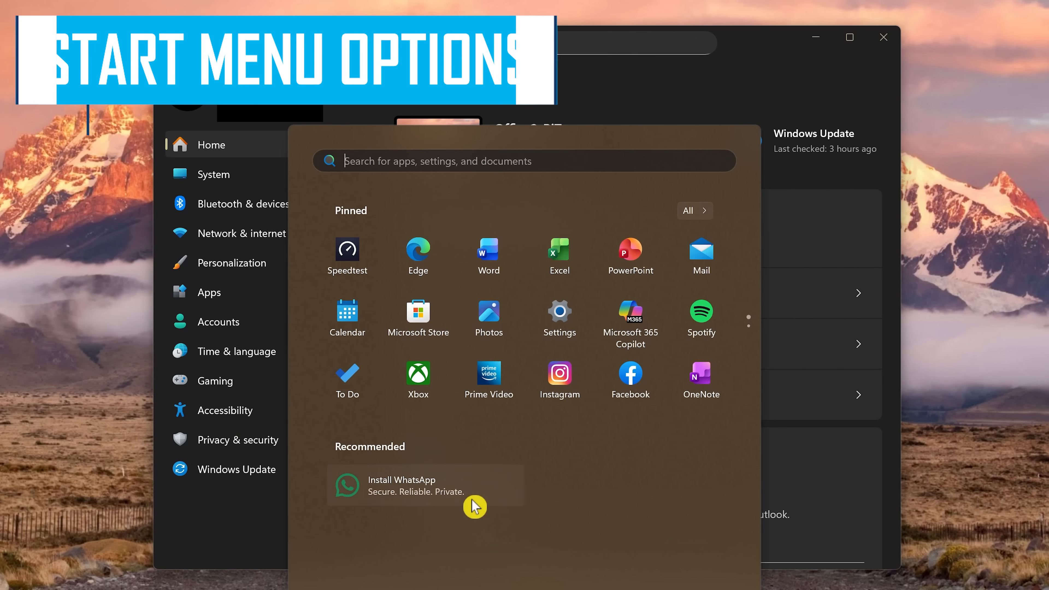
mouse_move(476, 488)
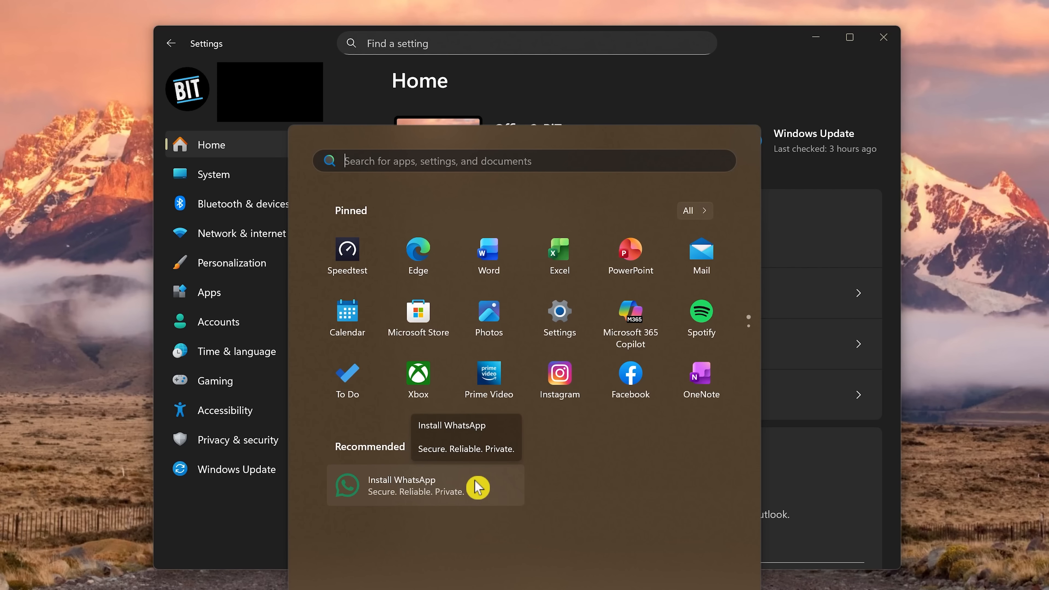
mouse_move(246, 152)
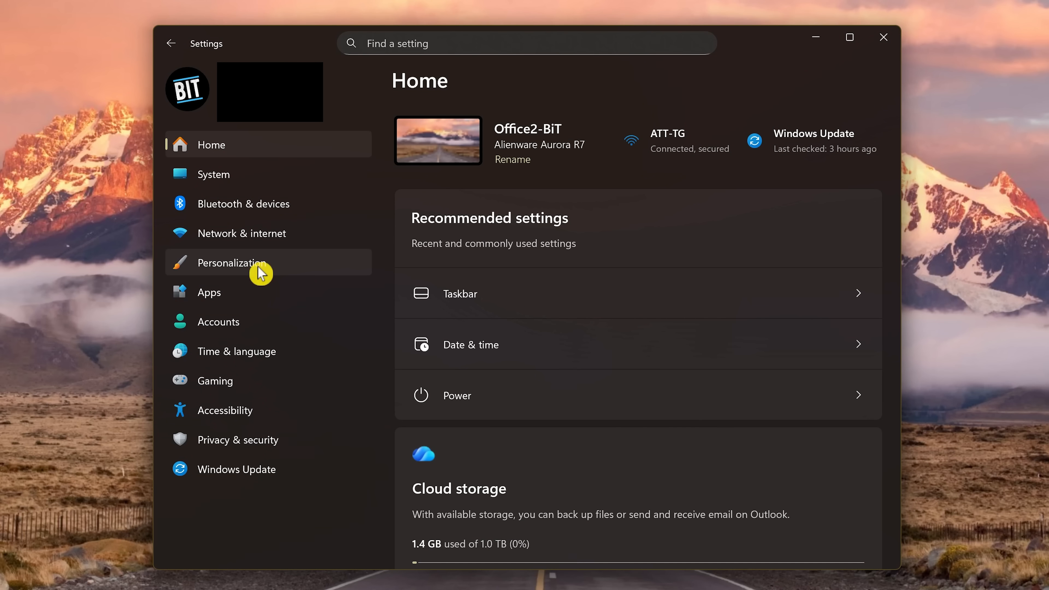
Under Personalization > Start, switch off tips/shortcuts recommendations and account-related notifications, then return Home.
click(231, 262)
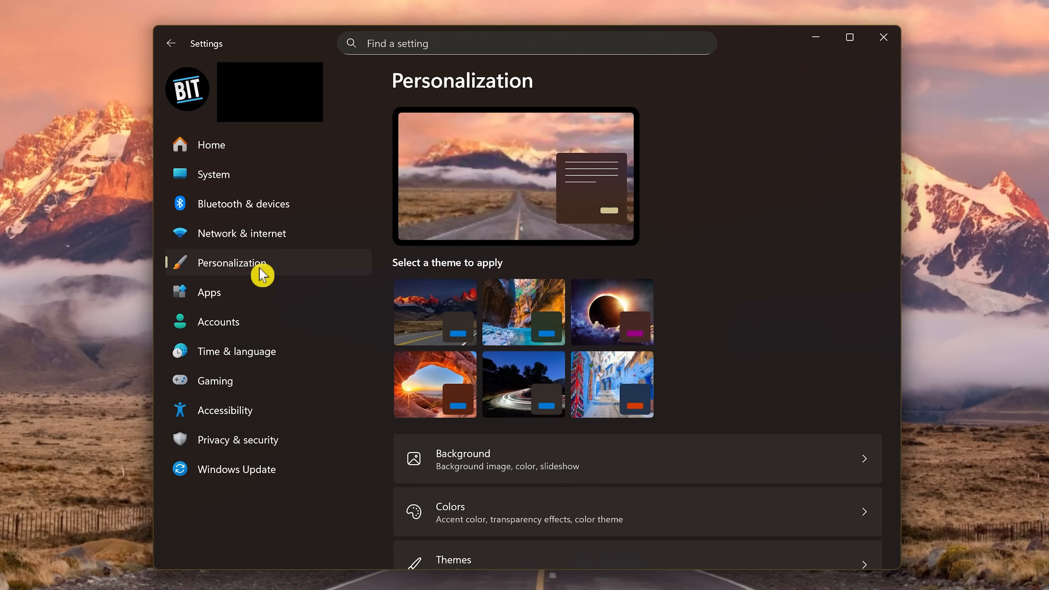
scroll(down, 3)
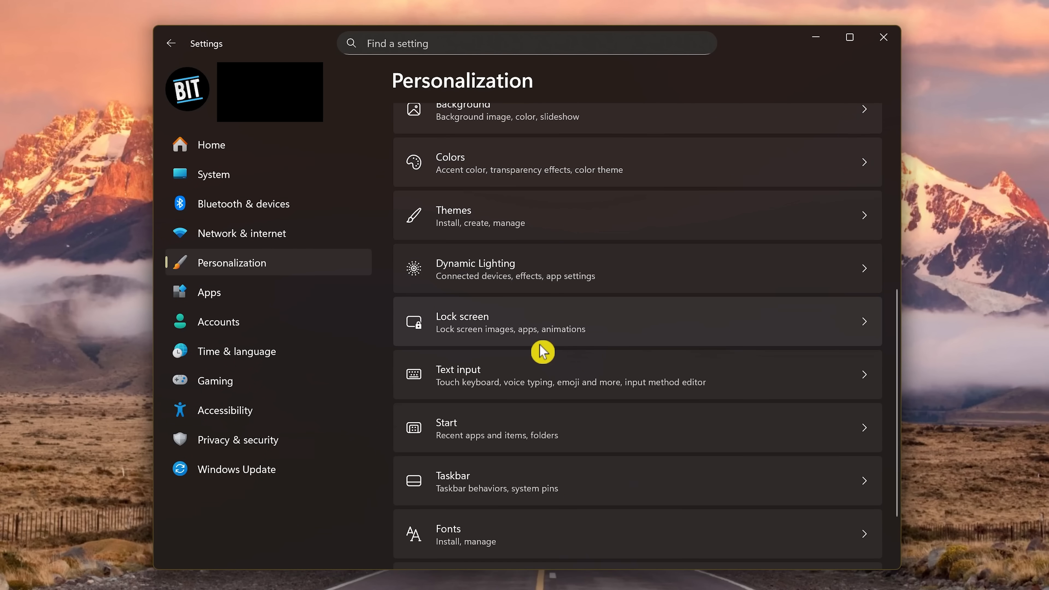
mouse_move(546, 432)
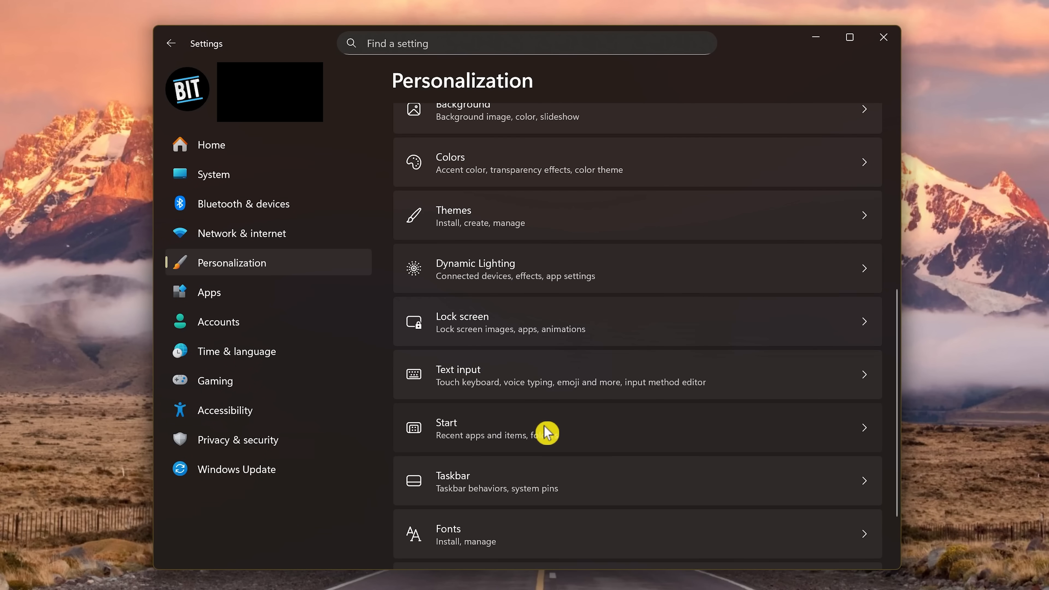
click(545, 428)
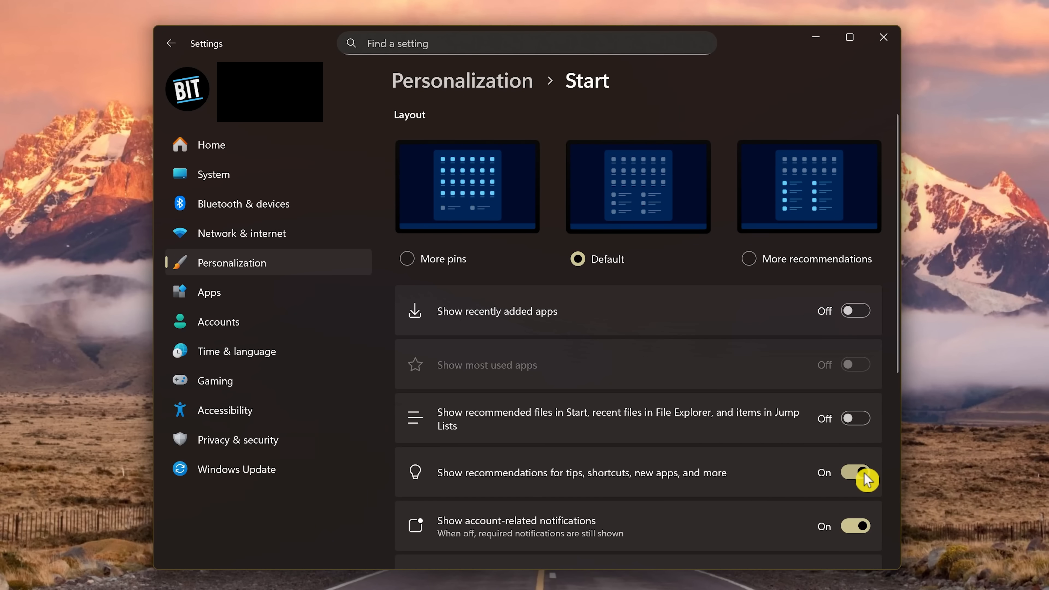
click(854, 472)
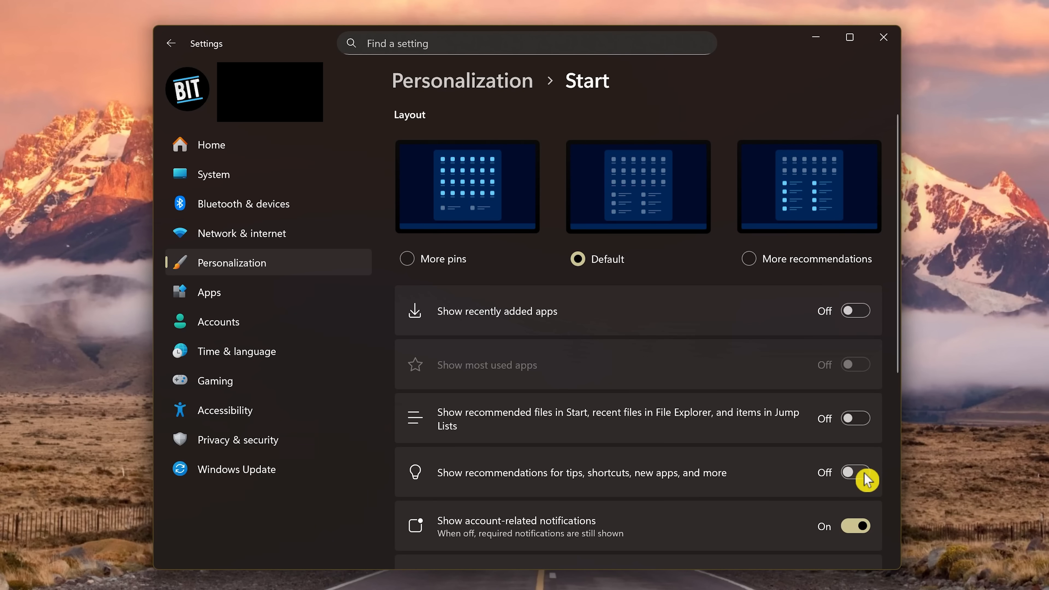
mouse_move(866, 529)
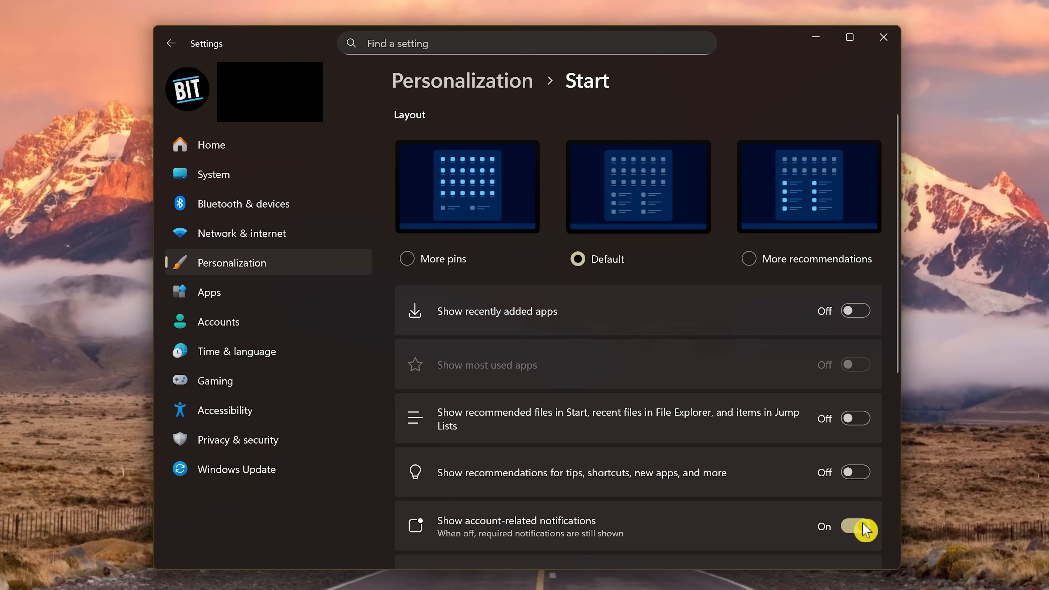
click(854, 527)
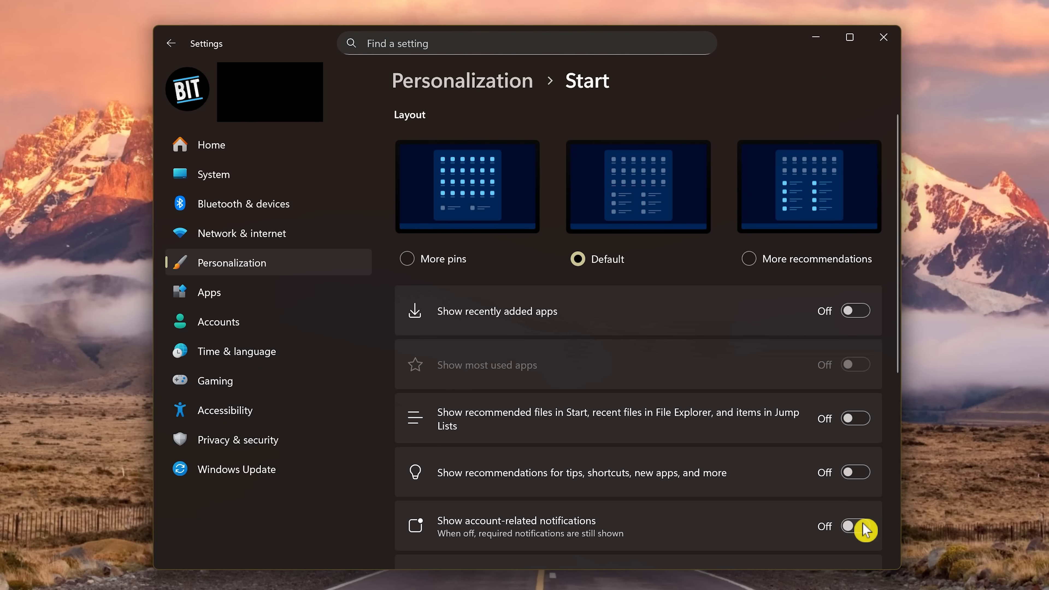
click(211, 144)
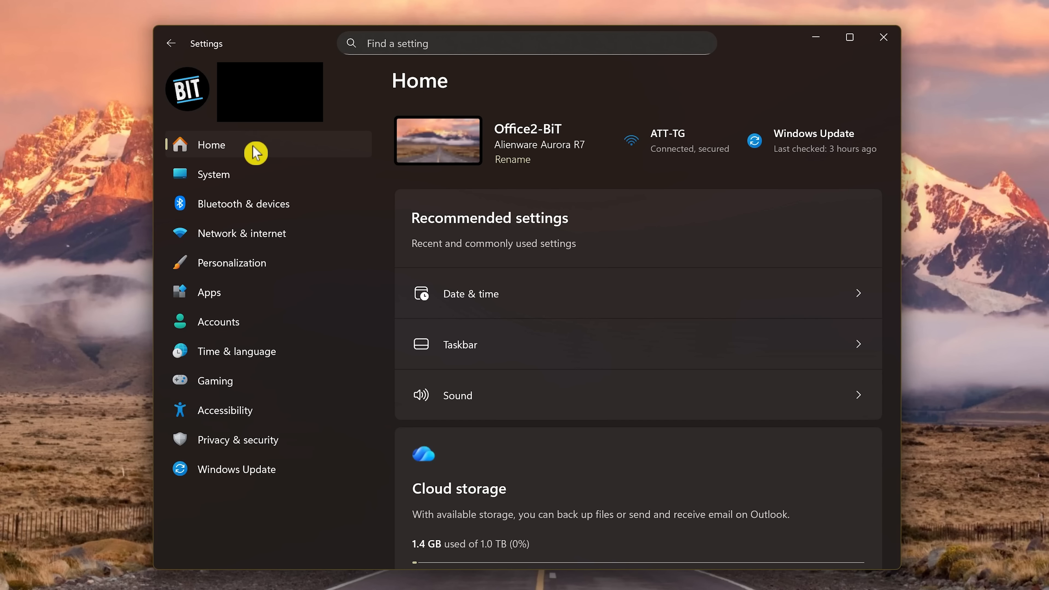
mouse_move(294, 445)
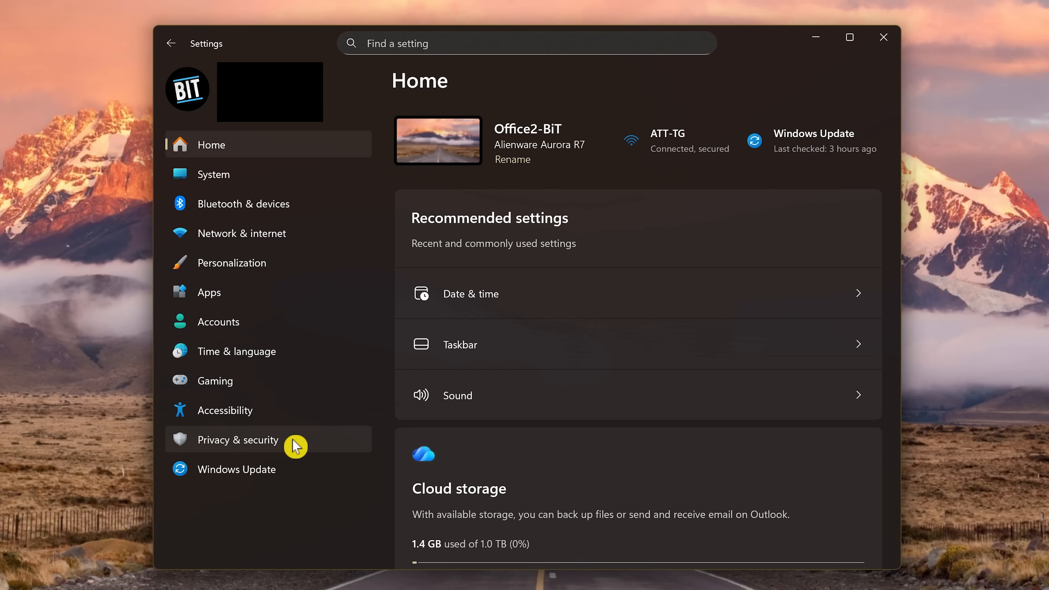
Under Privacy & security > Location, cancel the Turn off location services prompt so location stays on.
click(238, 440)
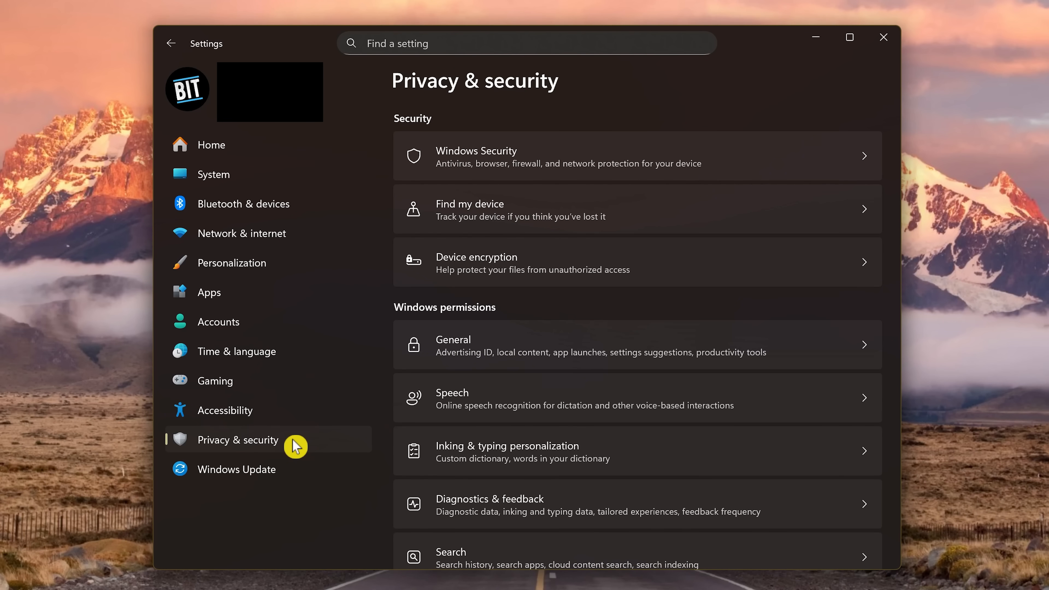
scroll(down, 3)
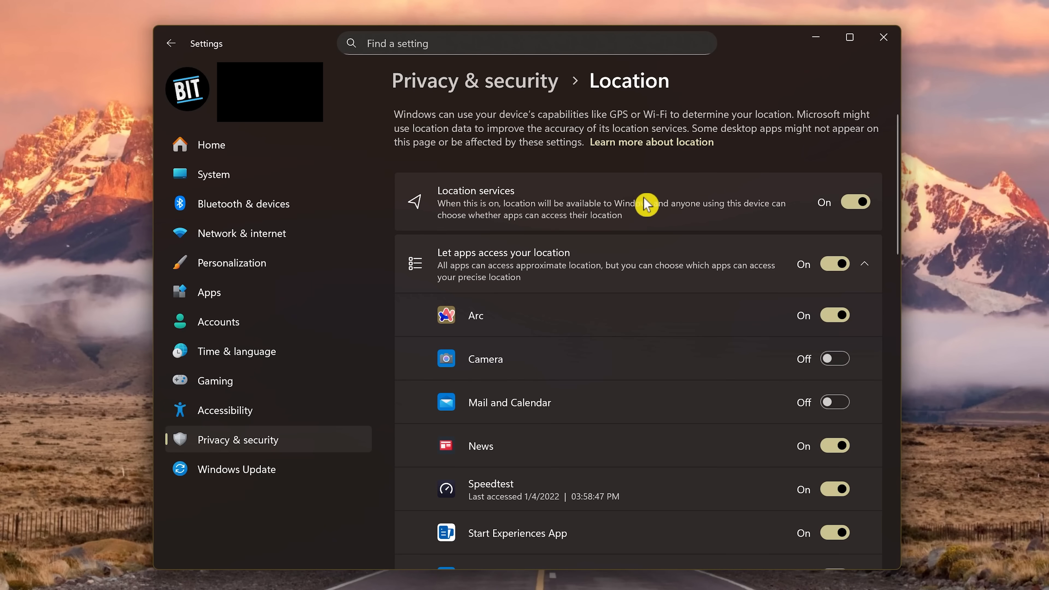
click(854, 202)
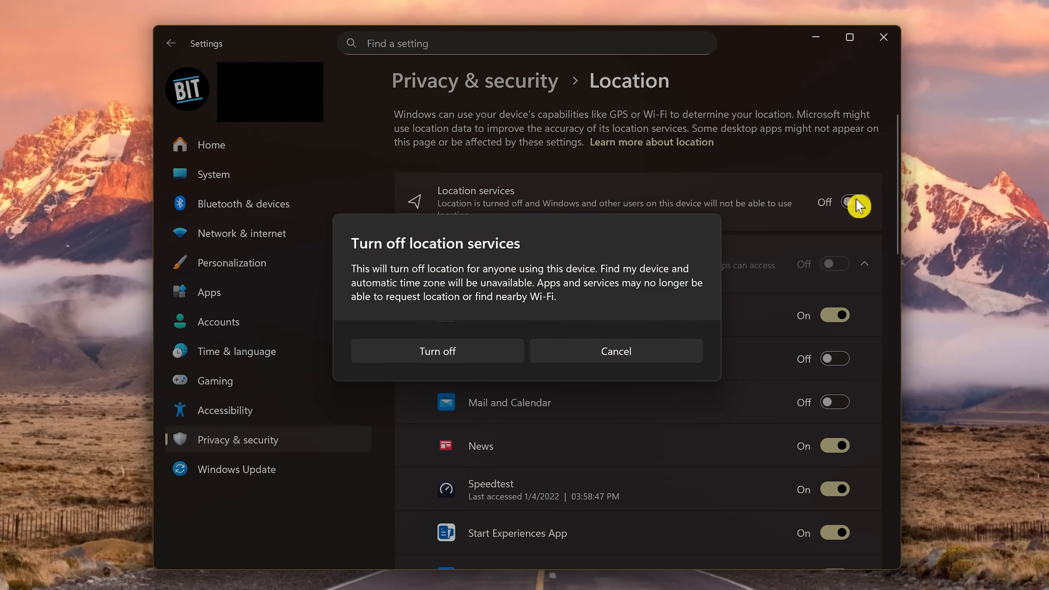
click(437, 351)
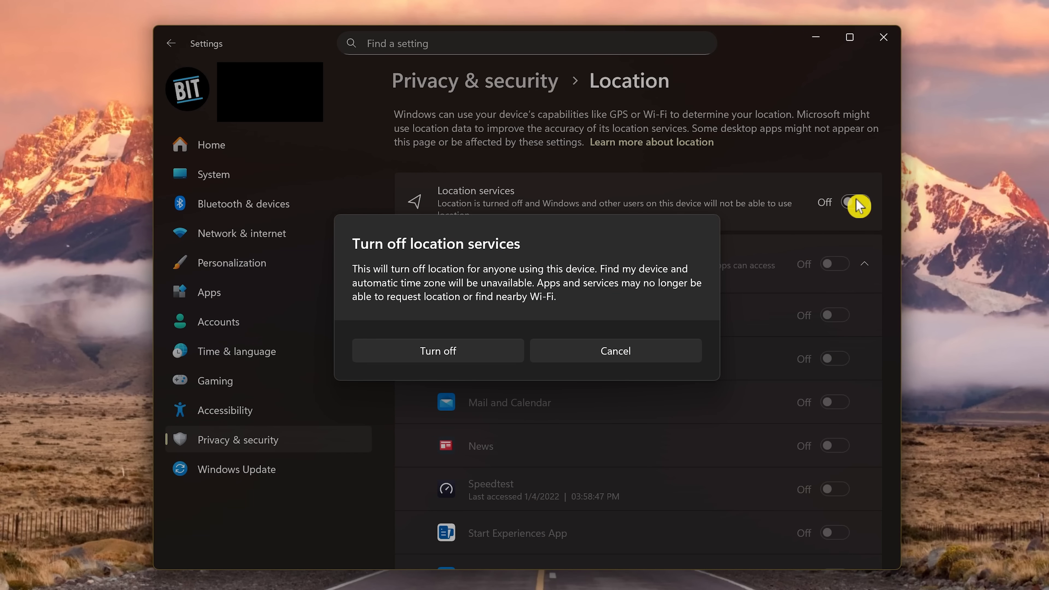
mouse_move(622, 364)
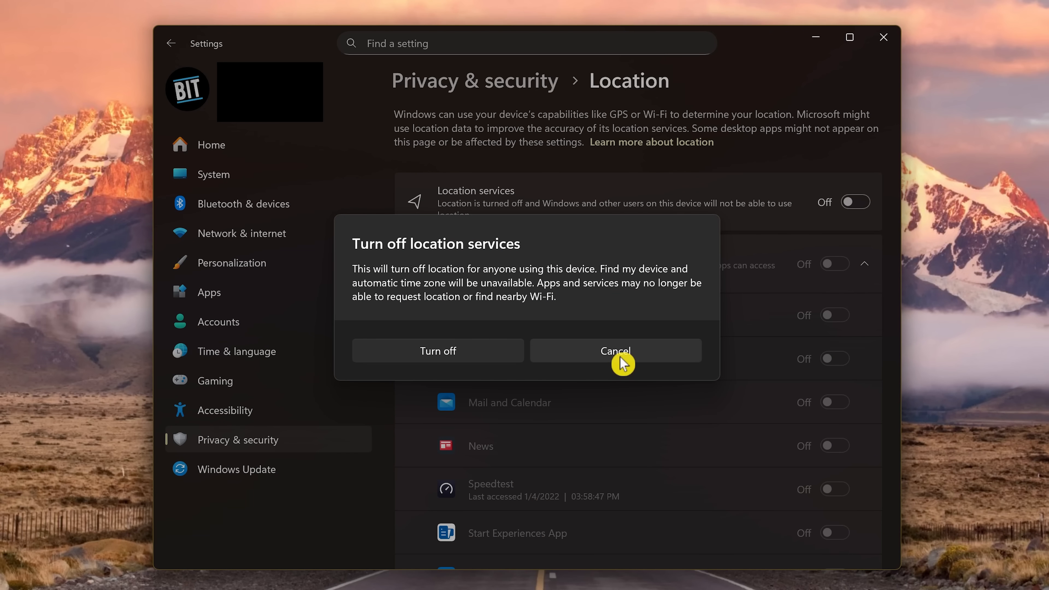
click(614, 351)
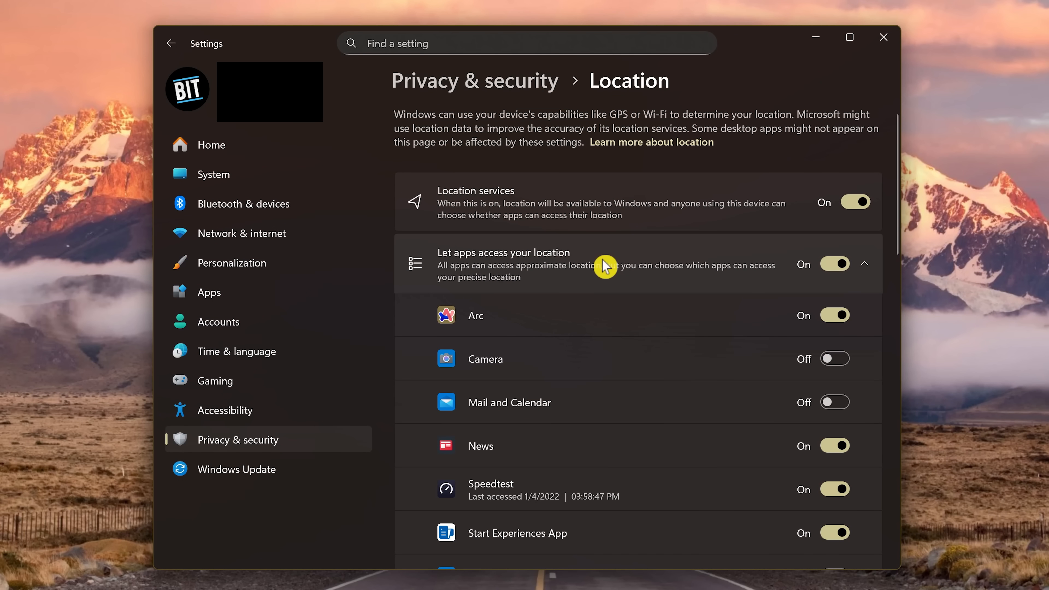
mouse_move(834, 271)
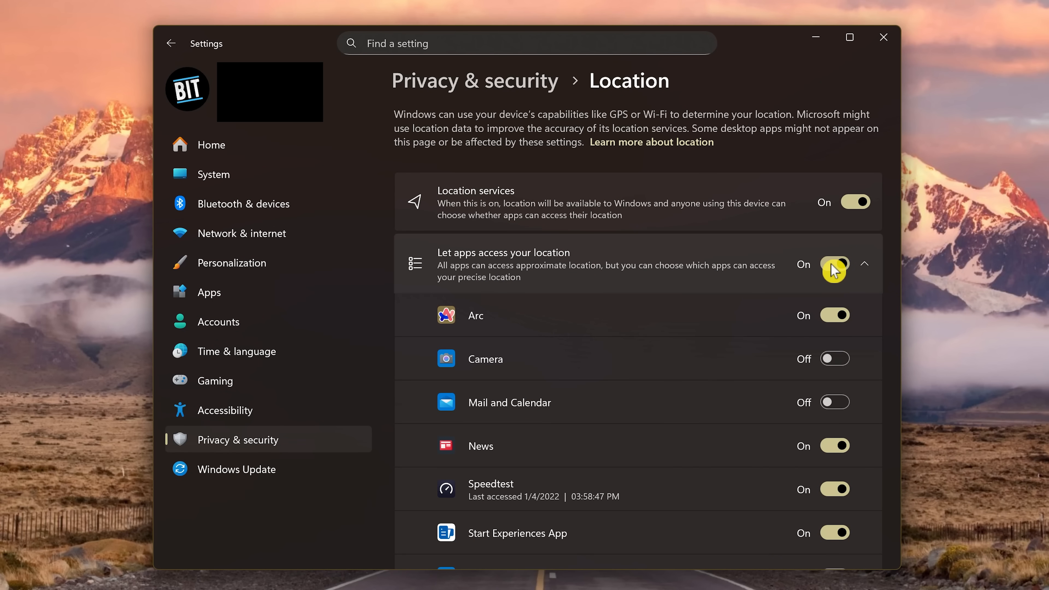
mouse_move(837, 443)
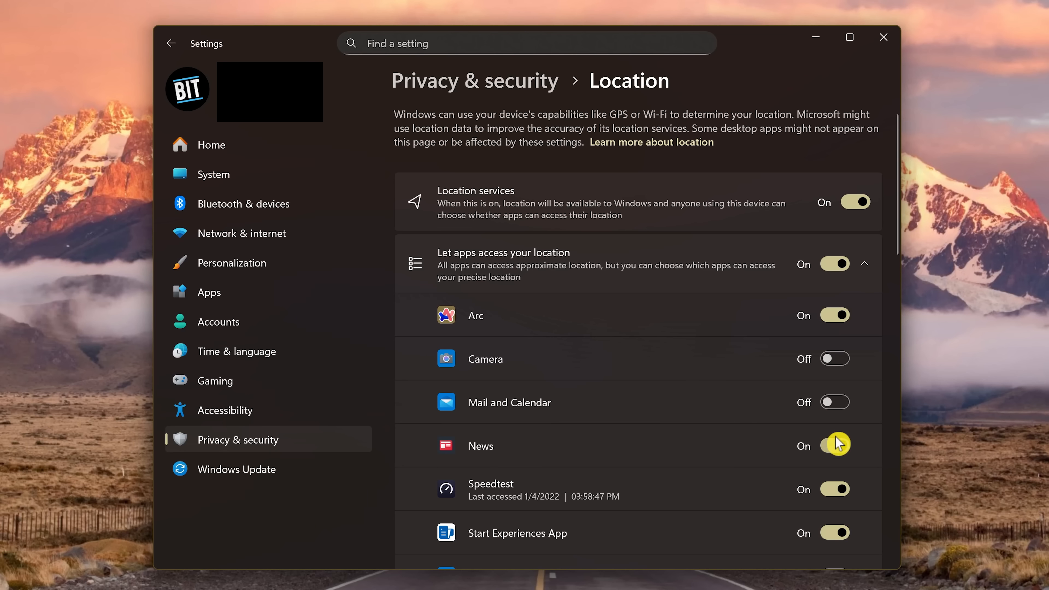
Deny location access to News, Start Experiences App, Speedtest and Arc.
click(834, 446)
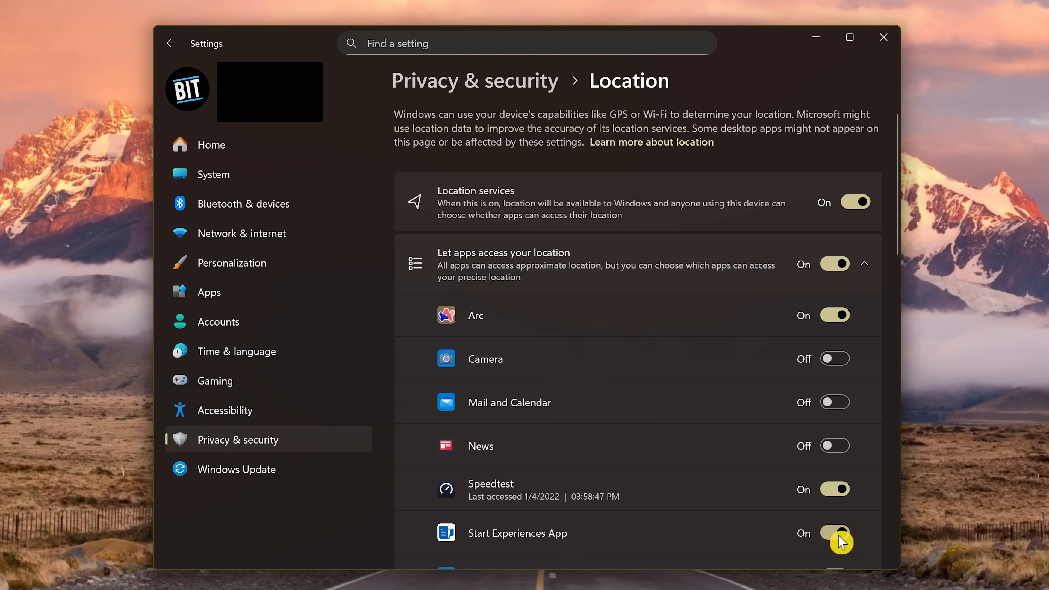
click(835, 532)
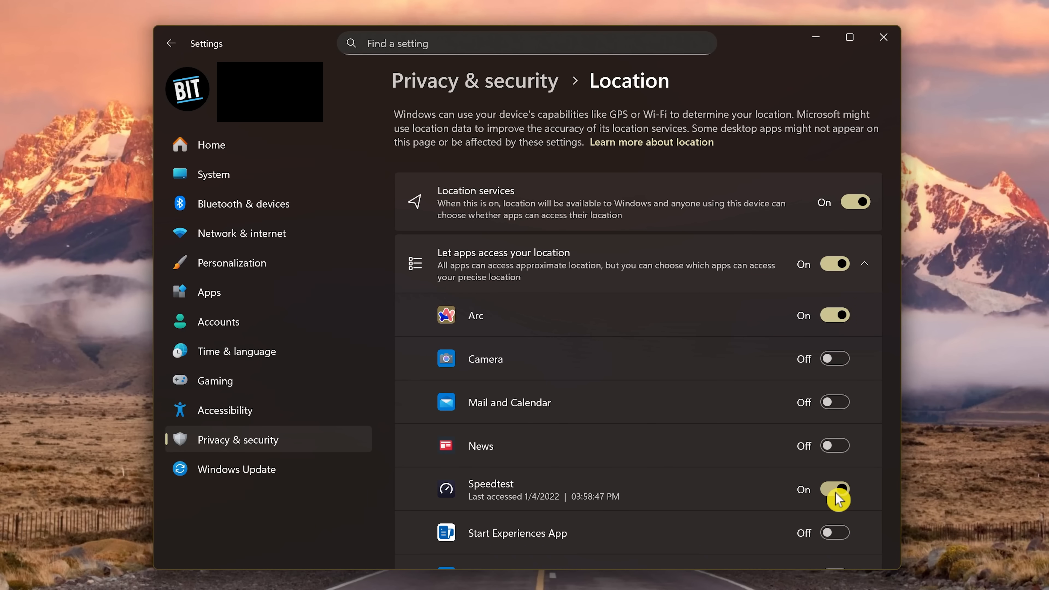
click(834, 489)
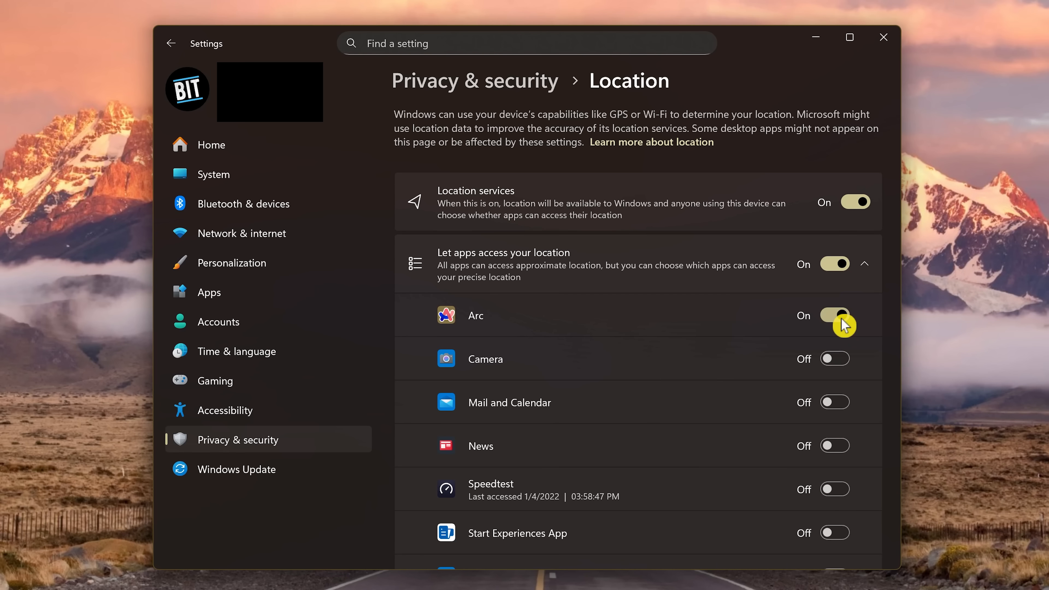
click(834, 315)
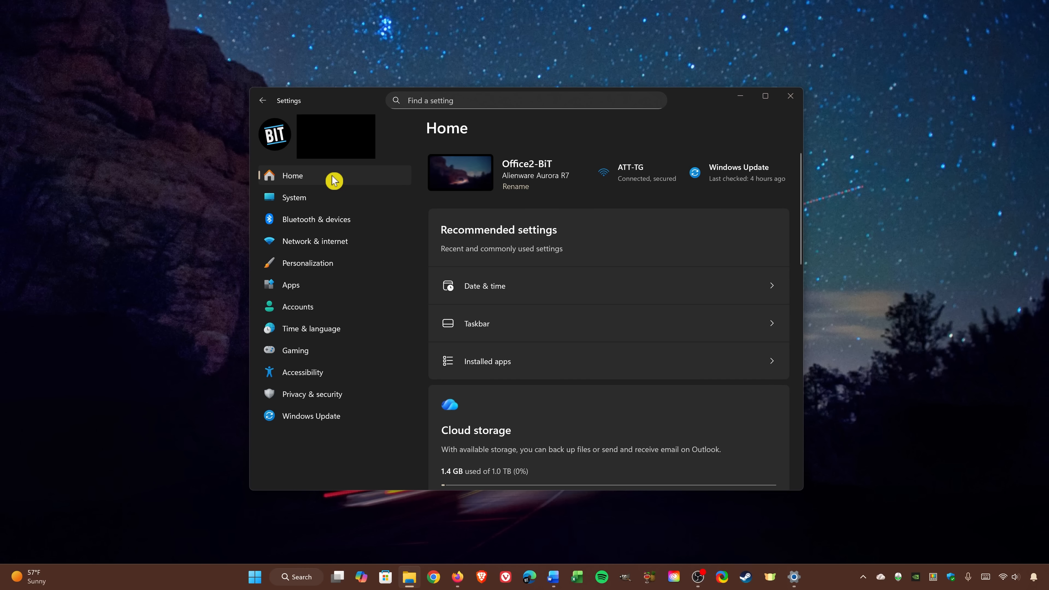
mouse_move(339, 263)
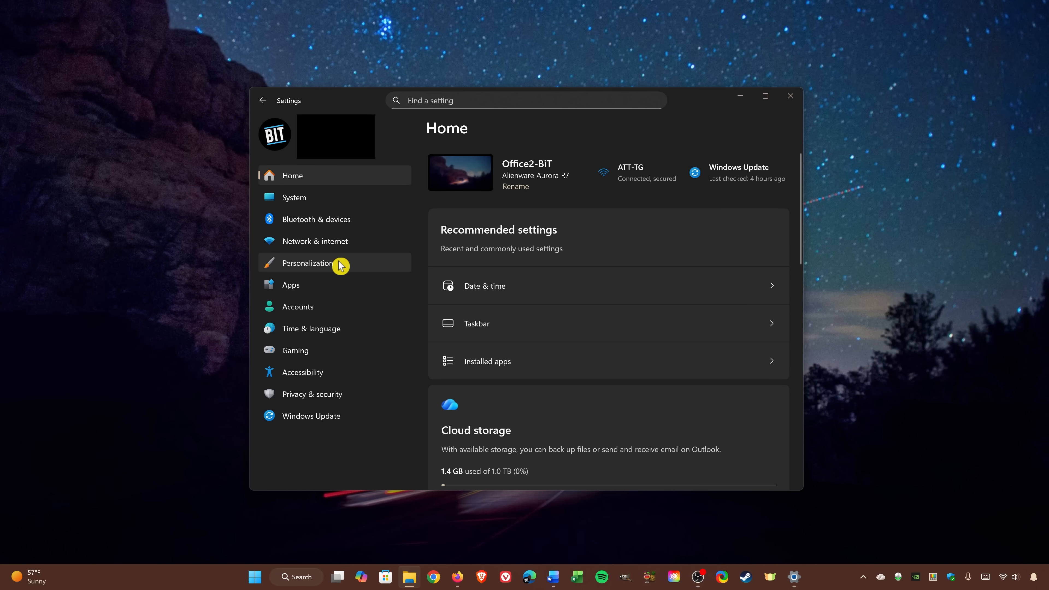
Under Personalization > Taskbar, switch the Widgets taskbar item Off.
click(308, 263)
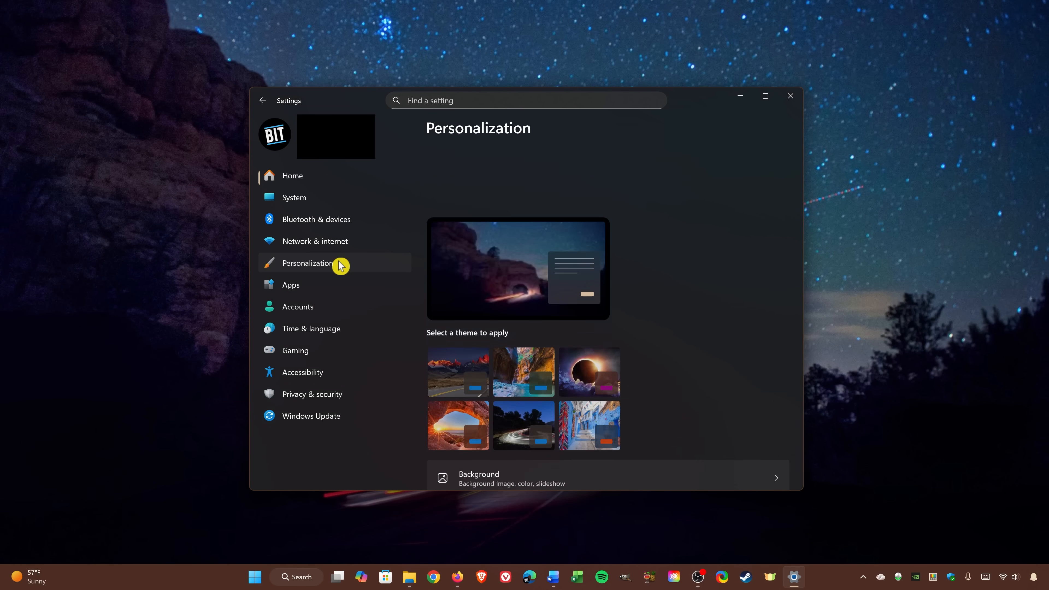
scroll(down, 3)
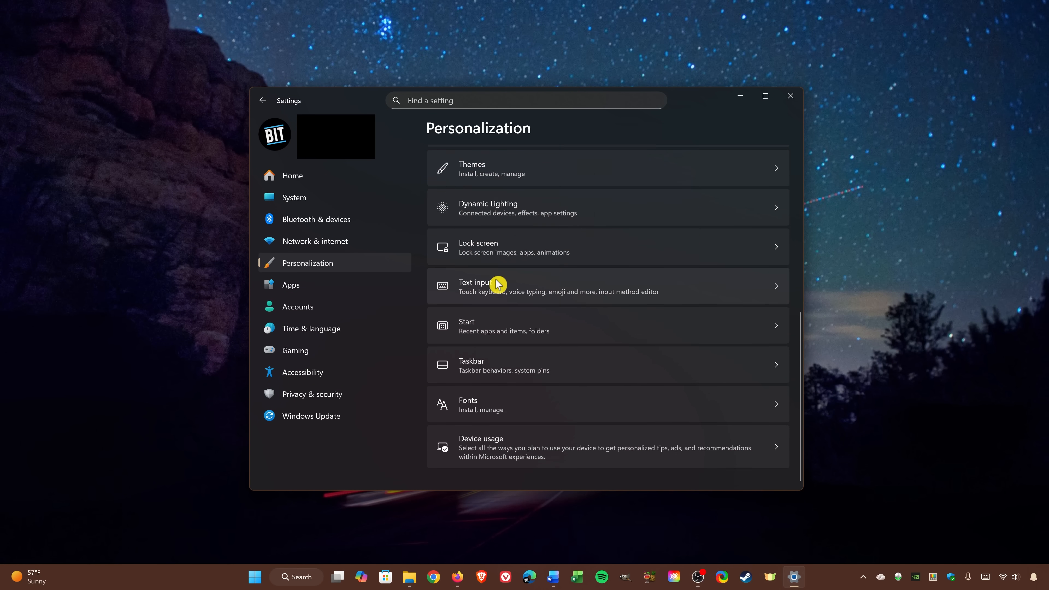
mouse_move(500, 363)
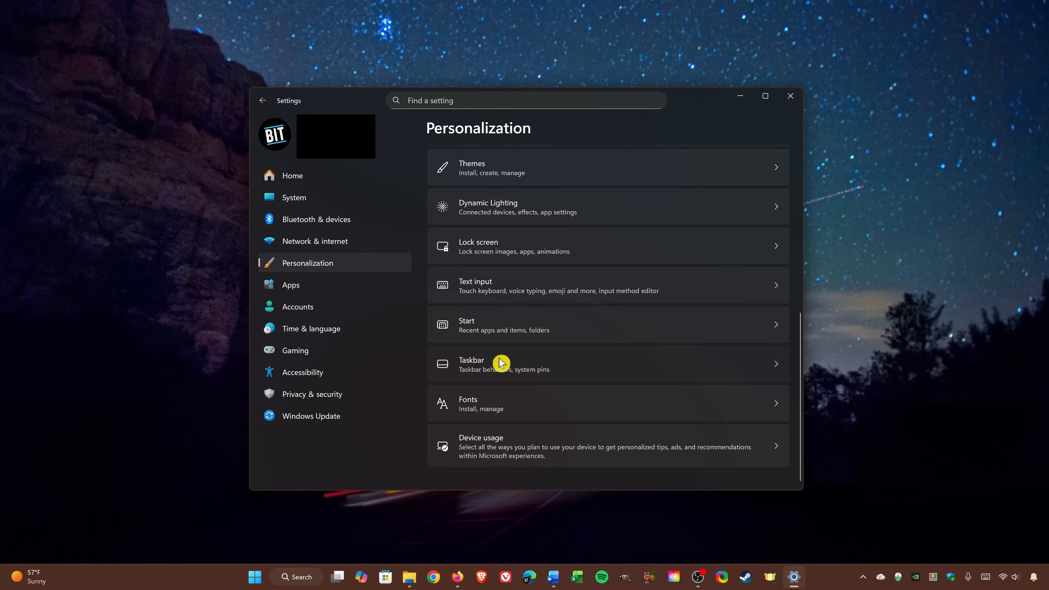
click(508, 365)
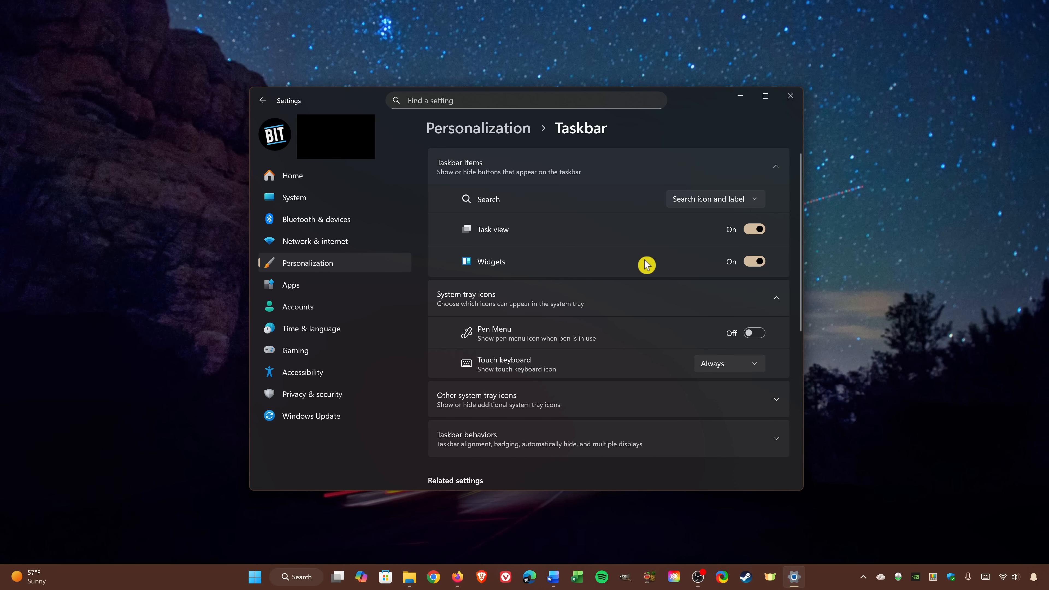
mouse_move(755, 262)
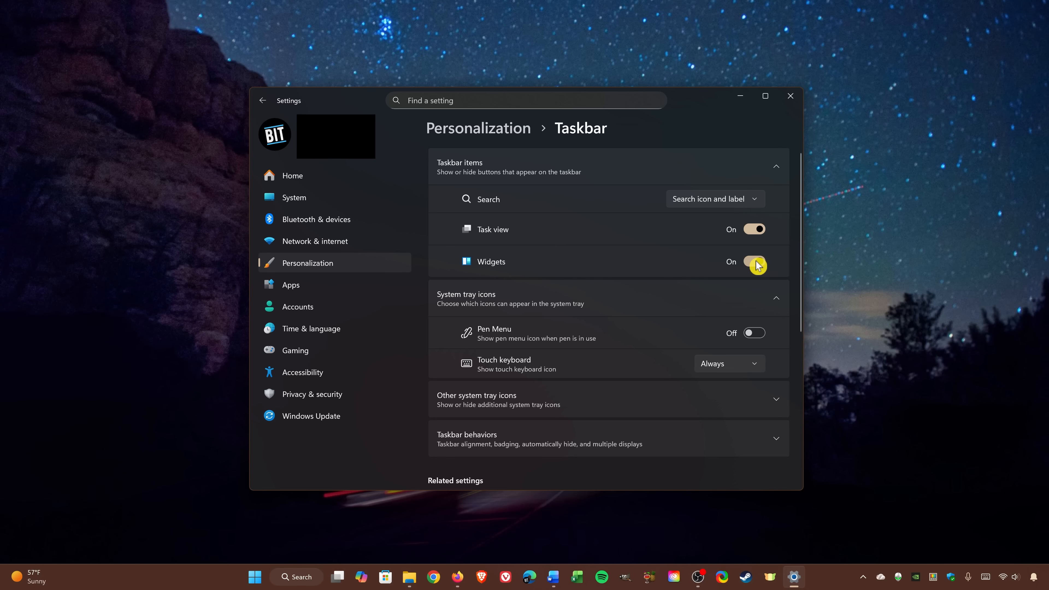
click(754, 262)
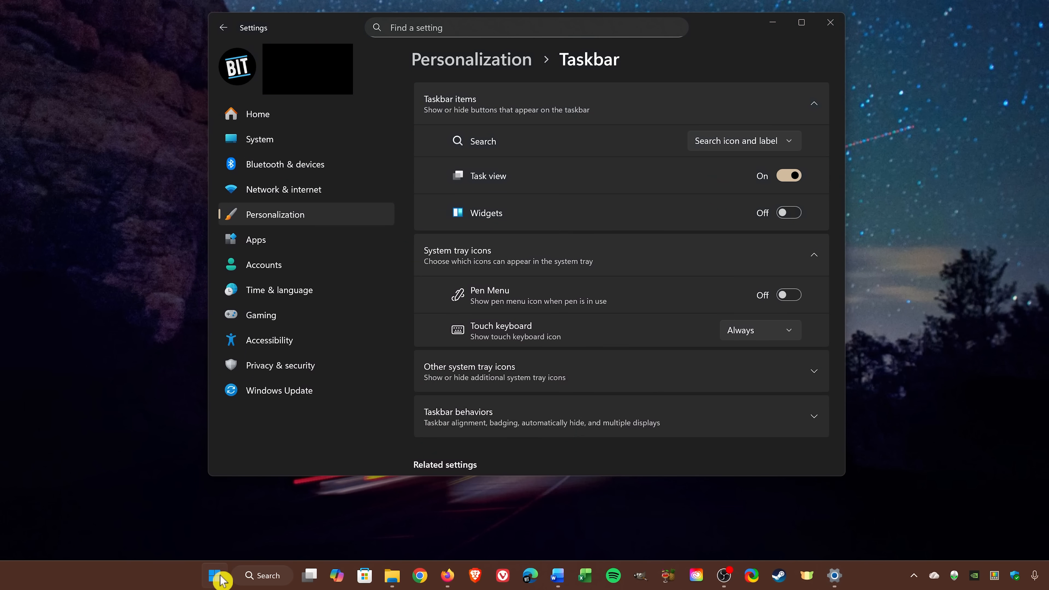
Set the taskbar Search item to Hide and return to the Settings home page.
click(214, 575)
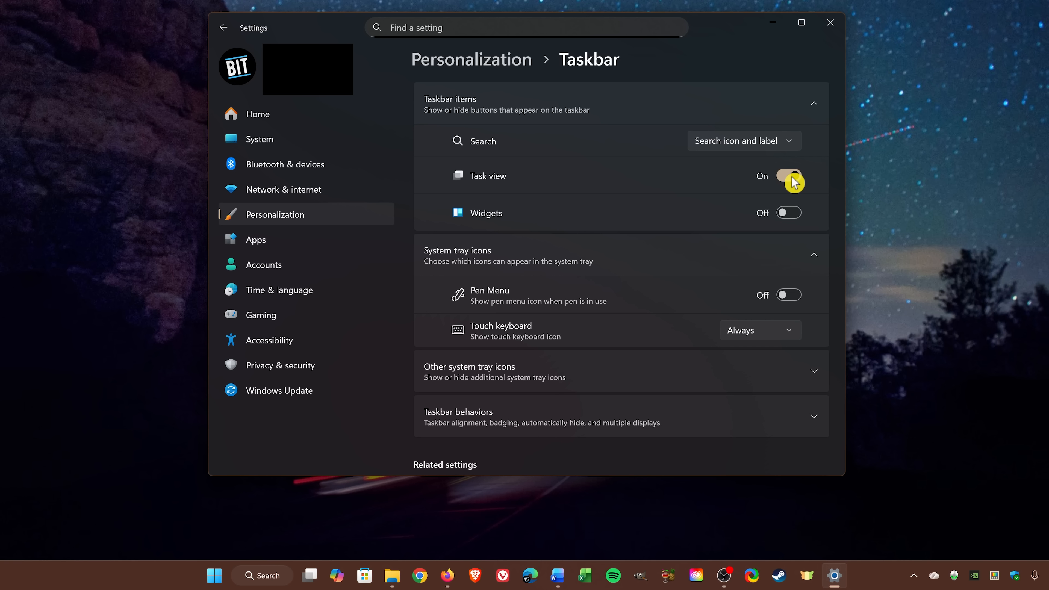
mouse_move(790, 151)
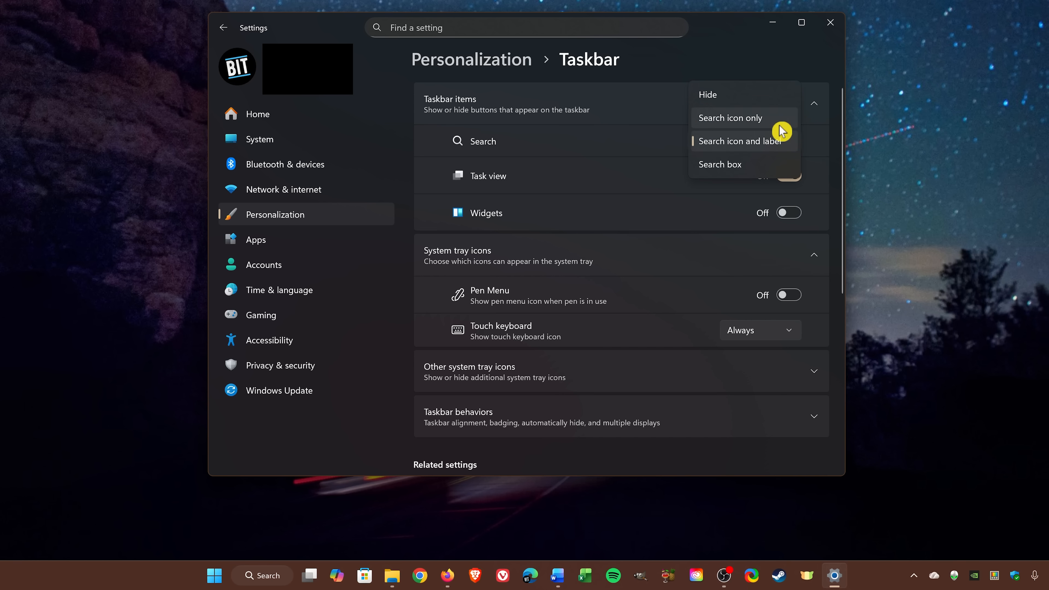
mouse_move(771, 101)
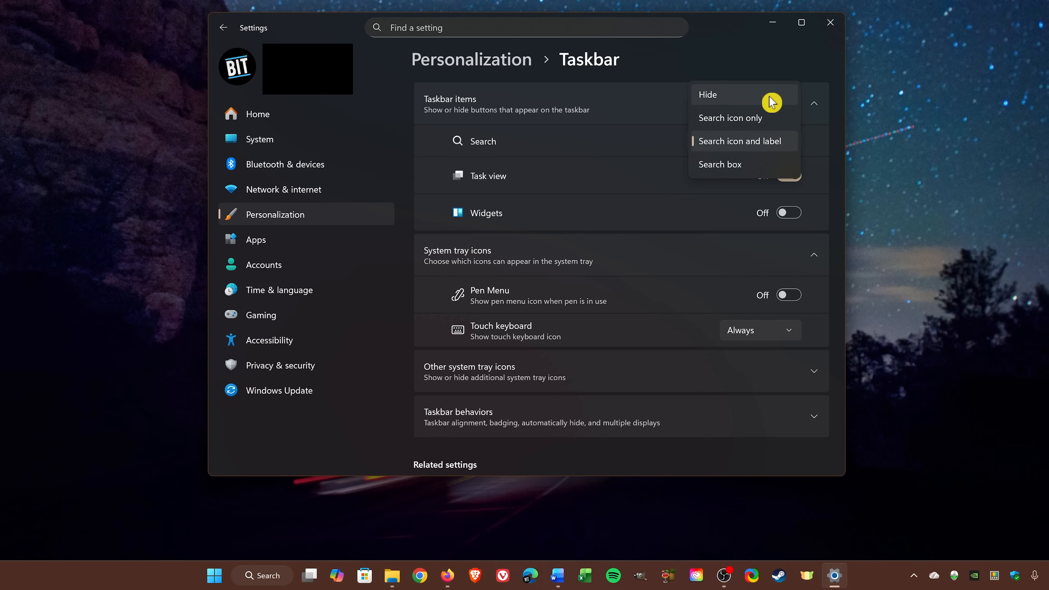
click(708, 95)
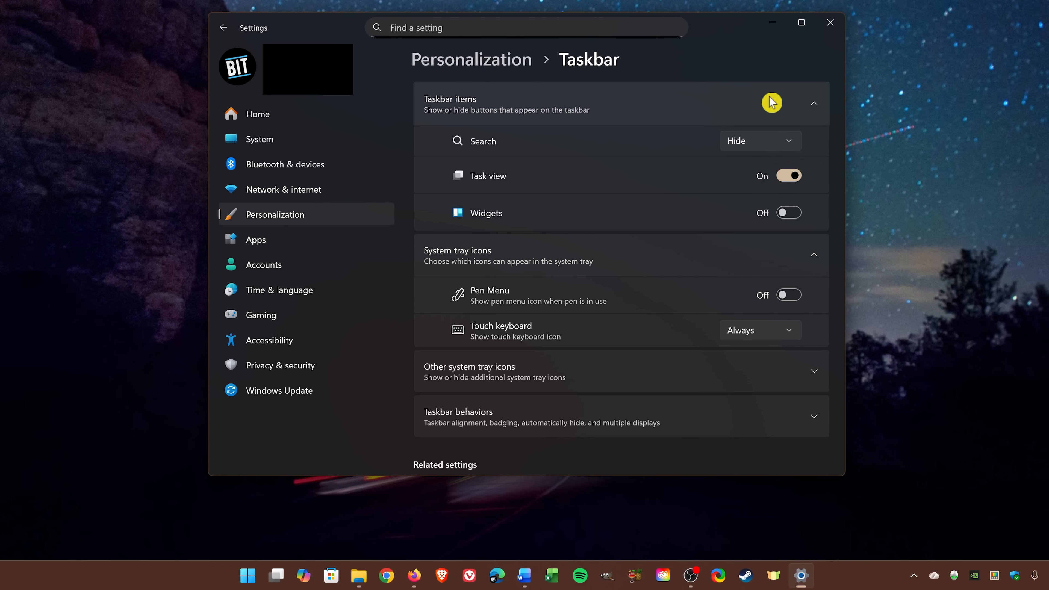
click(256, 113)
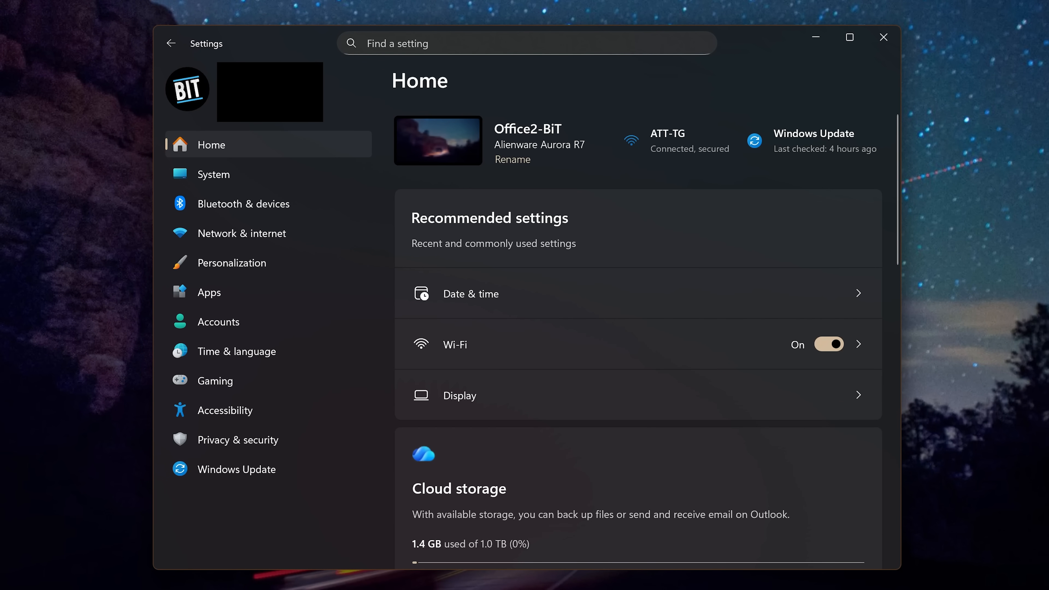
Under System > Notifications, toggle Notifications off and back on so they stay enabled overall.
click(213, 174)
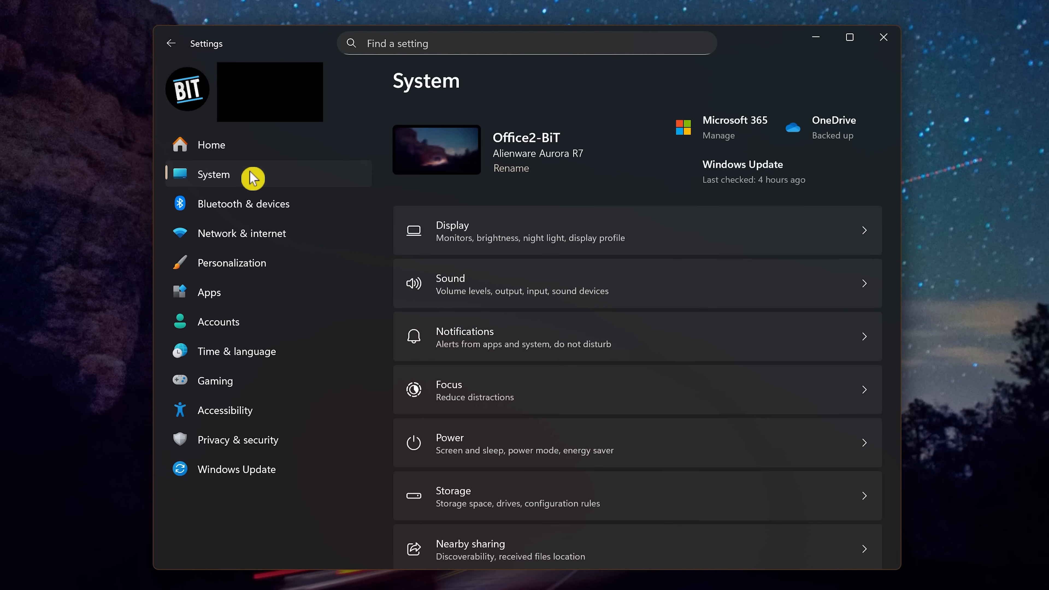
mouse_move(524, 340)
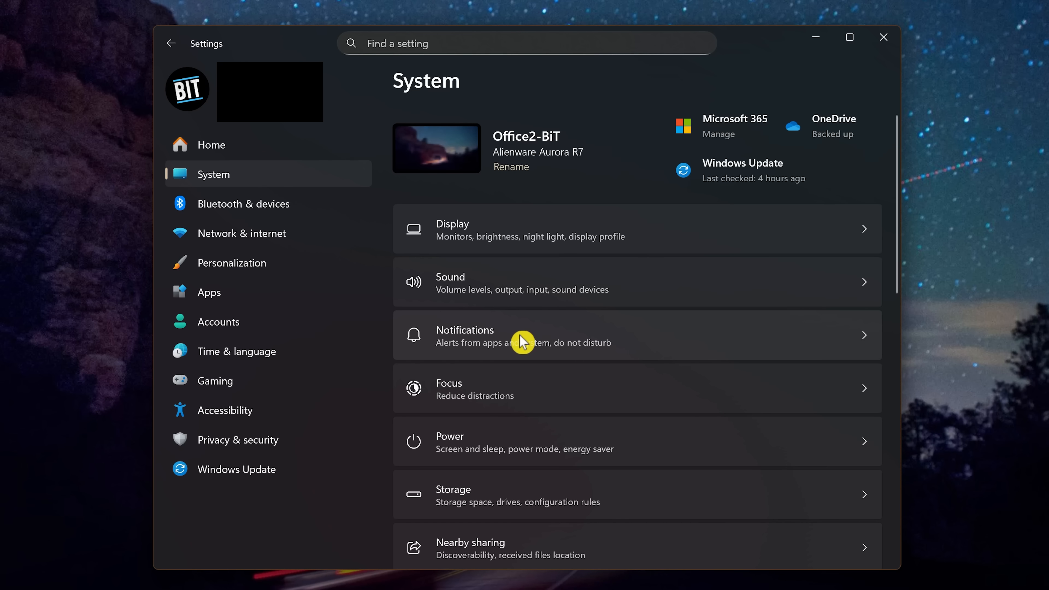
click(521, 335)
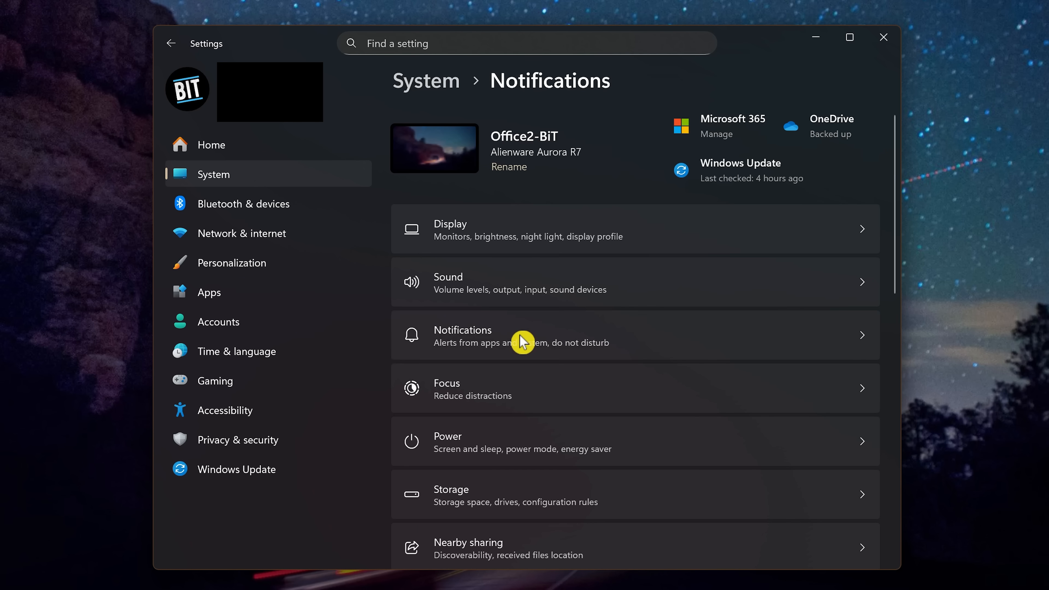
click(529, 335)
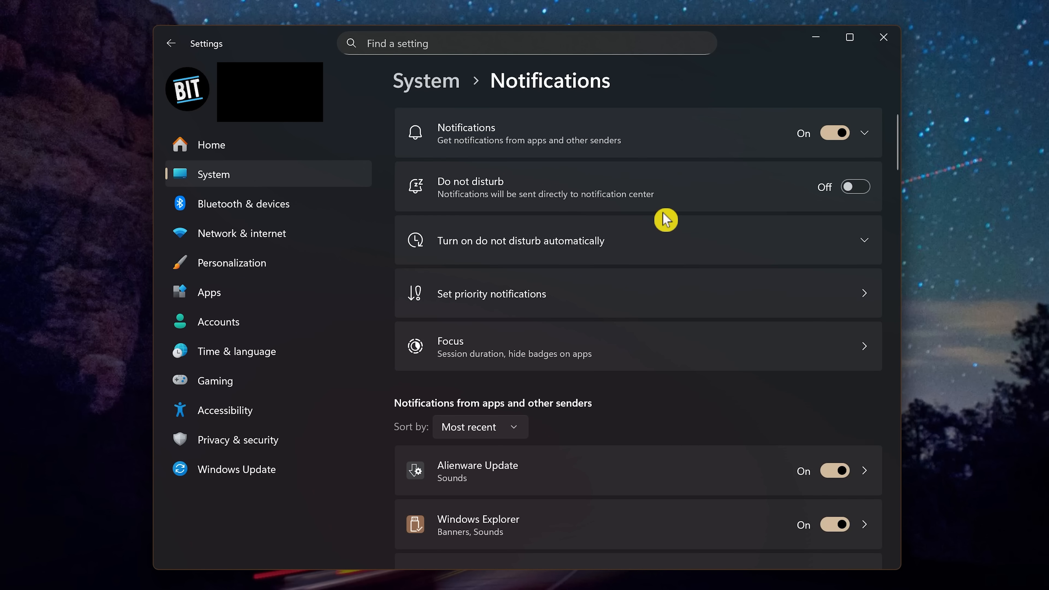
mouse_move(834, 132)
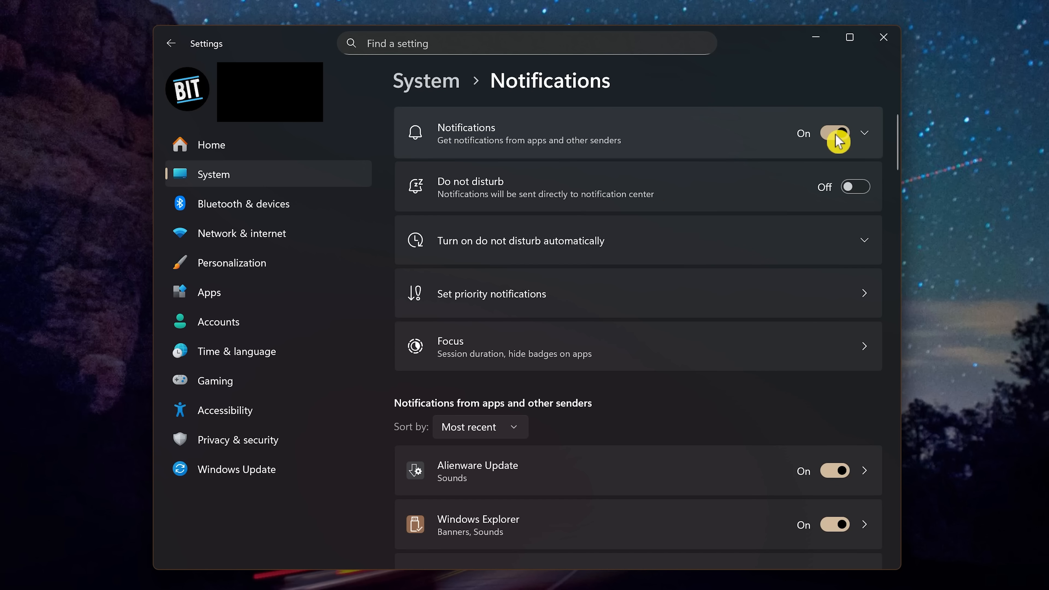
click(834, 133)
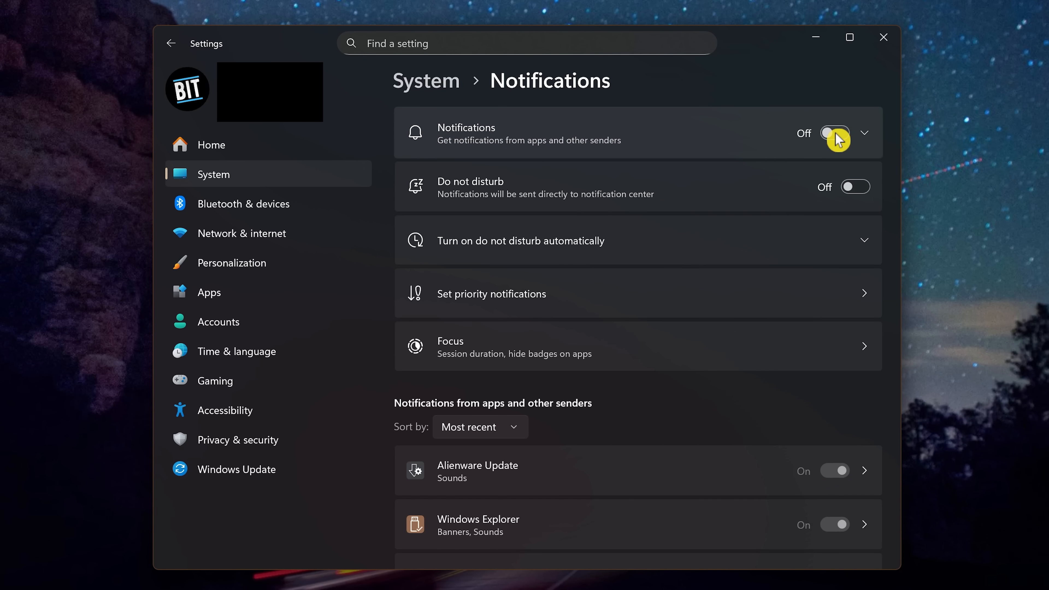
click(834, 132)
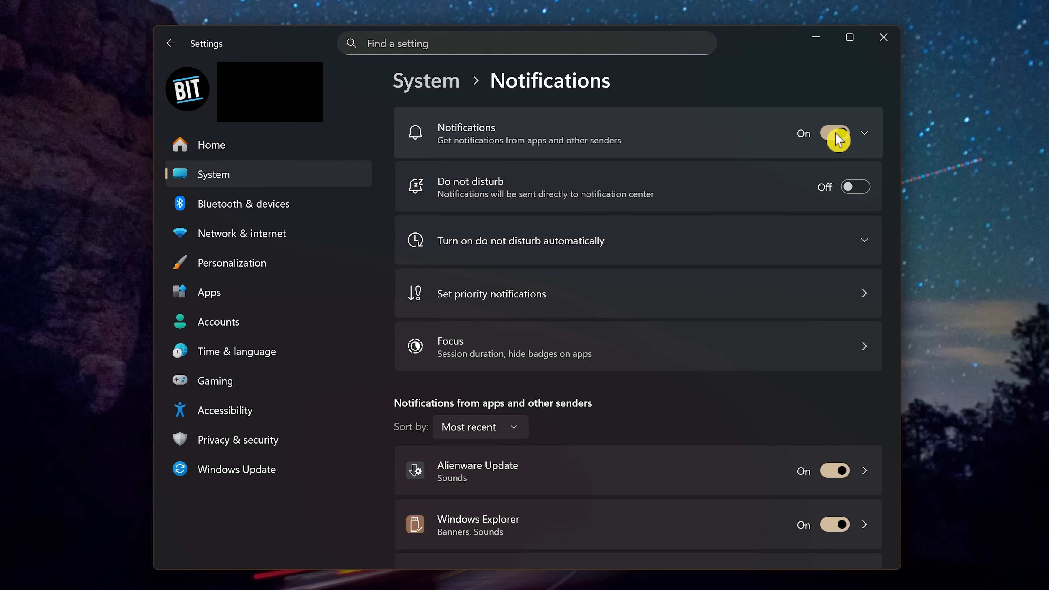
Switch Microsoft Store's notifications Off under Notifications from apps and return Home.
scroll(down, 3)
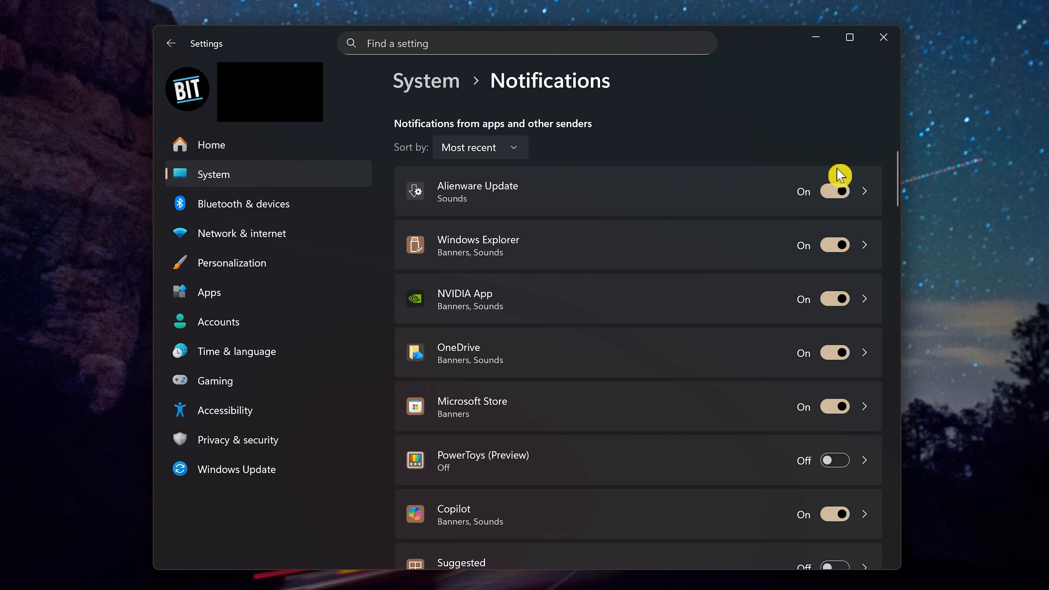
mouse_move(846, 408)
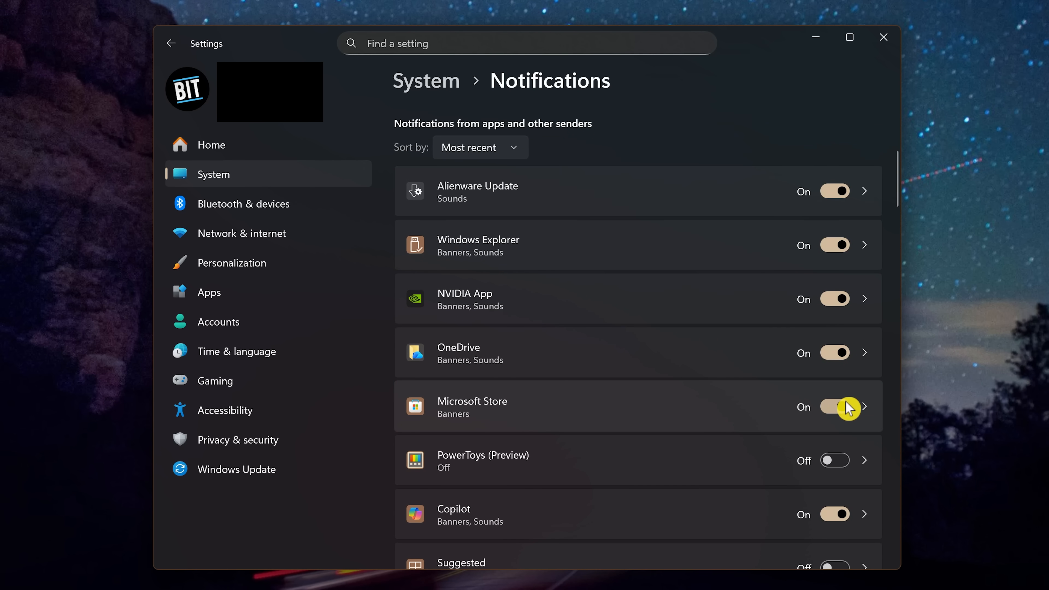
click(834, 406)
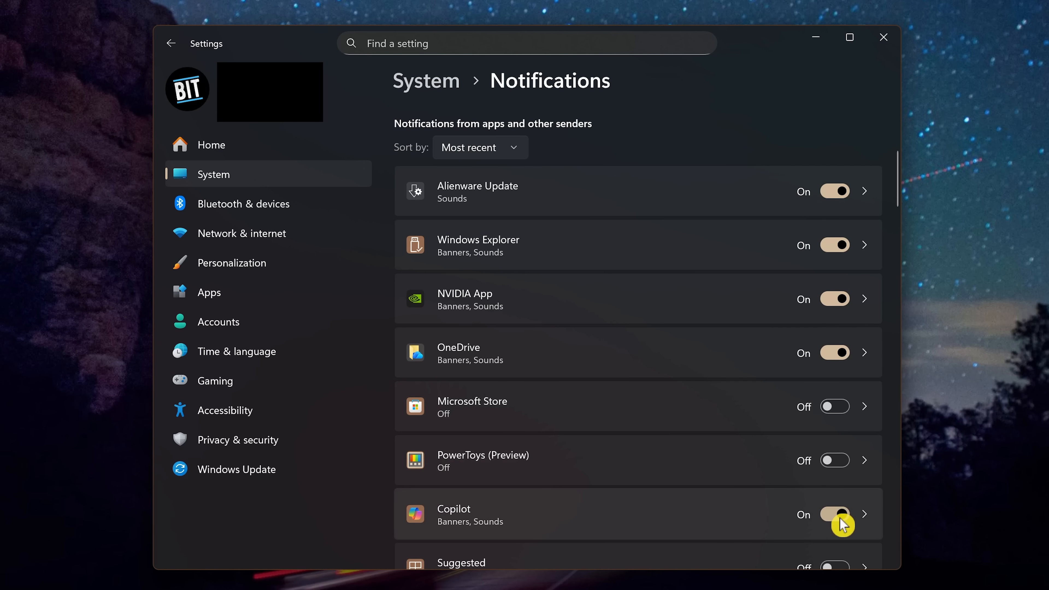
click(211, 144)
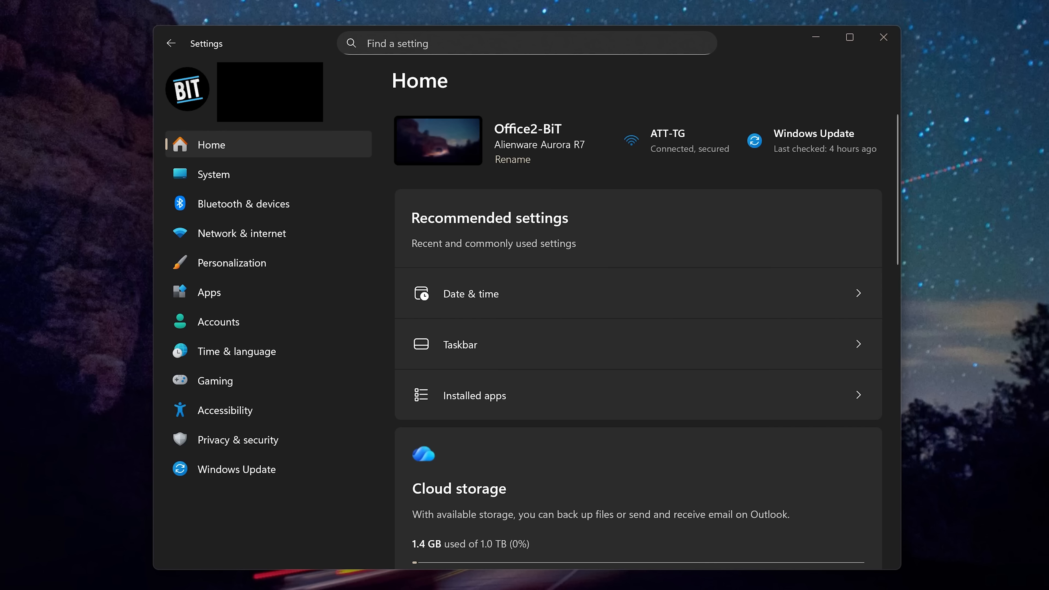
mouse_move(294, 239)
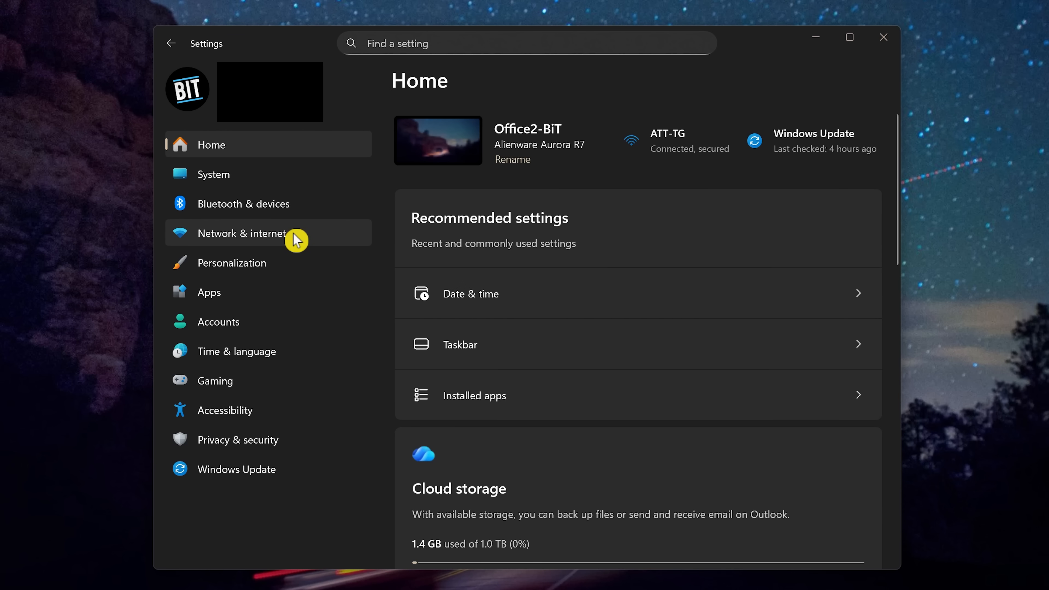
Go to Network & internet and scroll toward Advanced network settings.
click(241, 233)
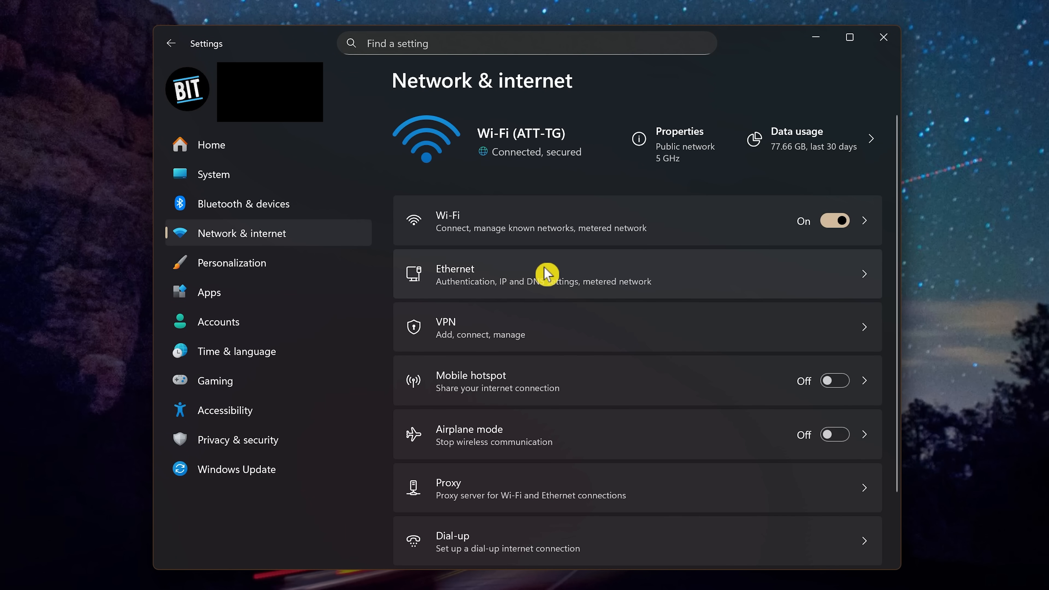
scroll(down, 3)
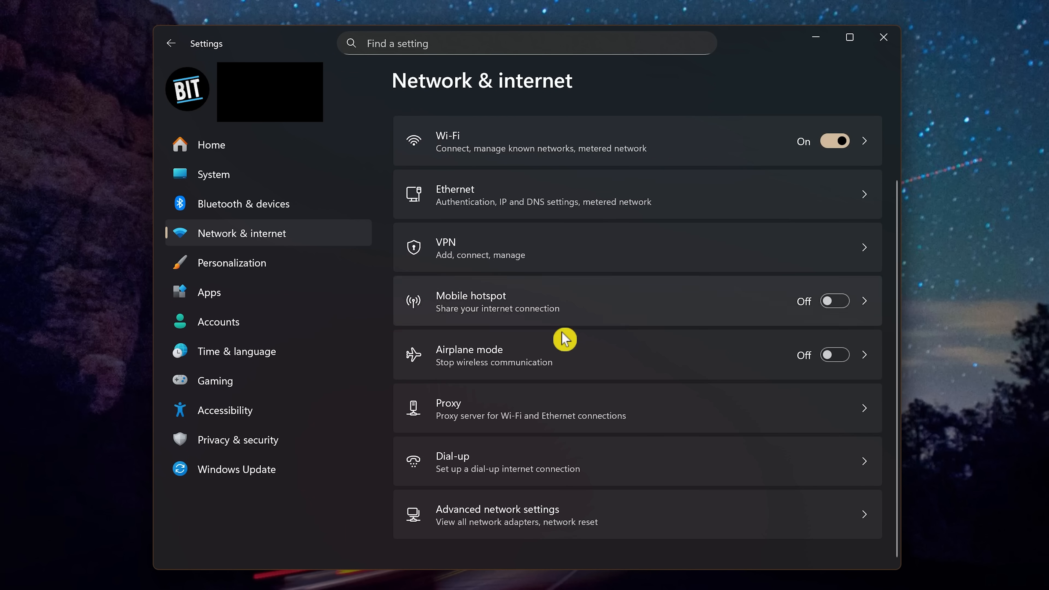
mouse_move(604, 518)
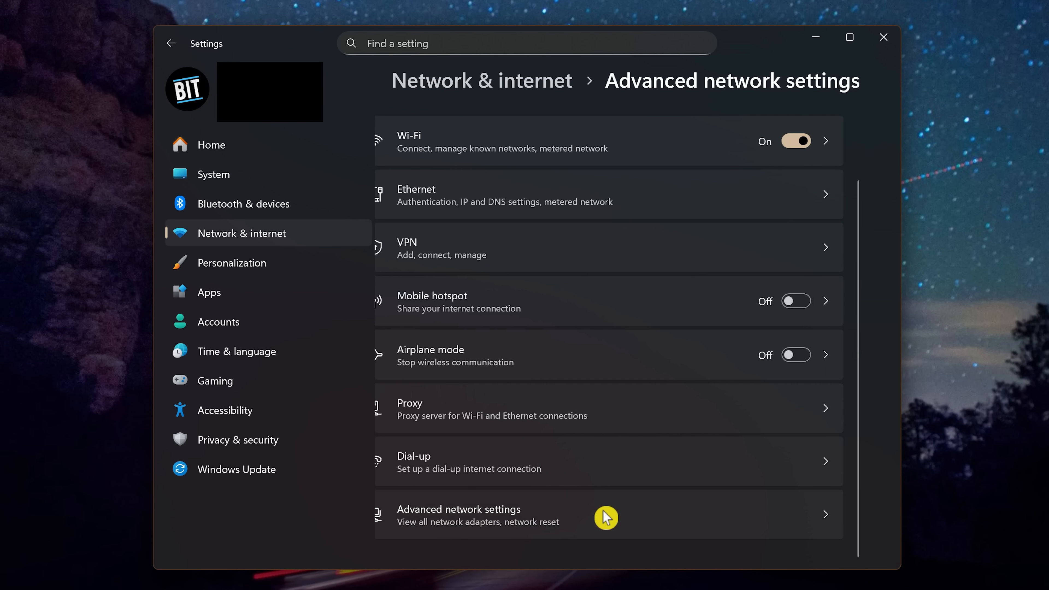
In Advanced sharing settings, switch off private network discovery and file sharing plus public file sharing, then close Settings.
click(605, 513)
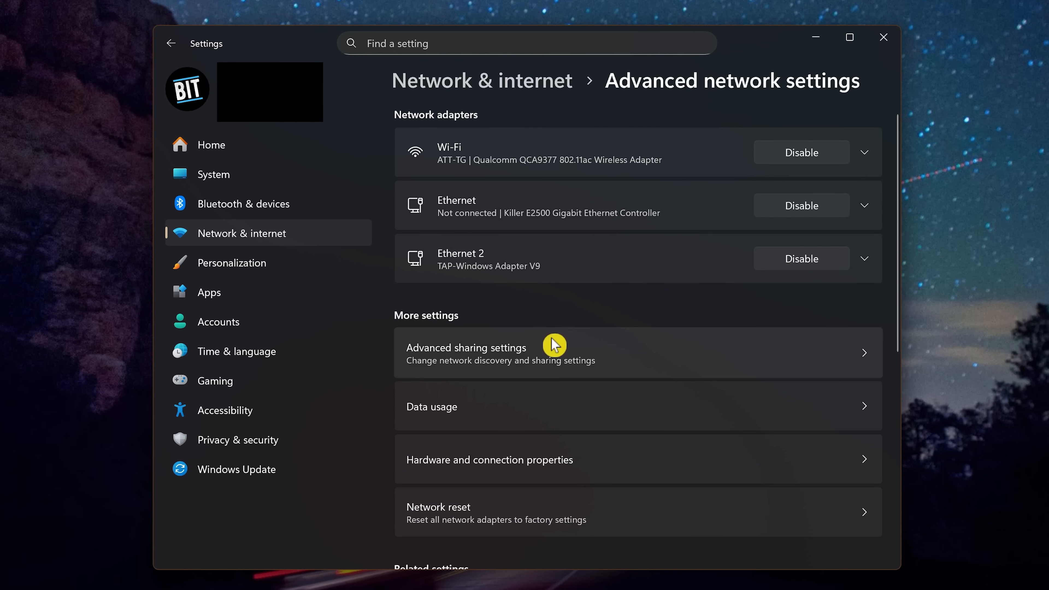
mouse_move(556, 352)
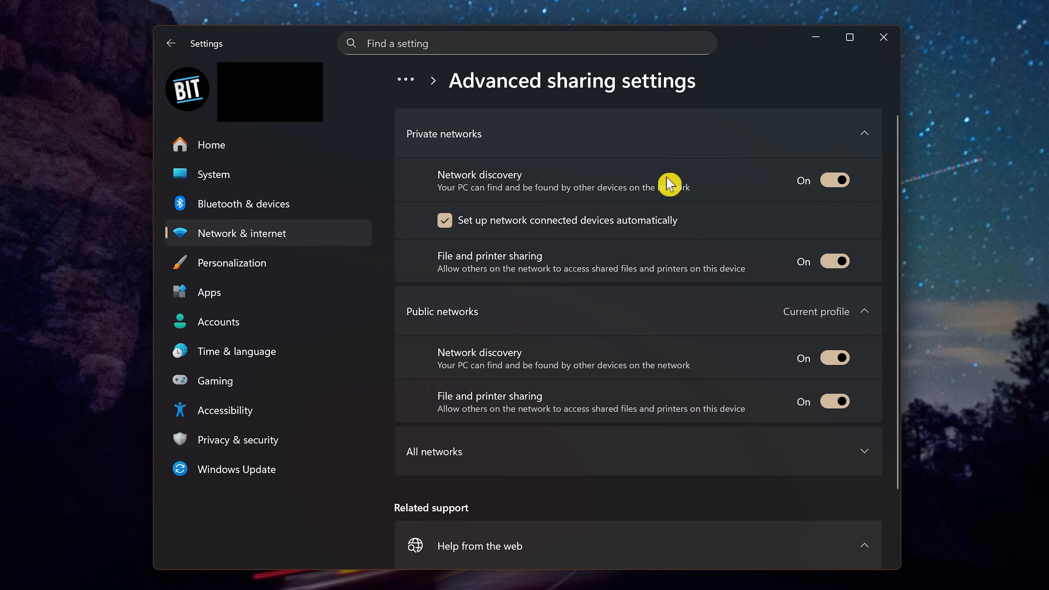
click(834, 180)
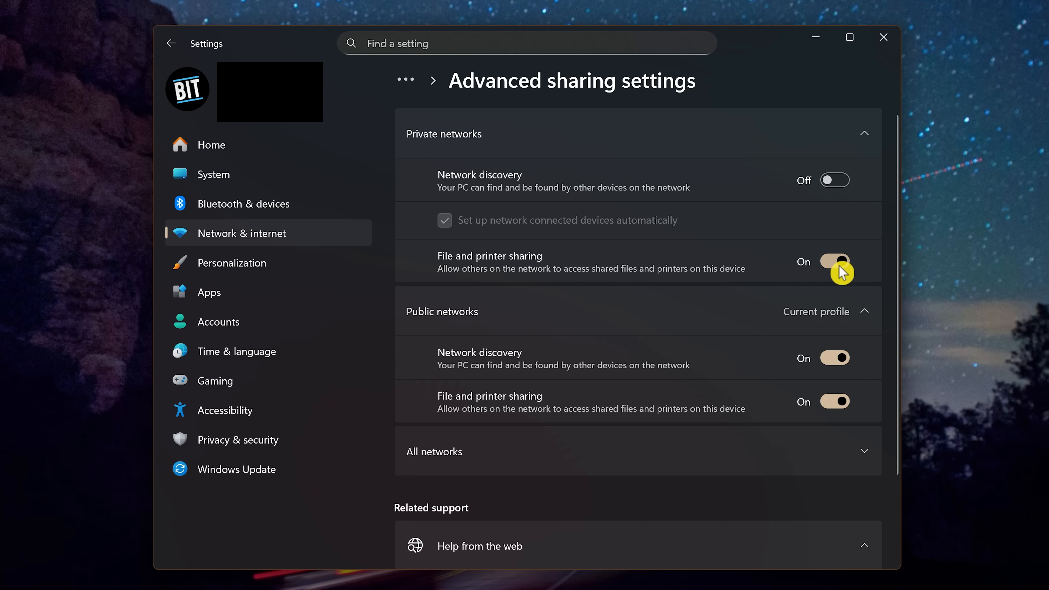
click(834, 262)
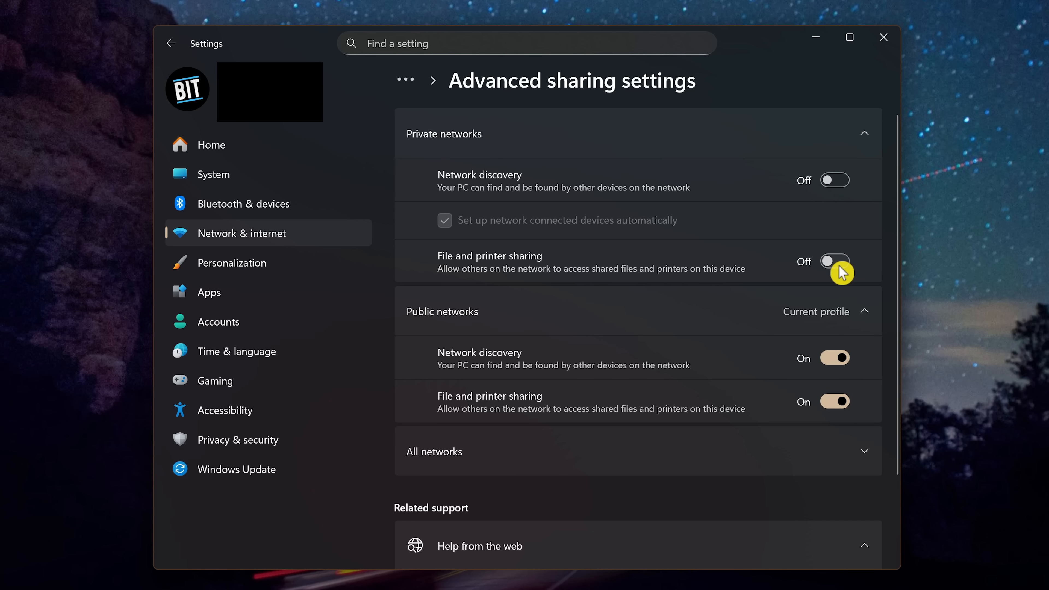
mouse_move(536, 322)
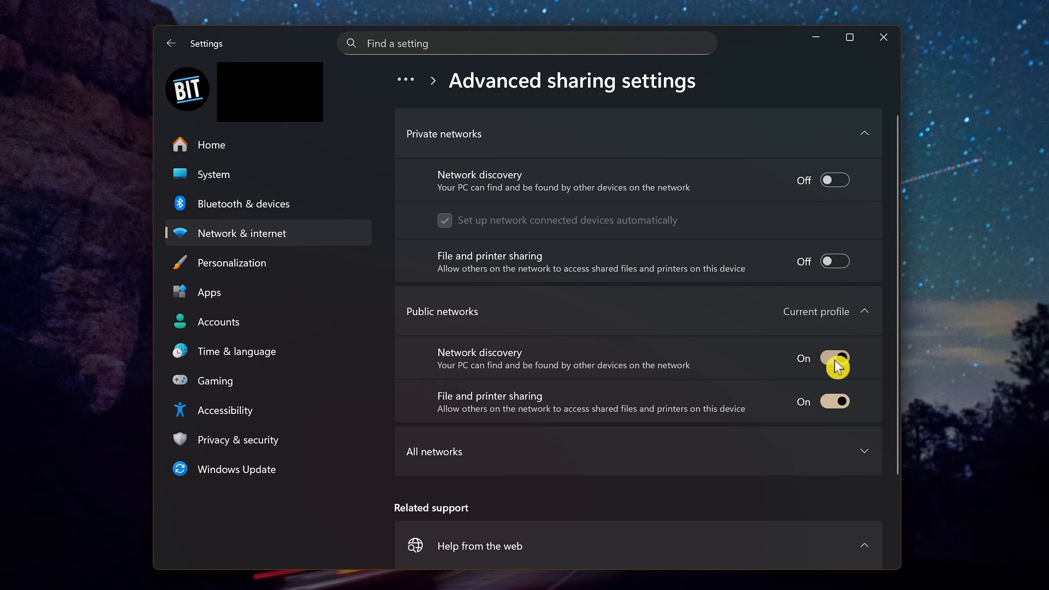
click(834, 358)
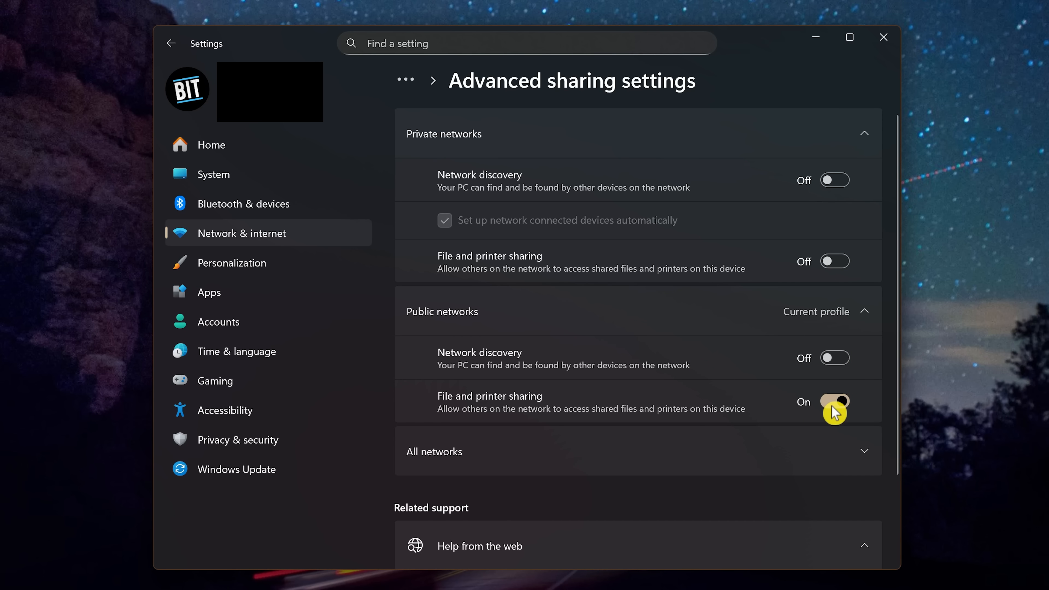
click(834, 401)
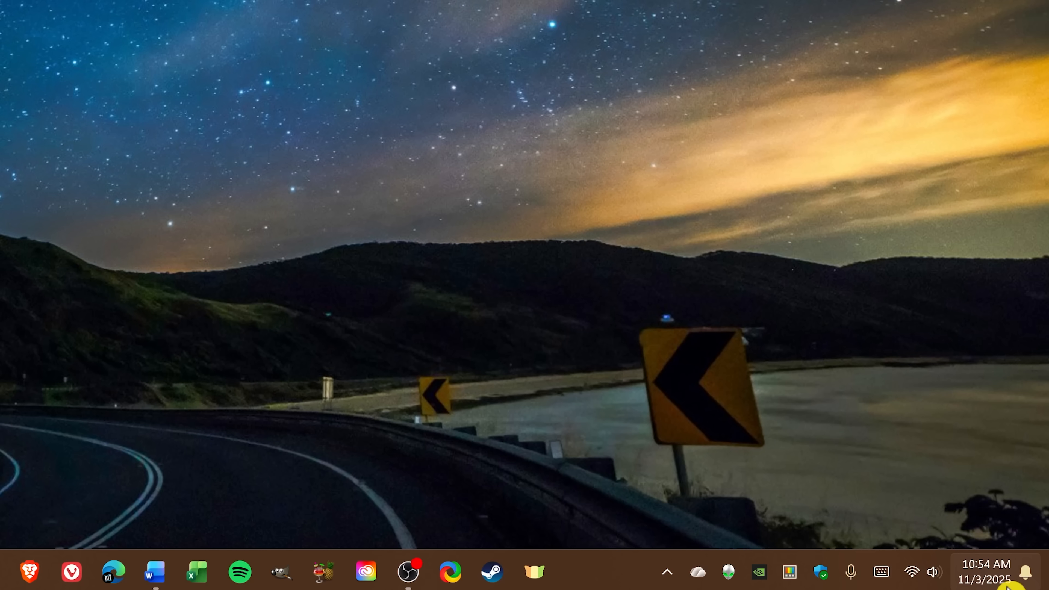
From the taskbar clock's Adjust date and time page, switch off 'Show time and date in the System tray'.
right_click(983, 577)
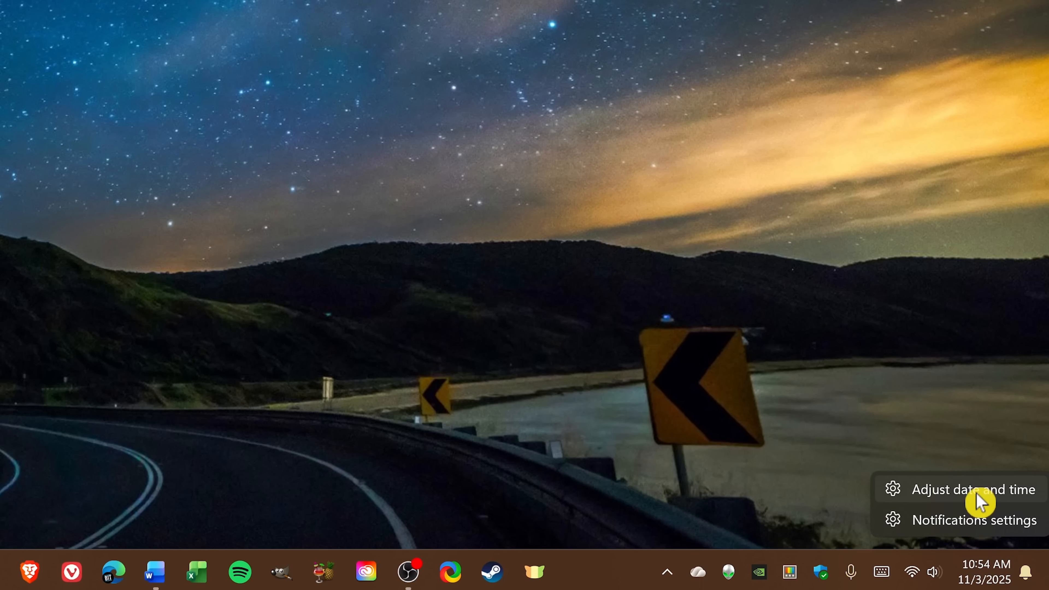
click(961, 489)
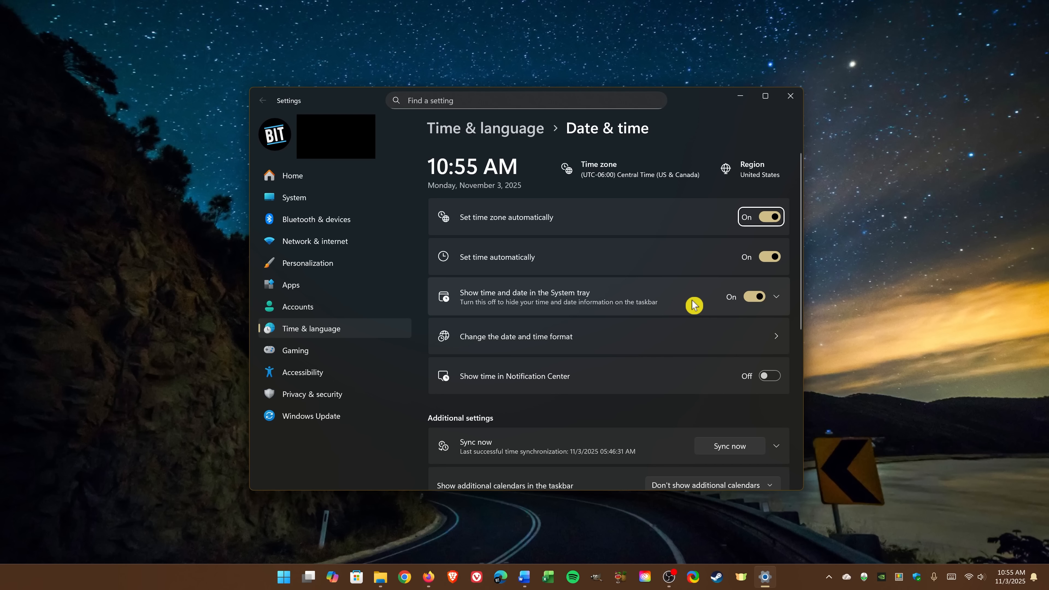
click(754, 296)
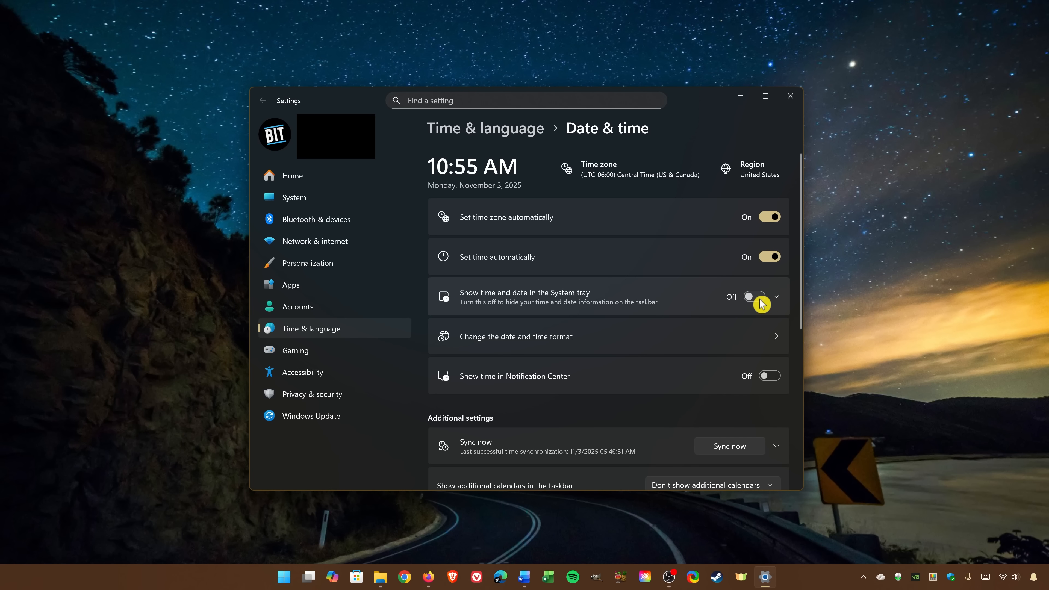
click(293, 175)
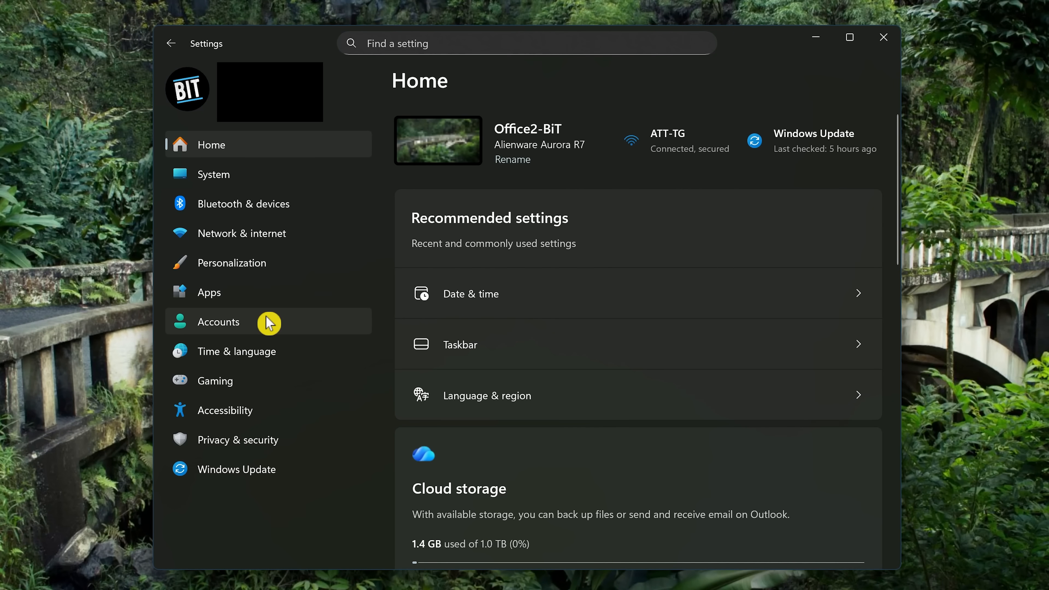
mouse_move(273, 442)
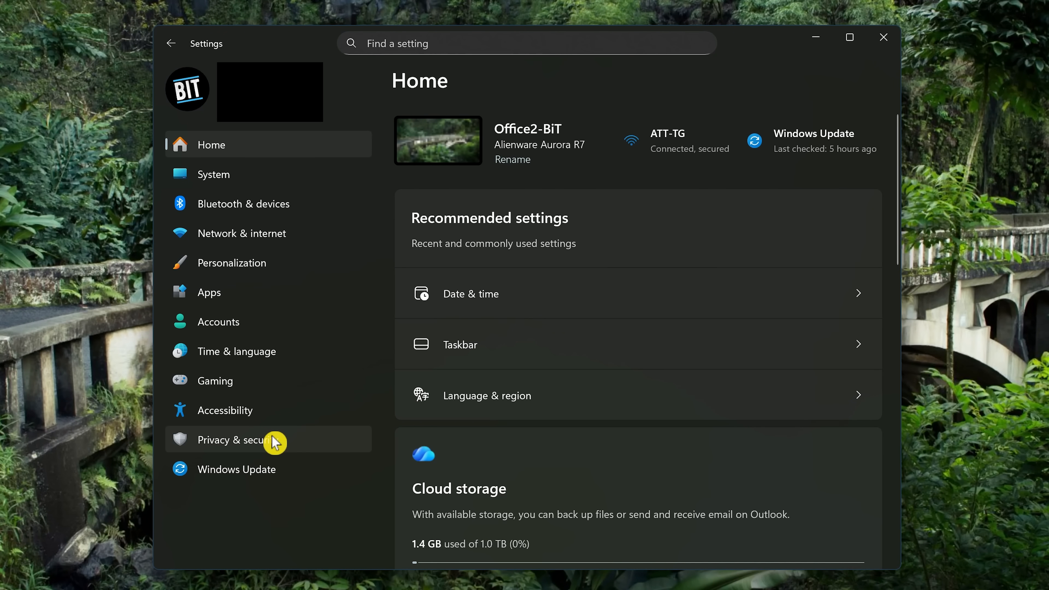
Under Privacy & security > Account info, switch Account info access to Off.
click(234, 439)
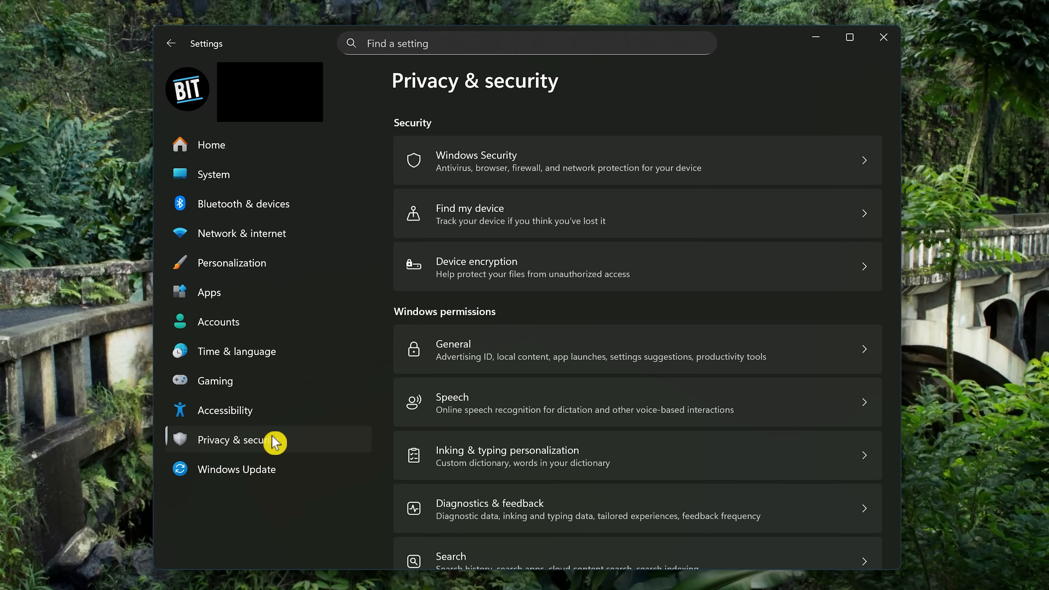
scroll(down, 3)
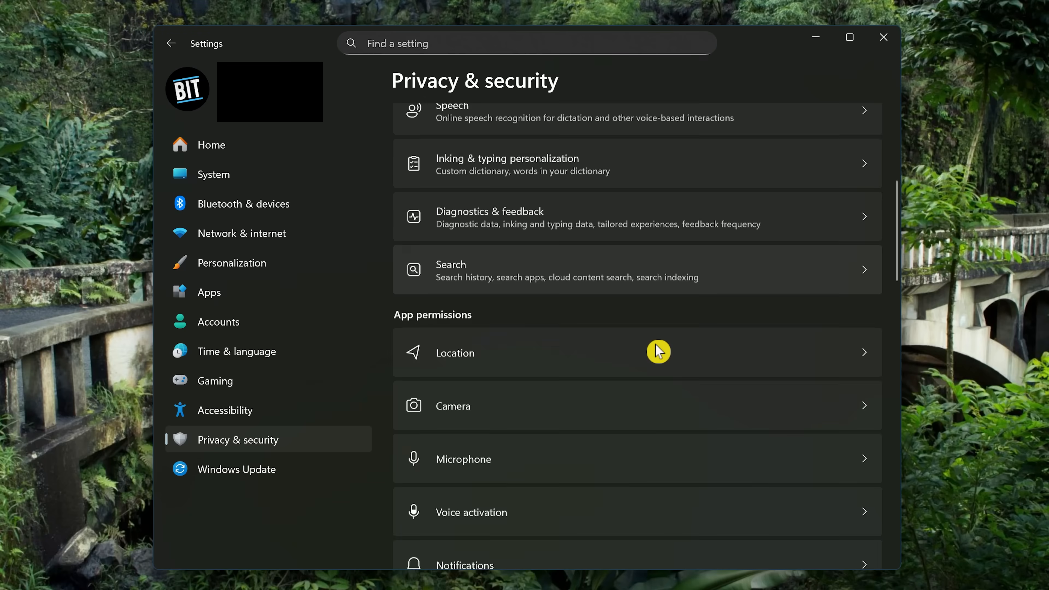
scroll(down, 3)
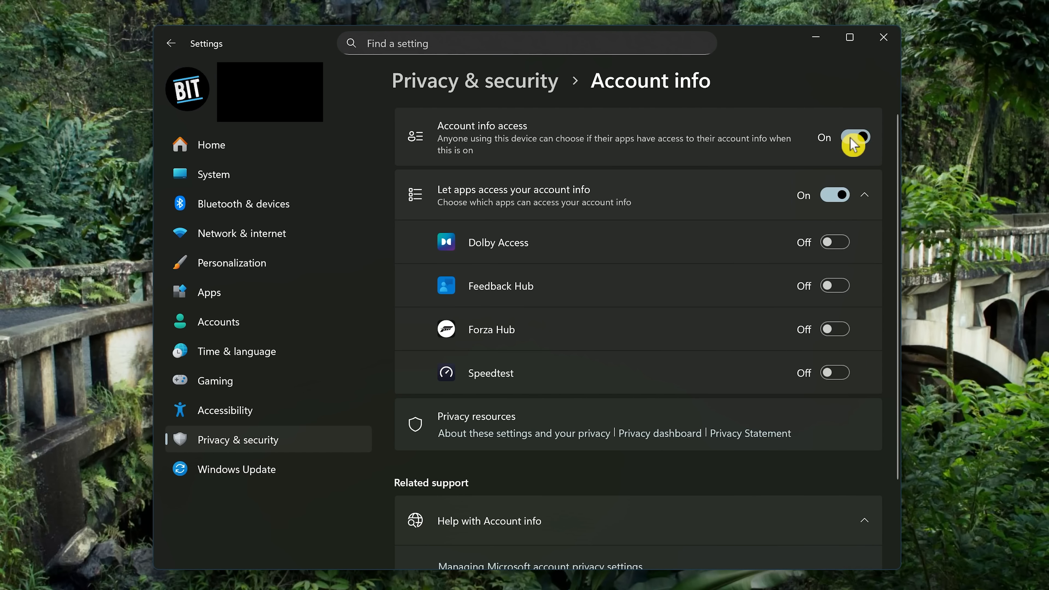
click(855, 138)
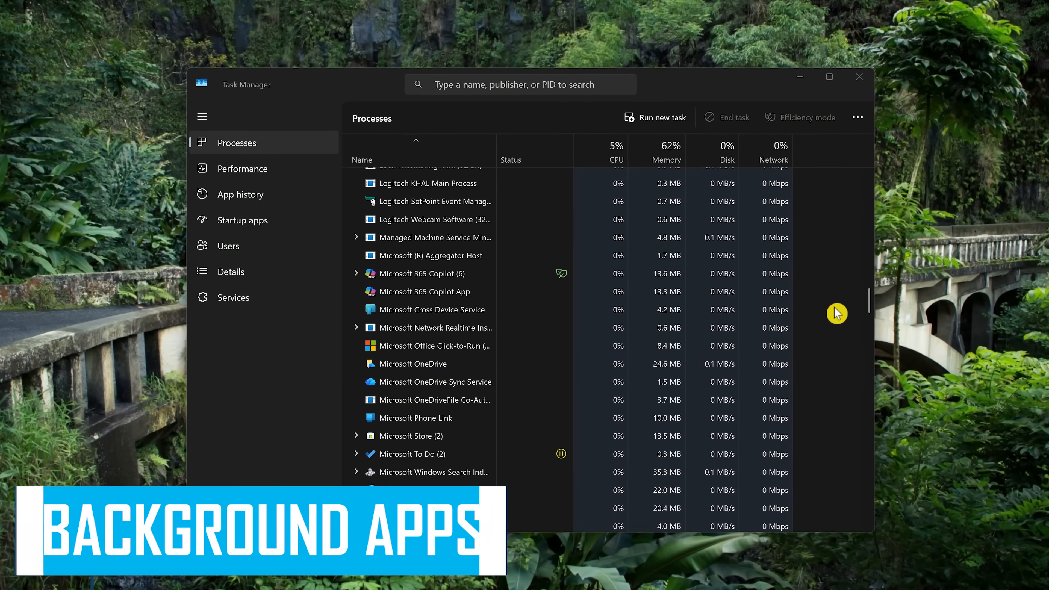
scroll(down, 3)
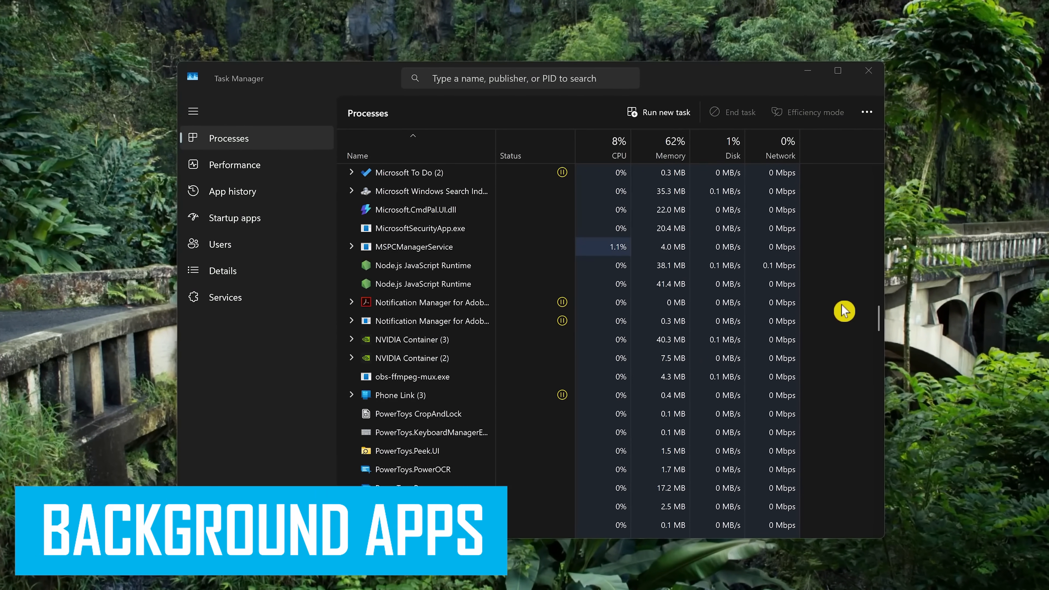
scroll(down, 3)
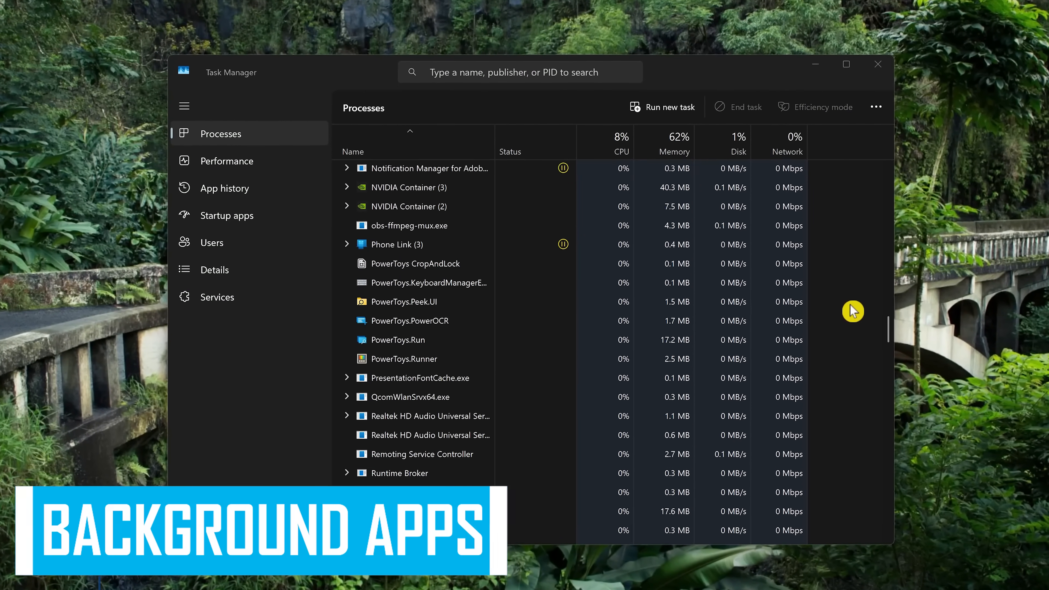
scroll(down, 3)
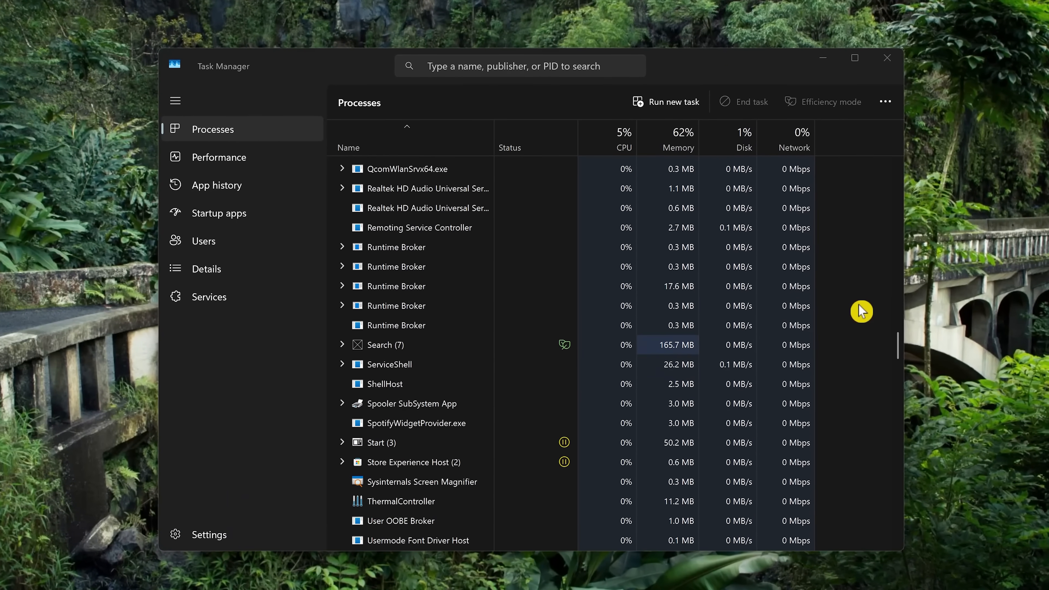
scroll(down, 3)
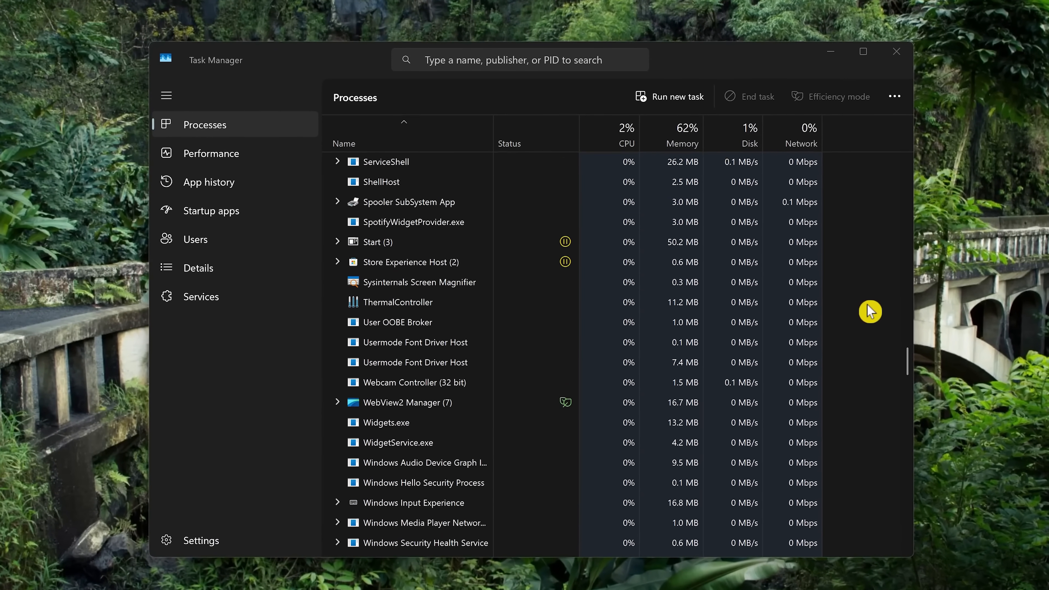
scroll(down, 3)
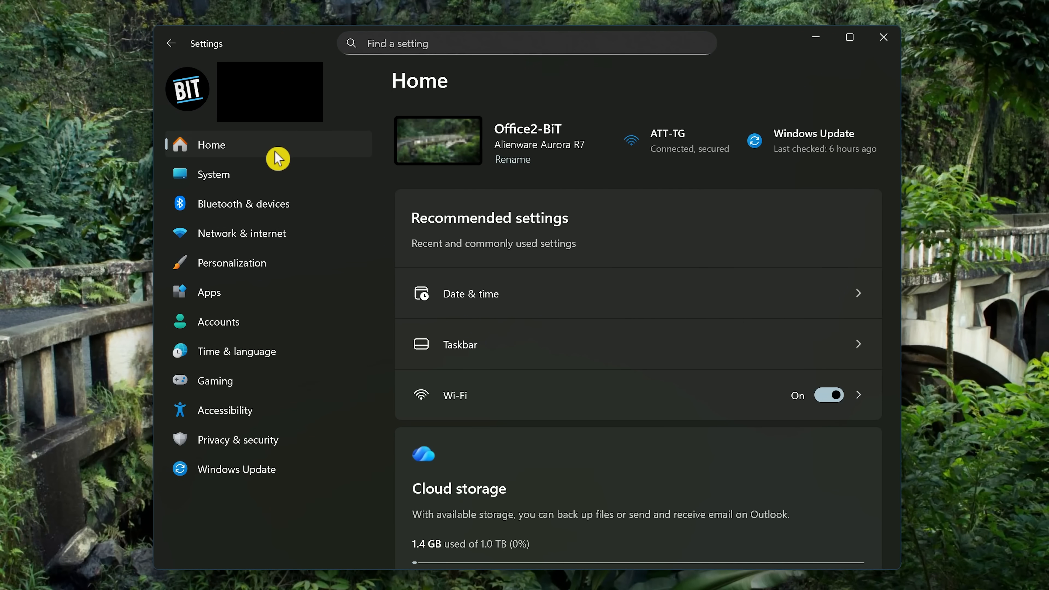
mouse_move(265, 292)
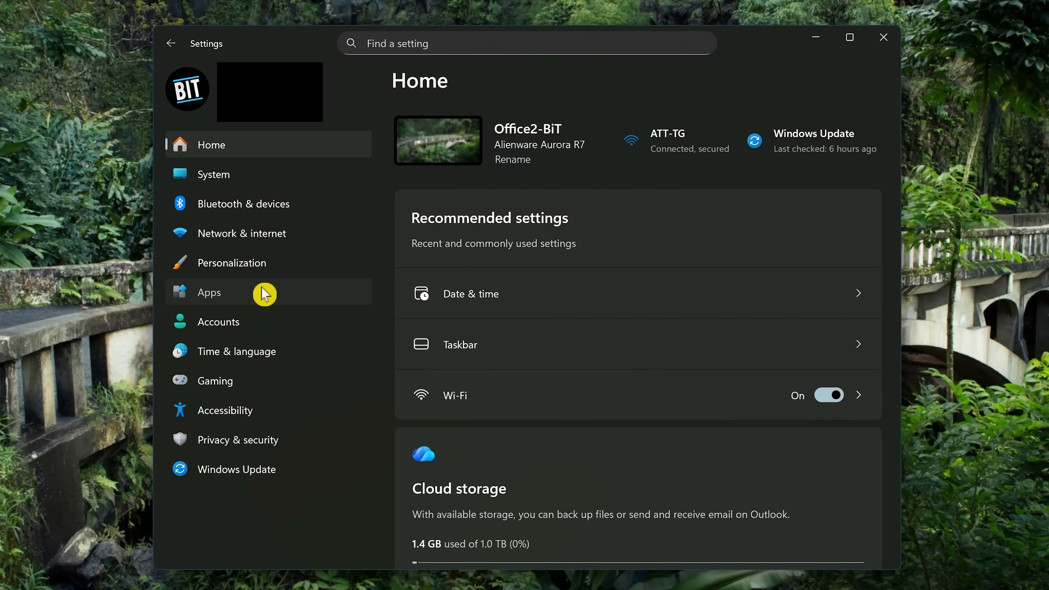
Go to Apps > Installed apps and scroll down to Copilot.
click(209, 291)
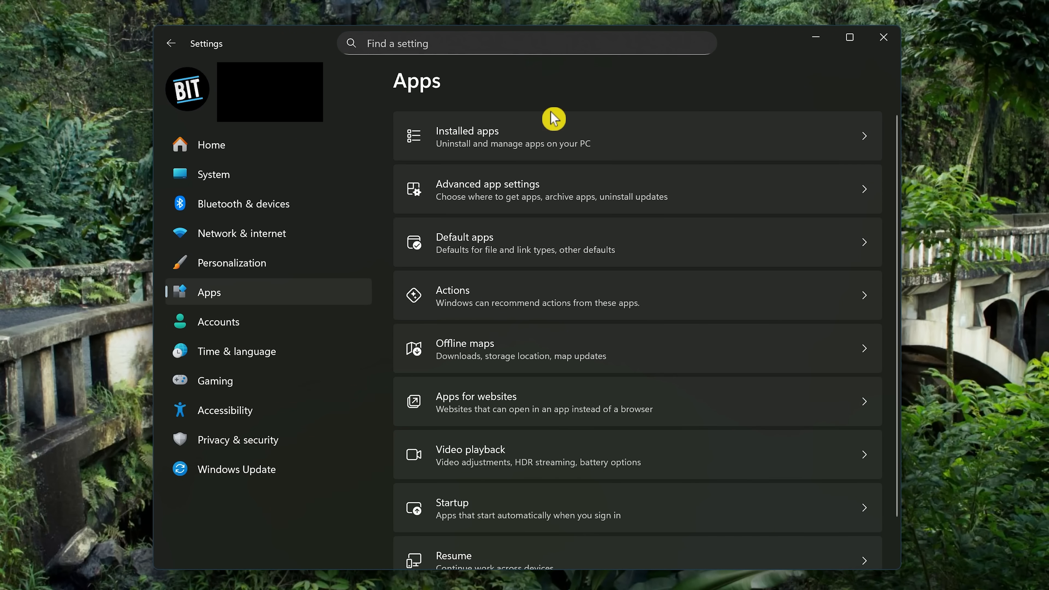
mouse_move(558, 135)
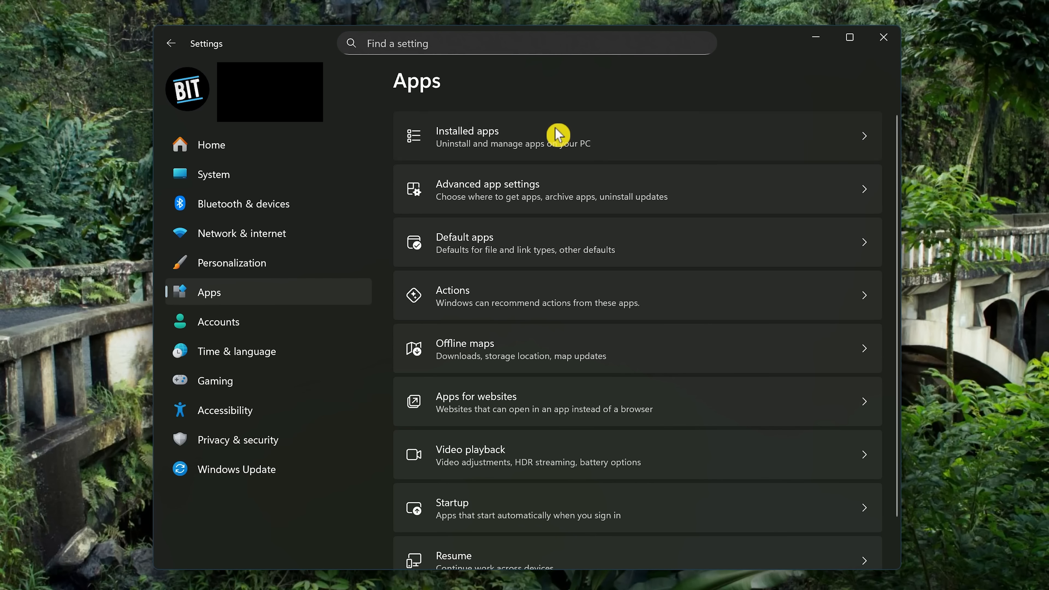
click(467, 131)
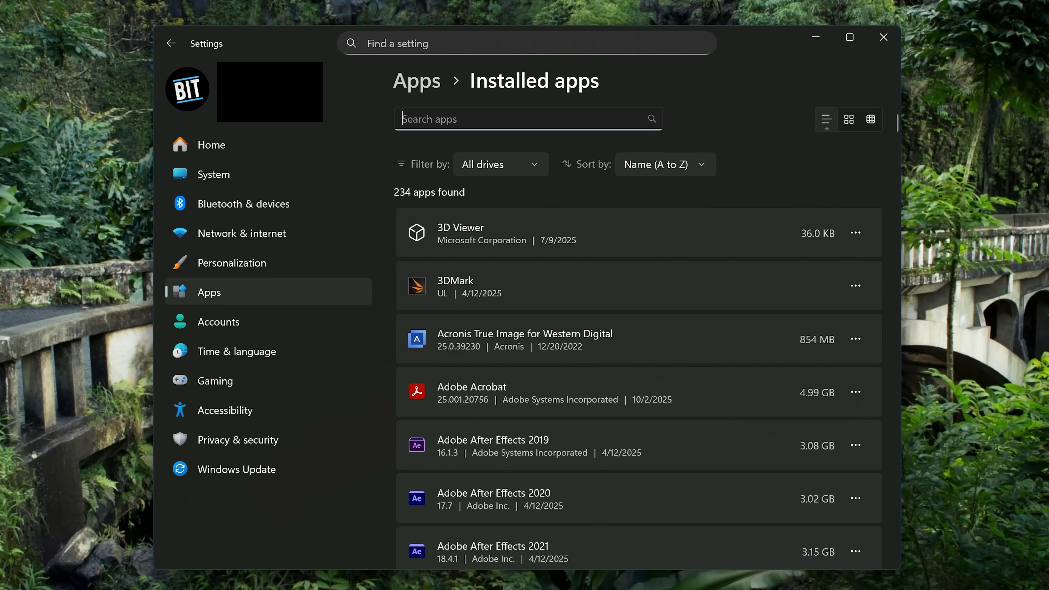
scroll(down, 3)
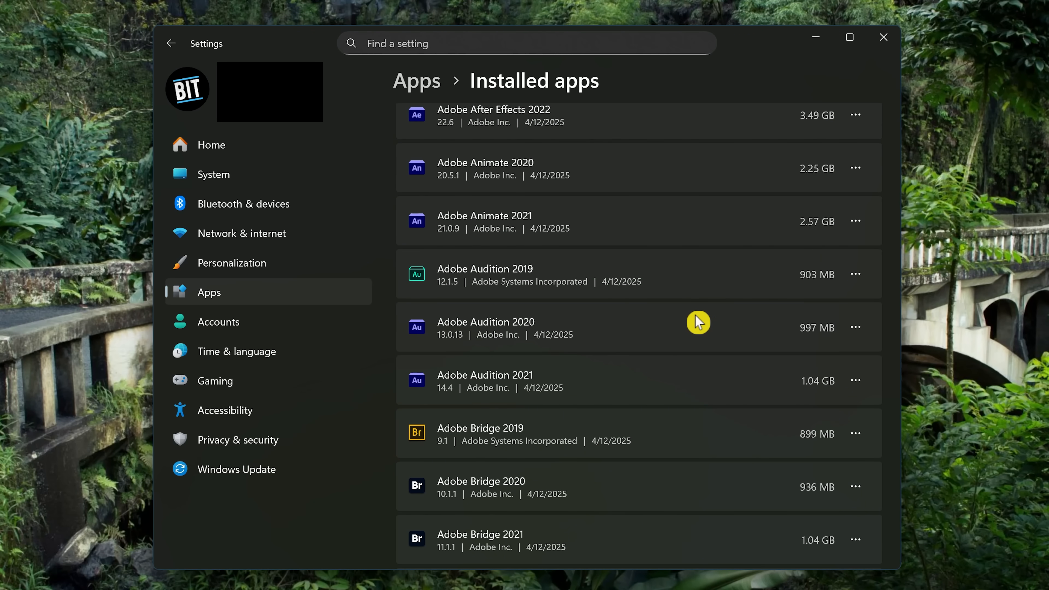
scroll(down, 3)
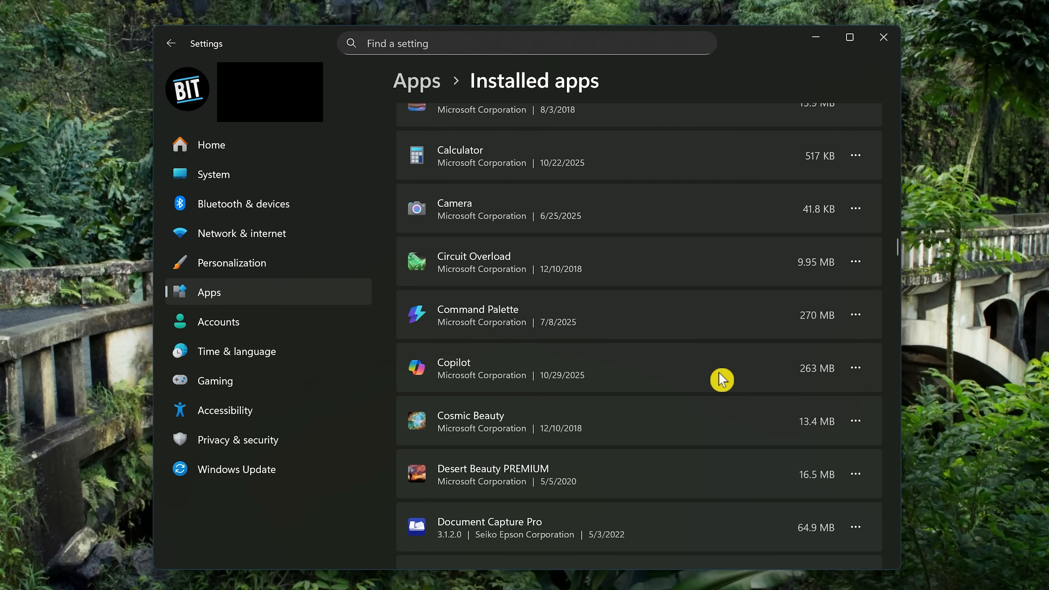
mouse_move(855, 376)
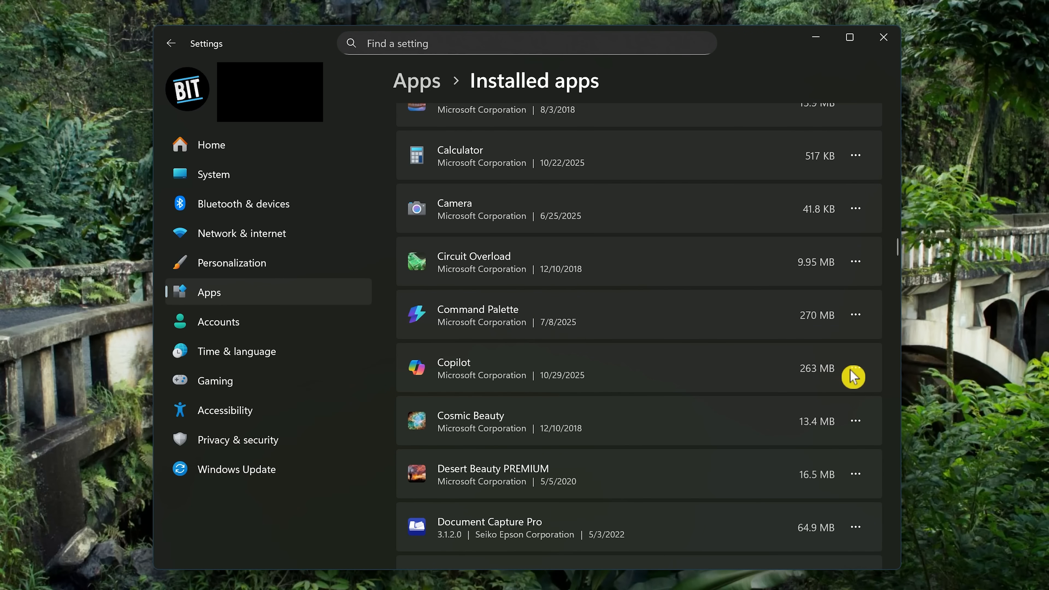
Reach Copilot's Advanced options and expand its 'Let this app run in background' choices.
click(854, 367)
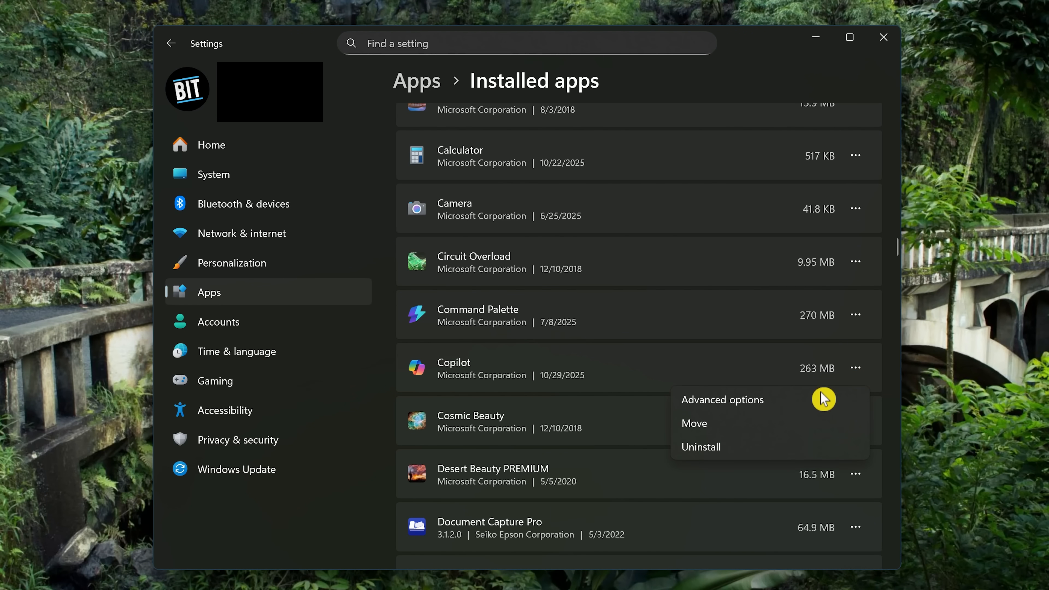
mouse_move(815, 405)
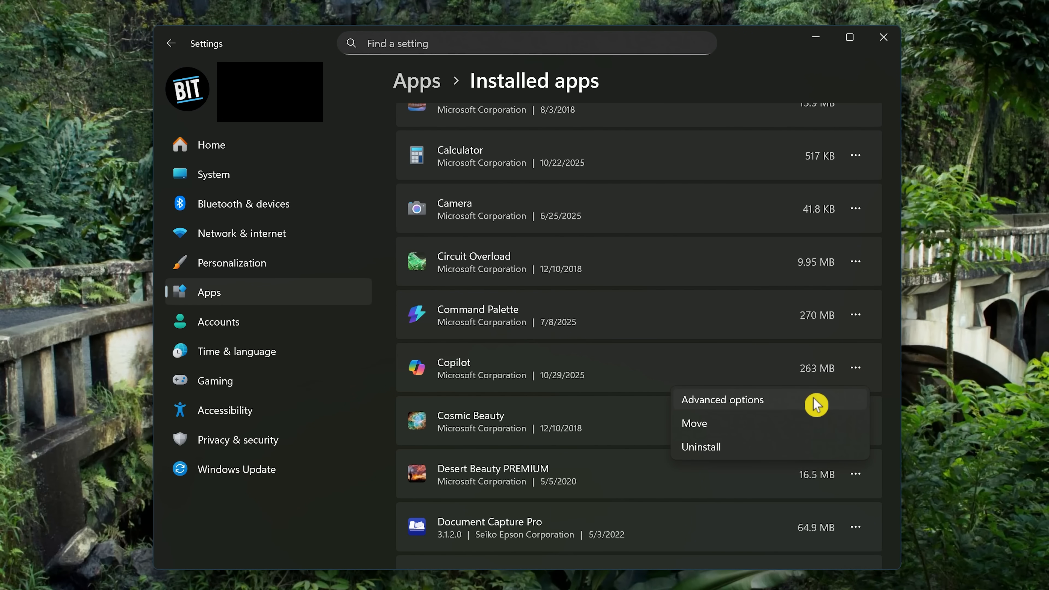
click(721, 399)
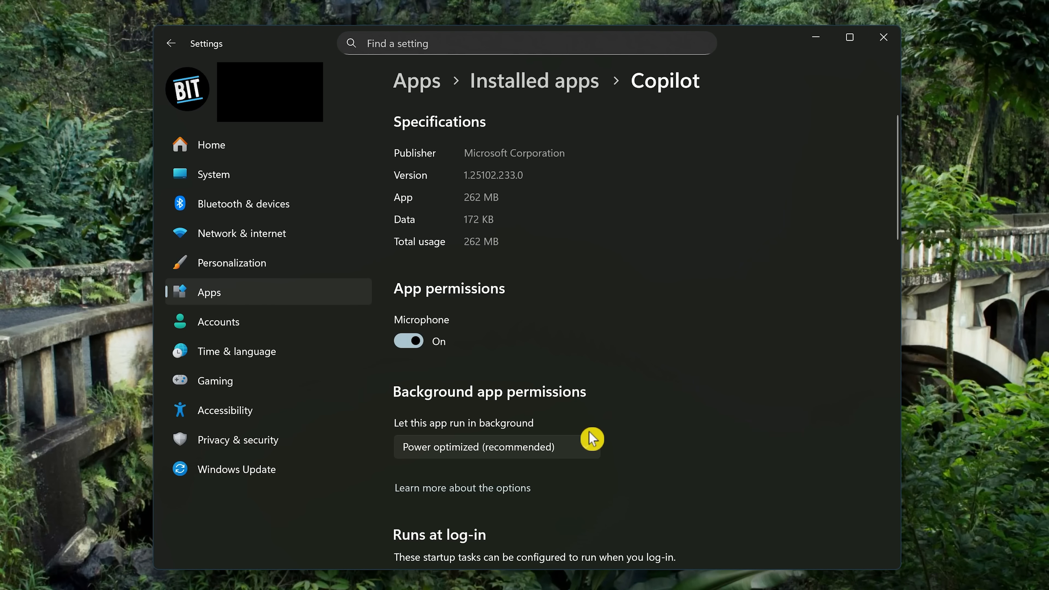
click(497, 447)
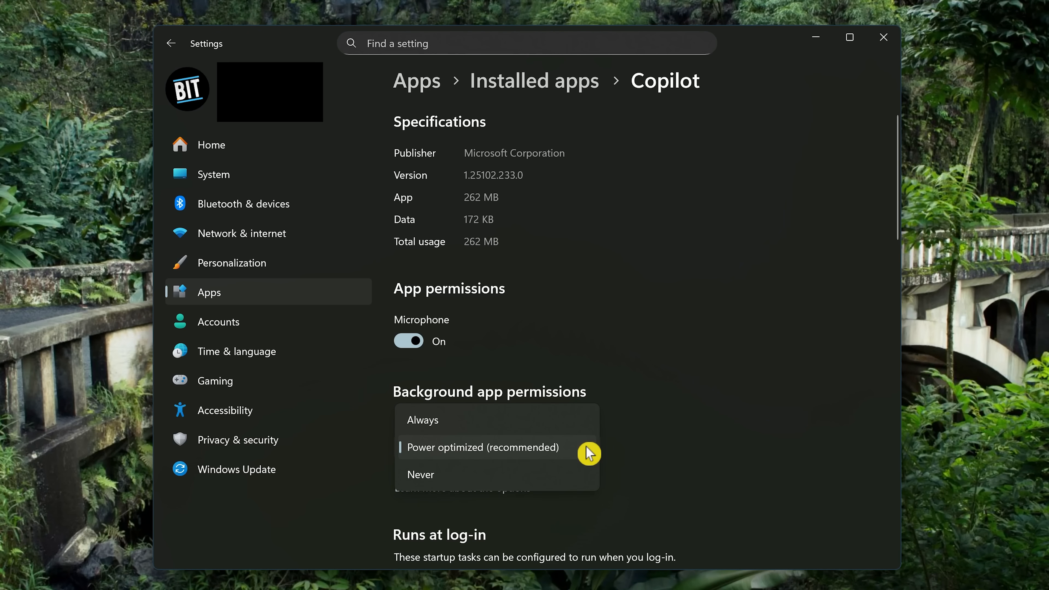
mouse_move(445, 480)
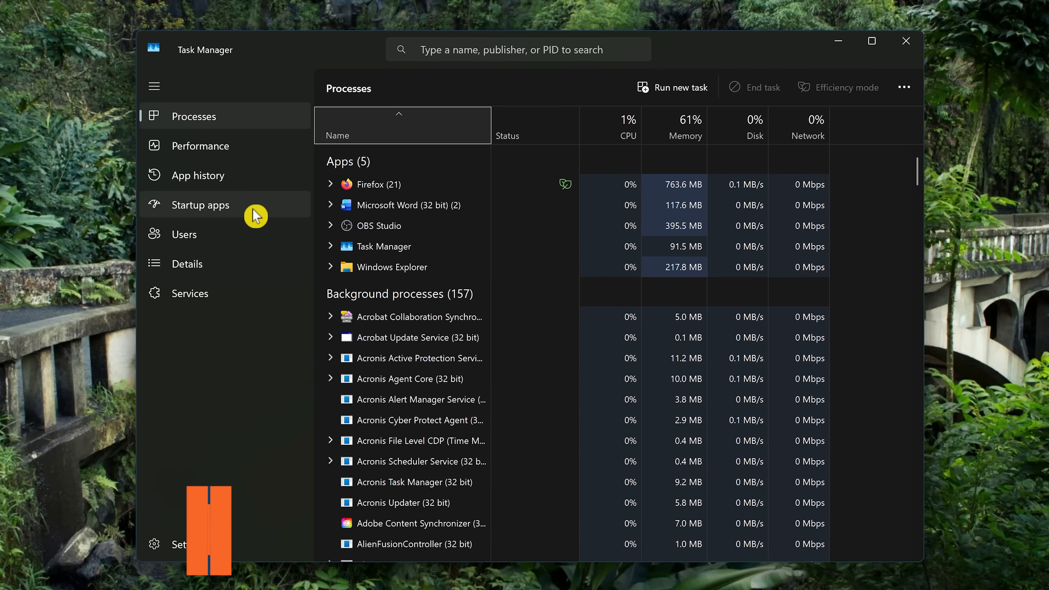
Switch Task Manager to Startup apps and select Copilot for disabling.
click(199, 205)
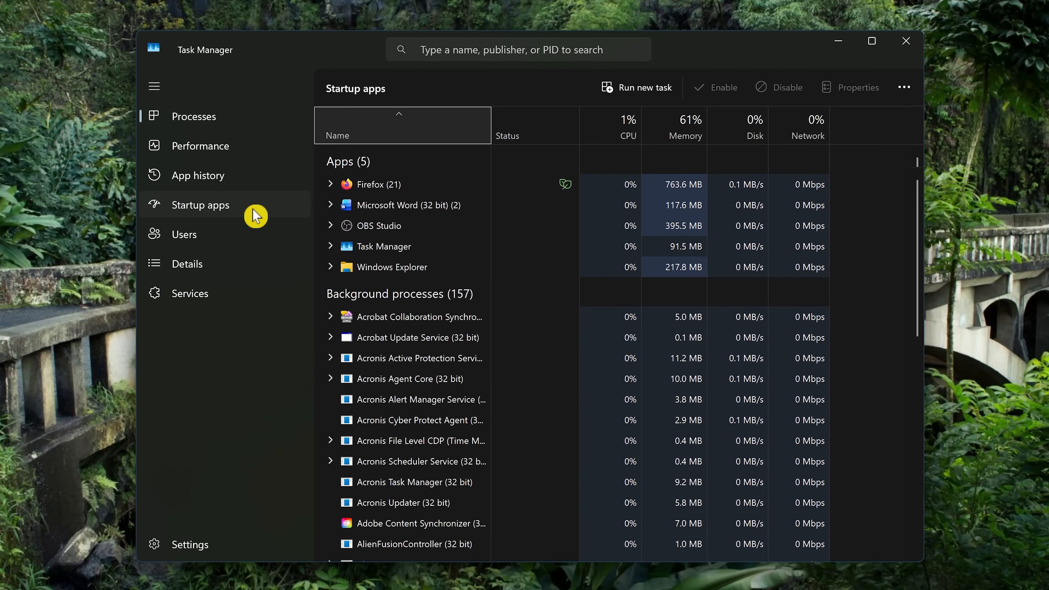
click(200, 204)
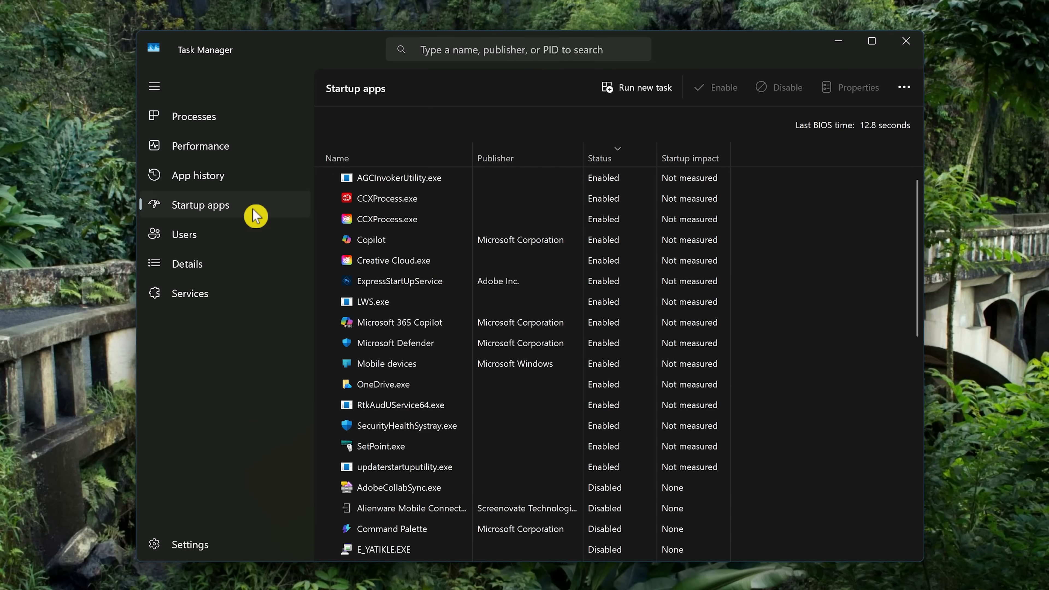
click(371, 240)
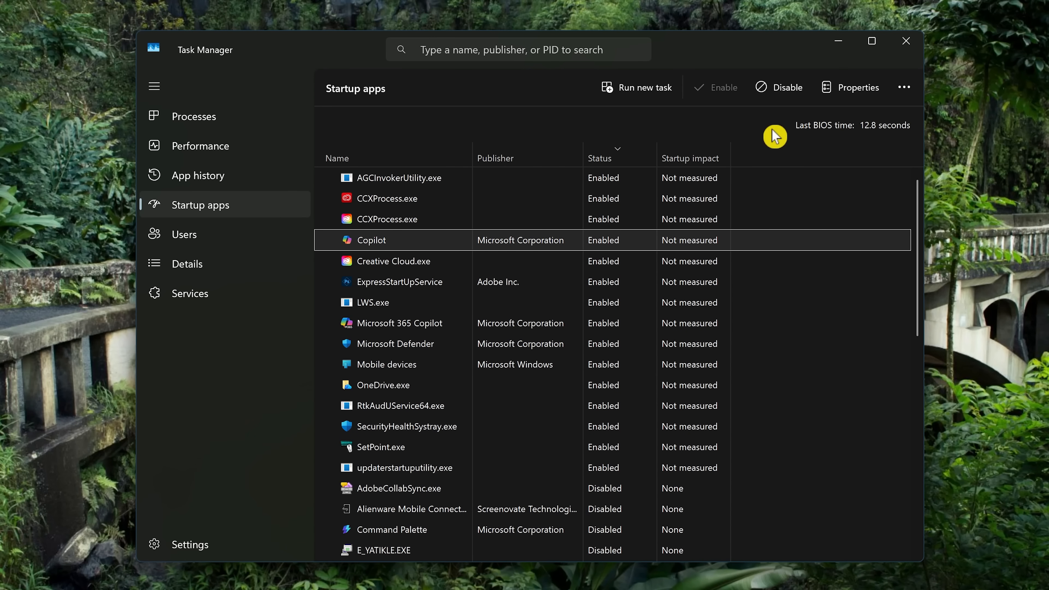
mouse_move(788, 92)
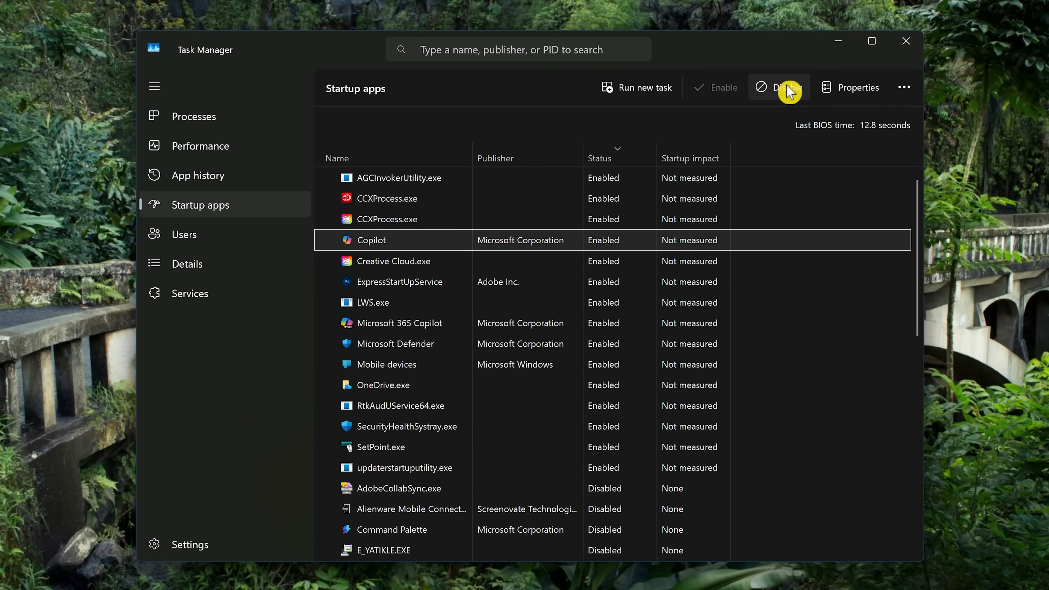